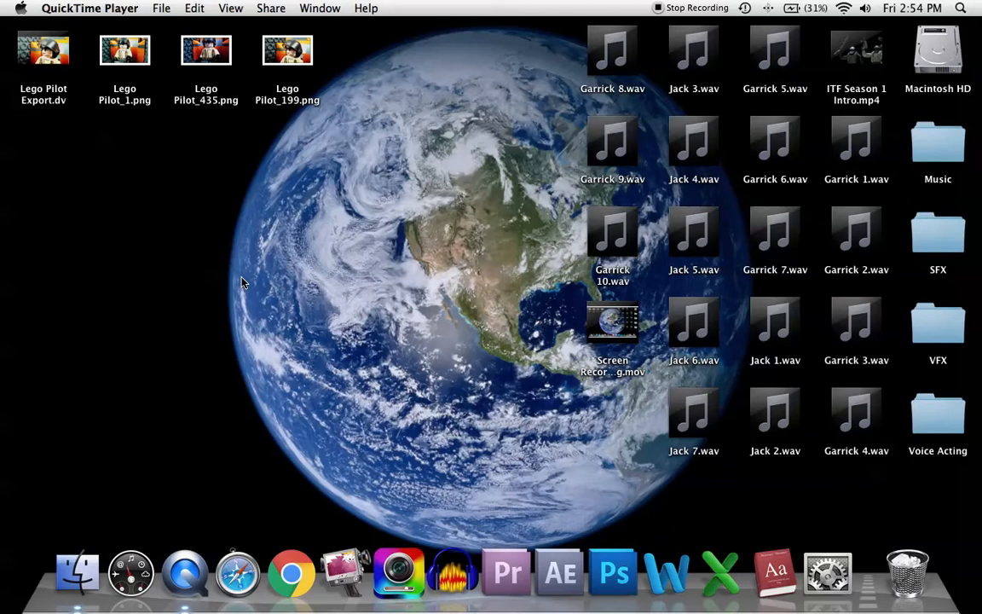
pyautogui.moveTo(275, 286)
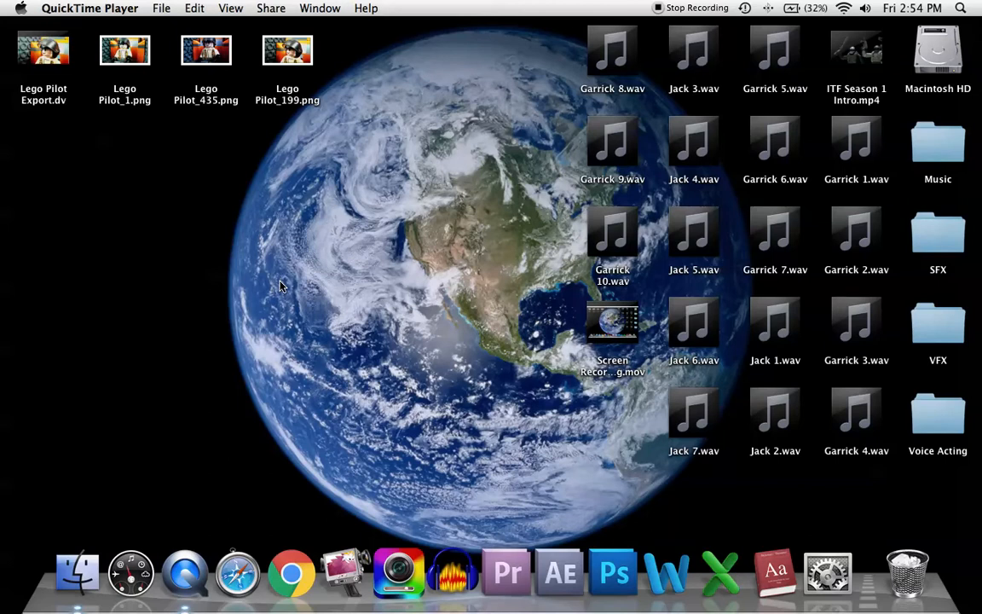
pyautogui.moveTo(345, 257)
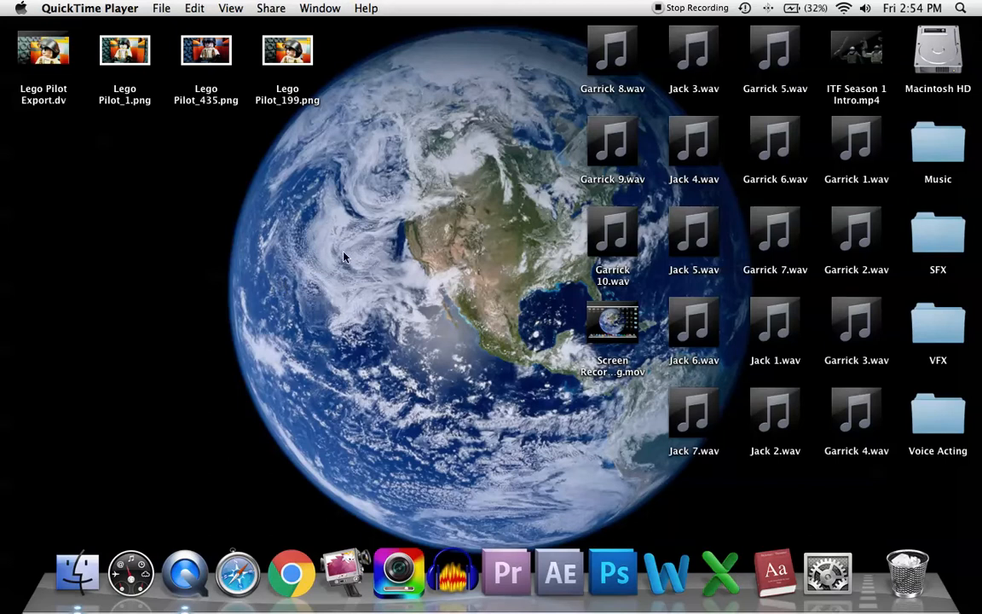
pyautogui.moveTo(358, 521)
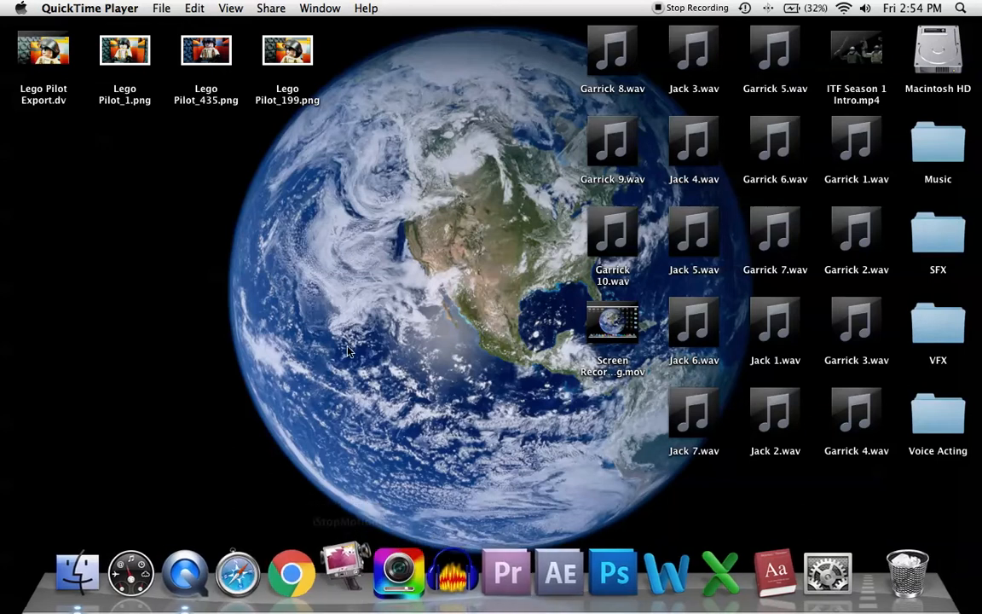
# Dismiss the New Movie dialog and open the recent HawkeyeE1 project with its 1755 frames
pyautogui.click(344, 571)
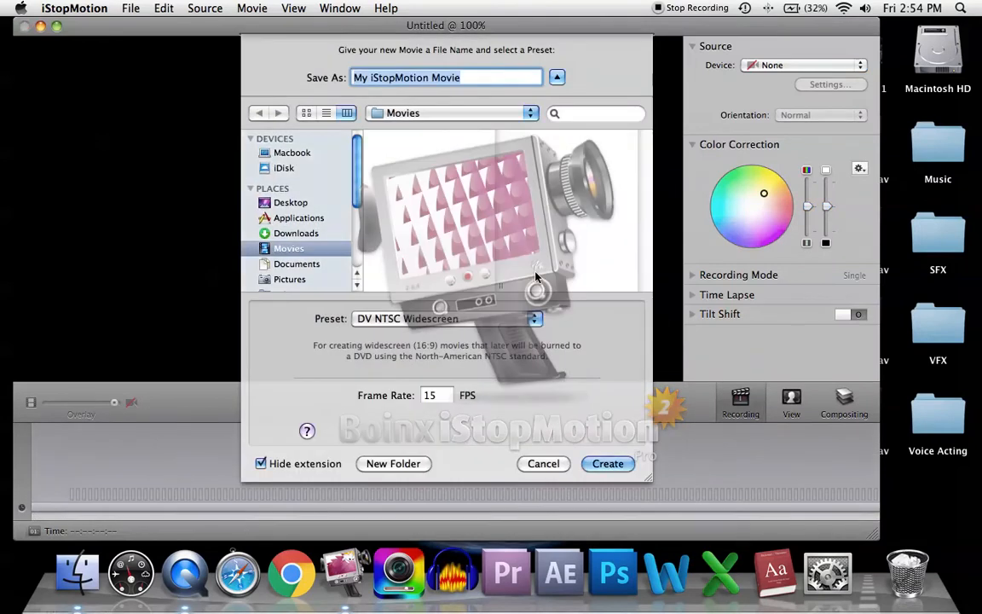
pyautogui.click(543, 463)
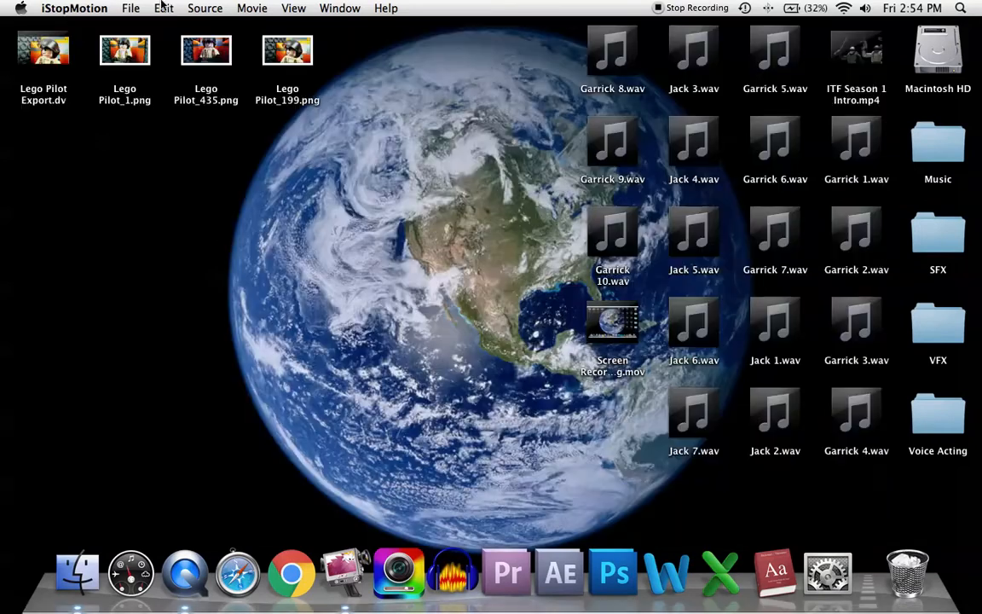
pyautogui.click(130, 8)
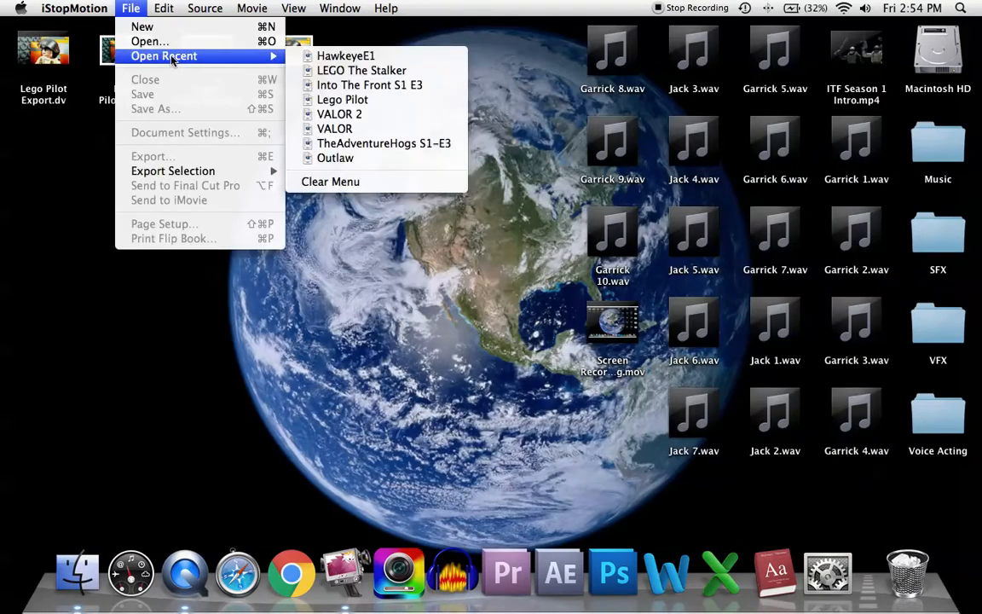
pyautogui.moveTo(345, 55)
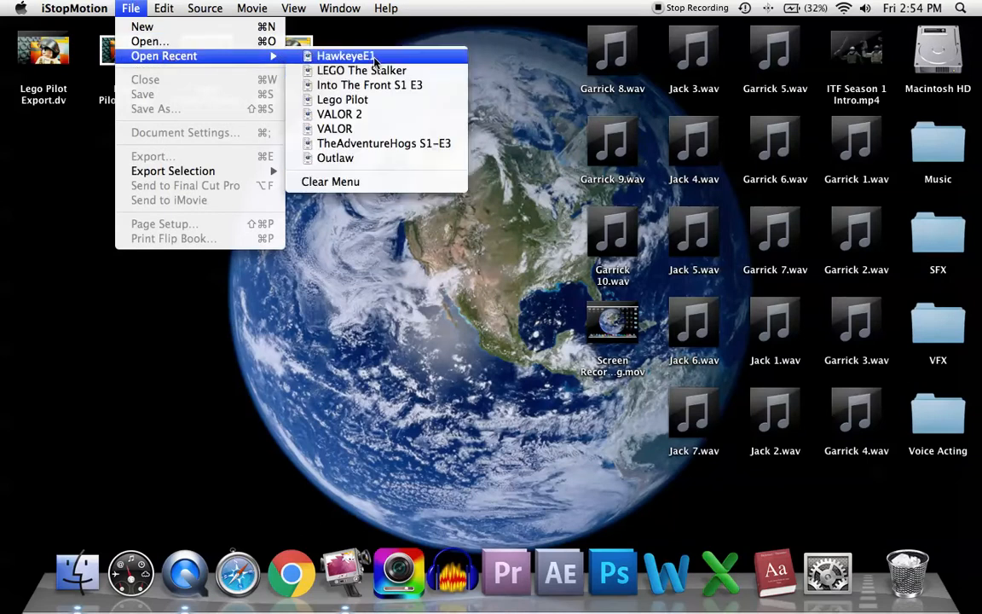
pyautogui.click(345, 55)
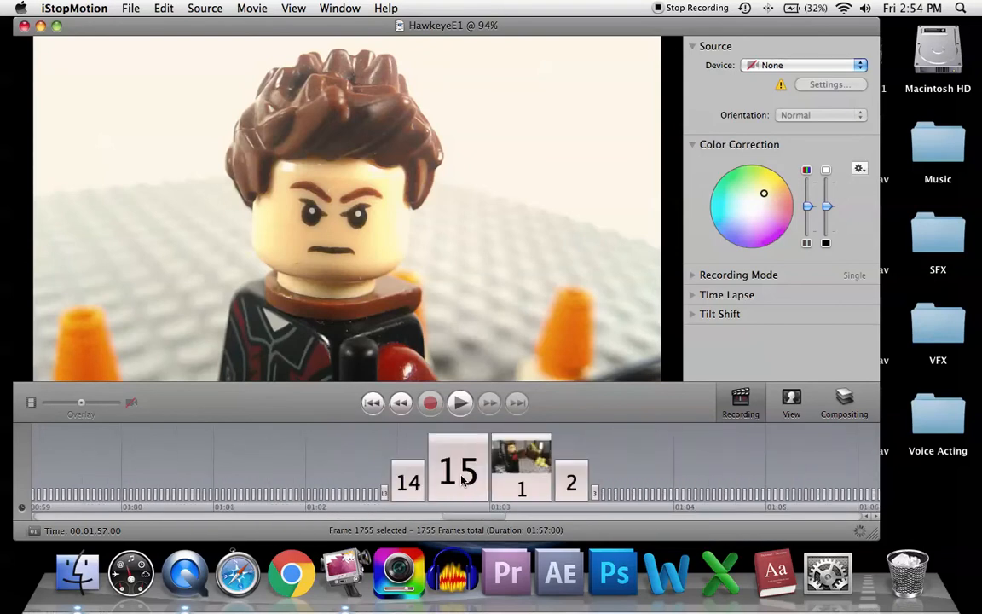
# Export HawkeyeE1's last frame to the Desktop as HawkeyeE1_1755.png
pyautogui.click(423, 472)
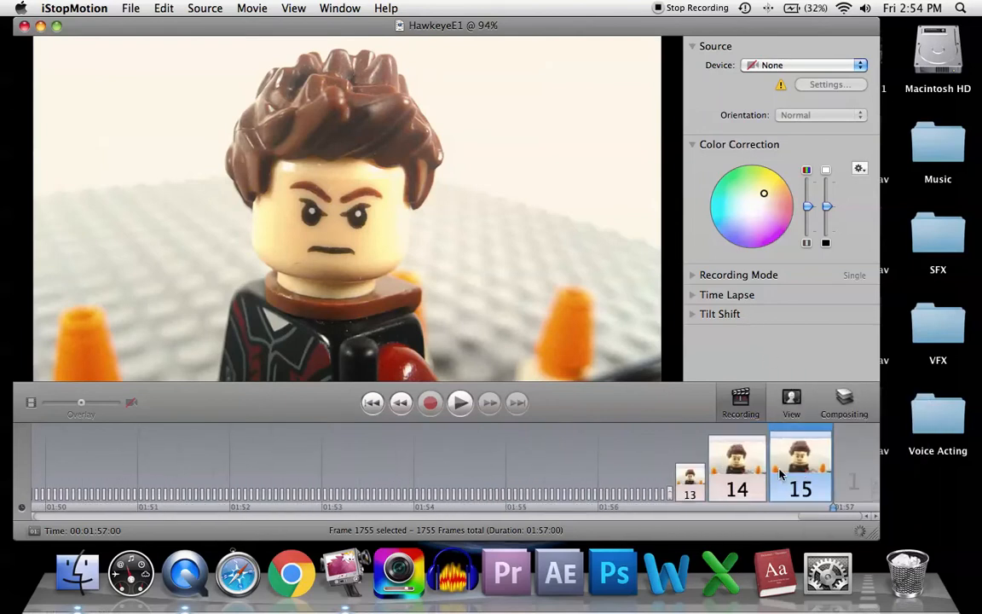
pyautogui.rightClick(800, 465)
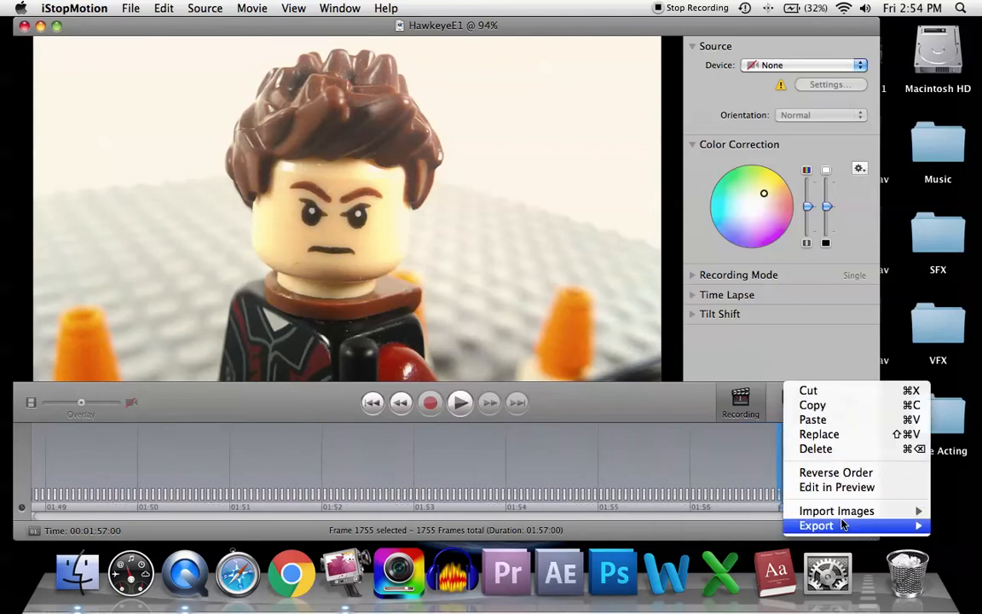
pyautogui.click(816, 525)
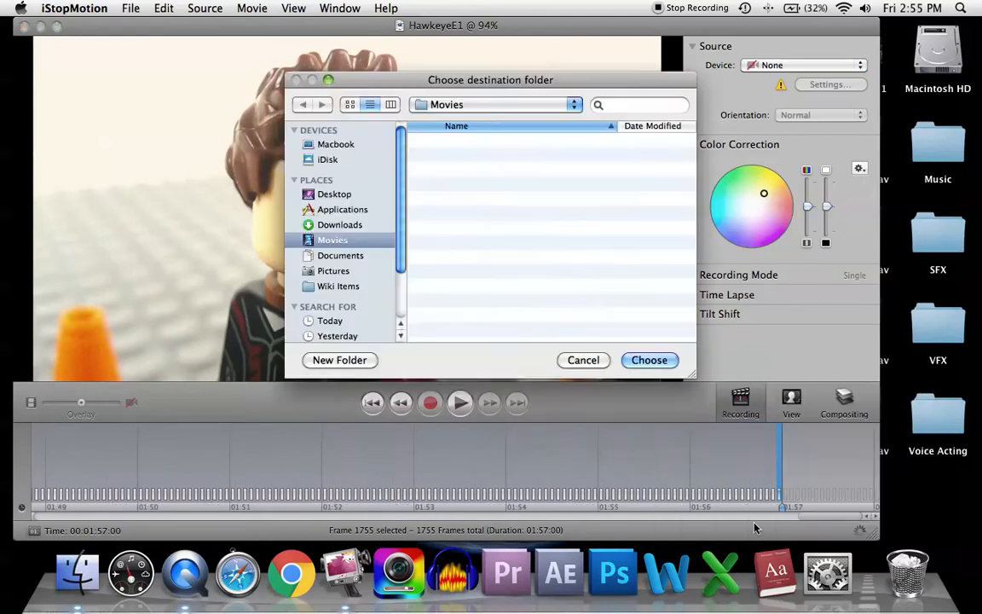
pyautogui.click(335, 194)
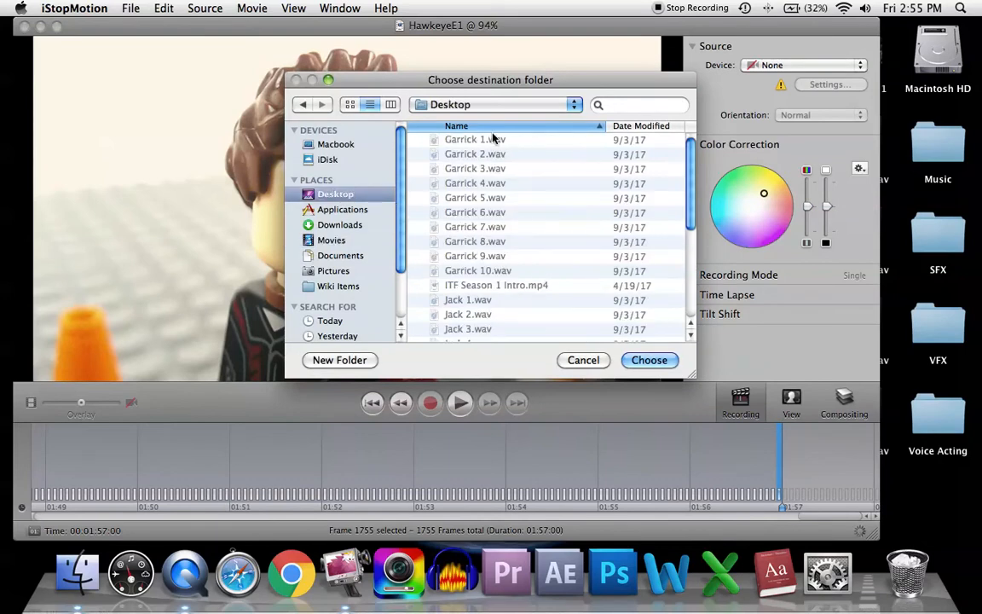
pyautogui.click(648, 359)
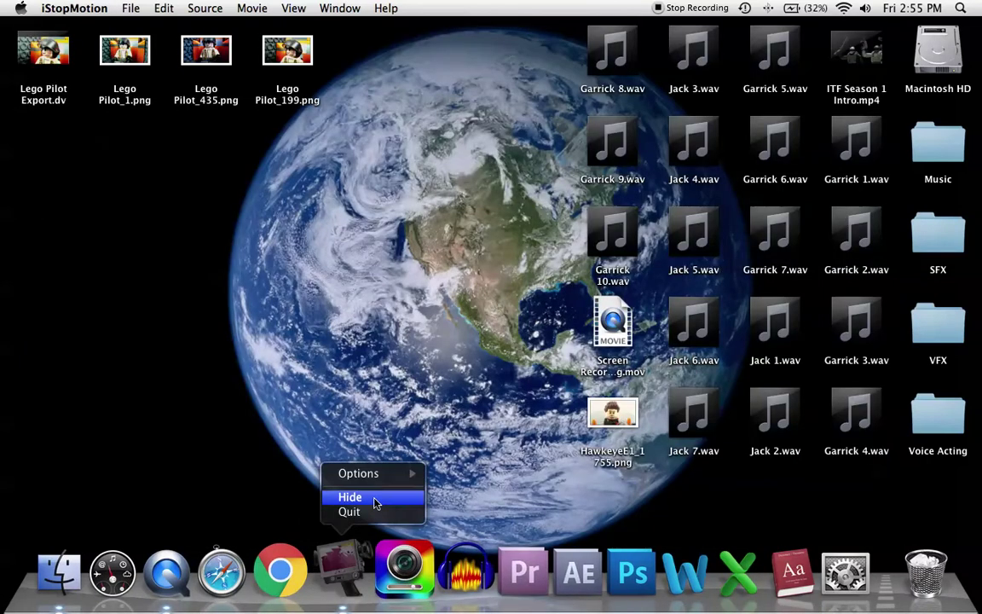
# Hide iStopMotion and drop HawkeyeE1_1755.png on the Photoshop Dock icon to launch Photoshop
pyautogui.click(349, 496)
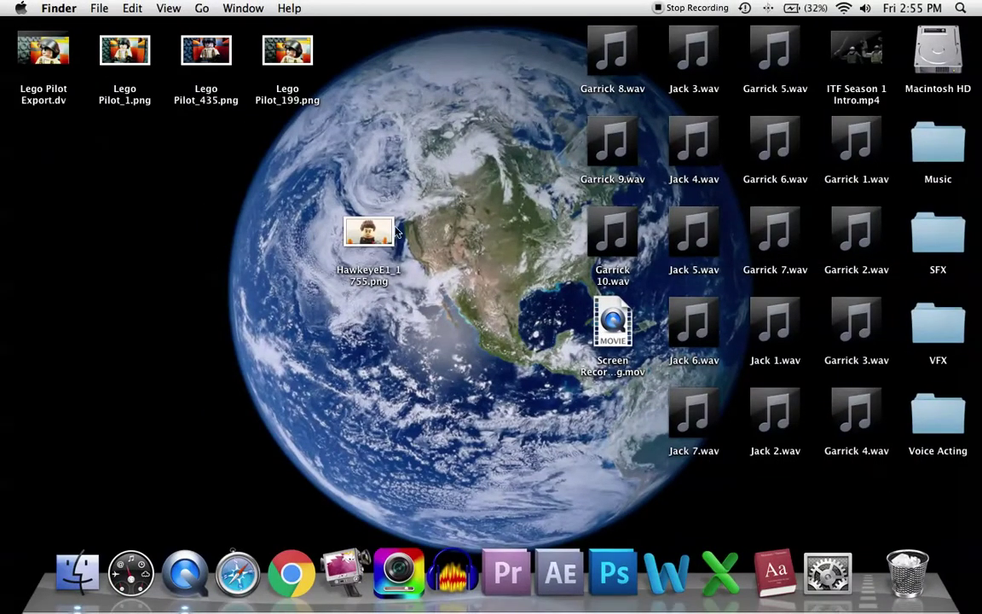
pyautogui.moveTo(368, 240)
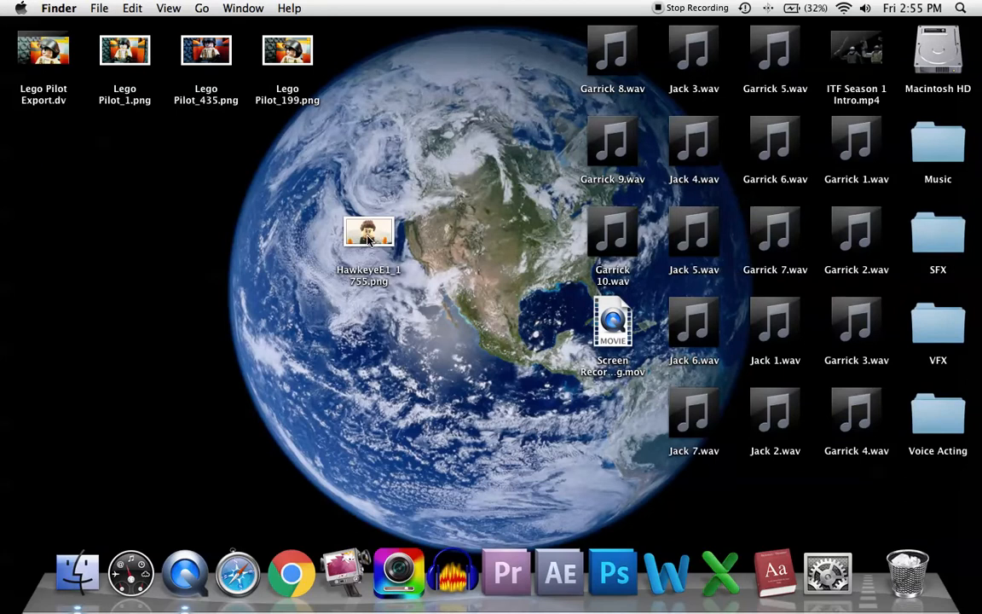
pyautogui.moveTo(368, 239); pyautogui.dragTo(612, 567)
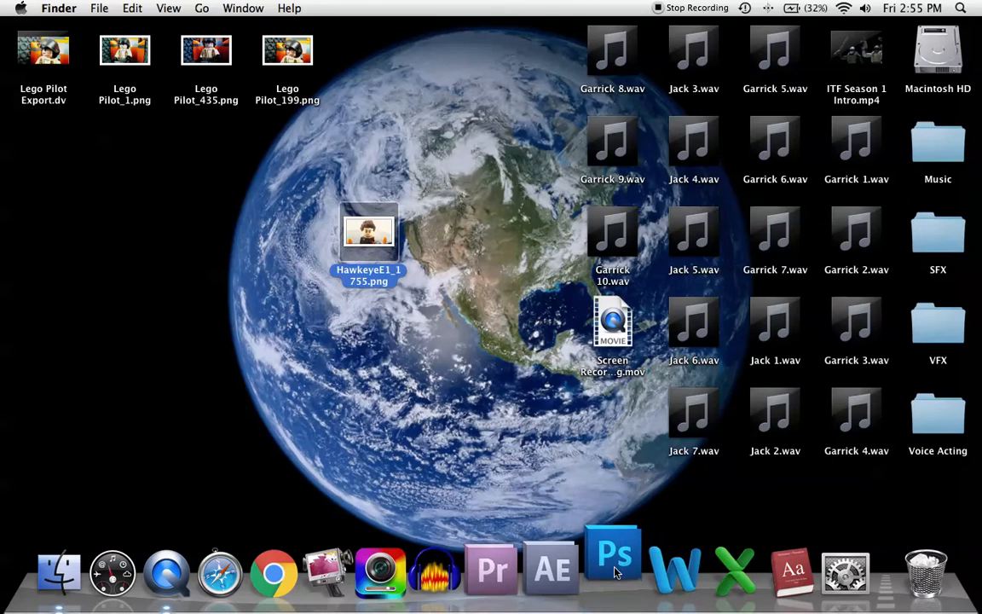
pyautogui.moveTo(612, 566)
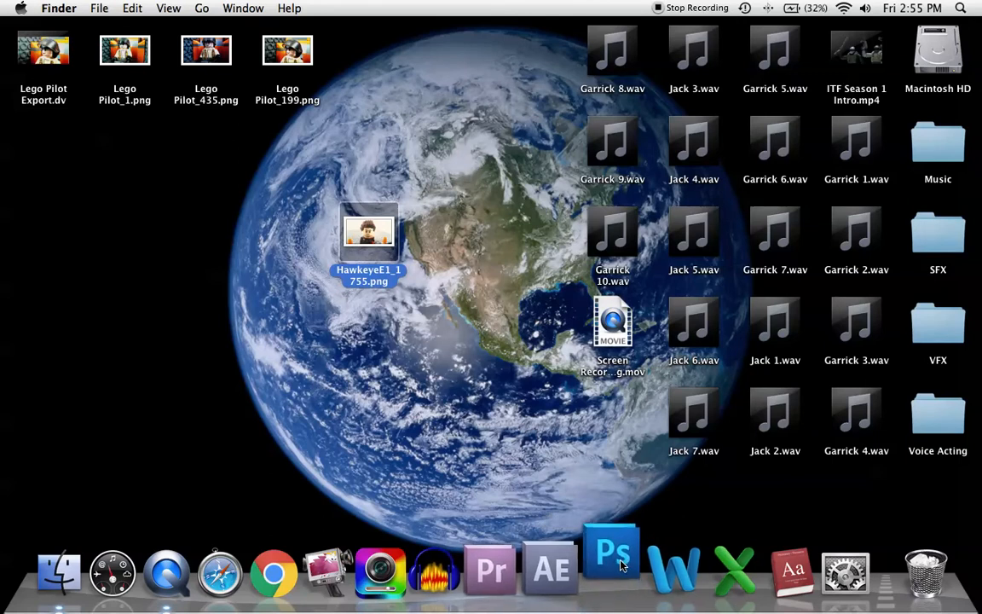
pyautogui.click(611, 567)
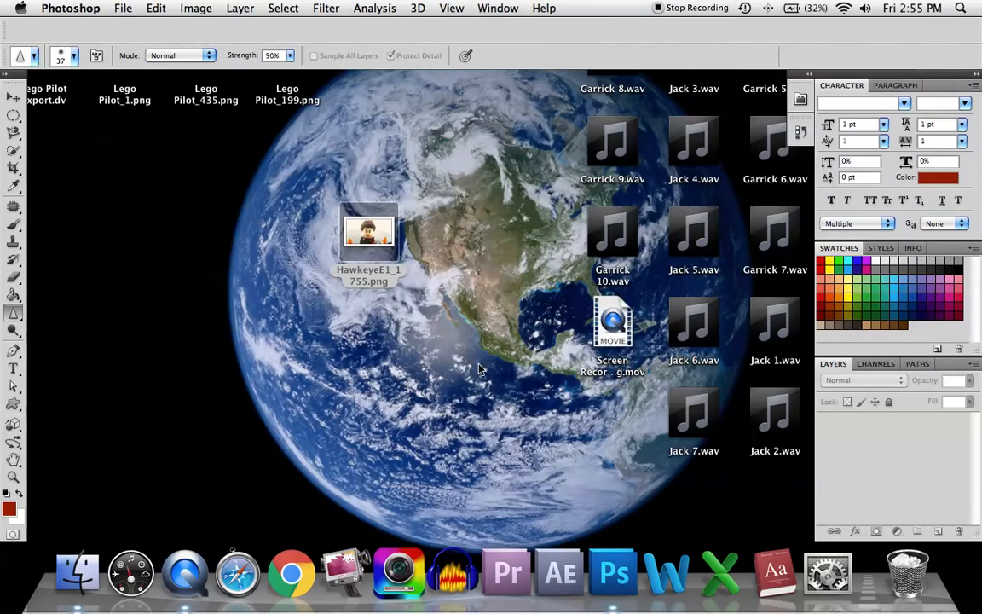
pyautogui.moveTo(465, 362)
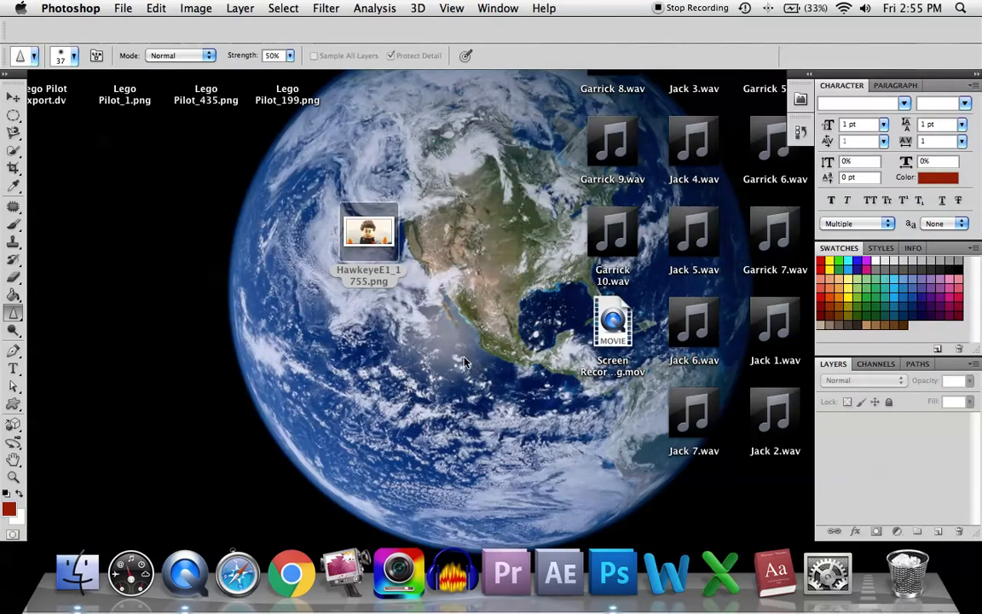
pyautogui.moveTo(431, 96)
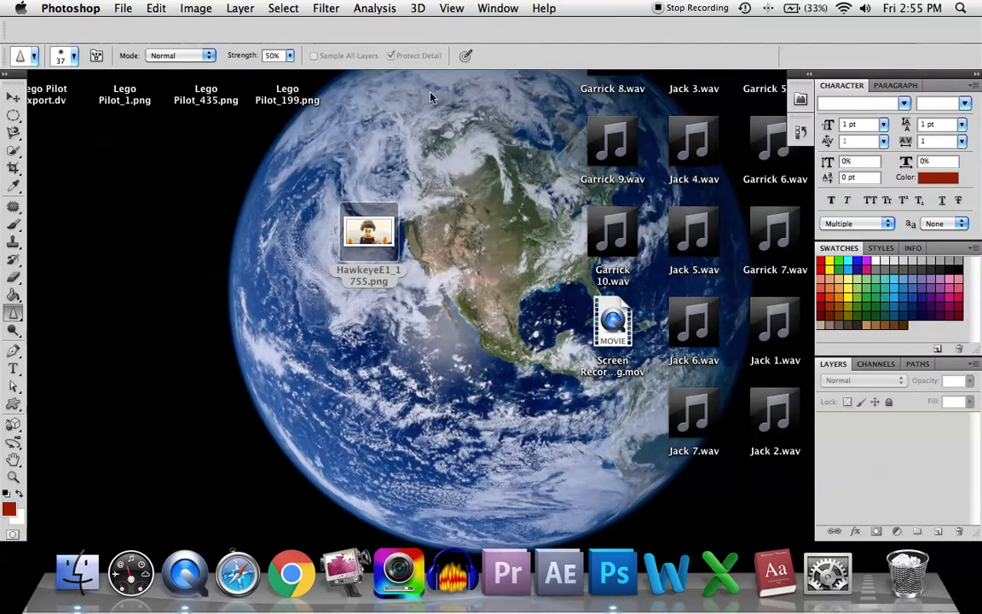
# Open HawkeyeE1_1755.png as a Photoshop document showing the Lego Hawkeye frame
pyautogui.click(12, 369)
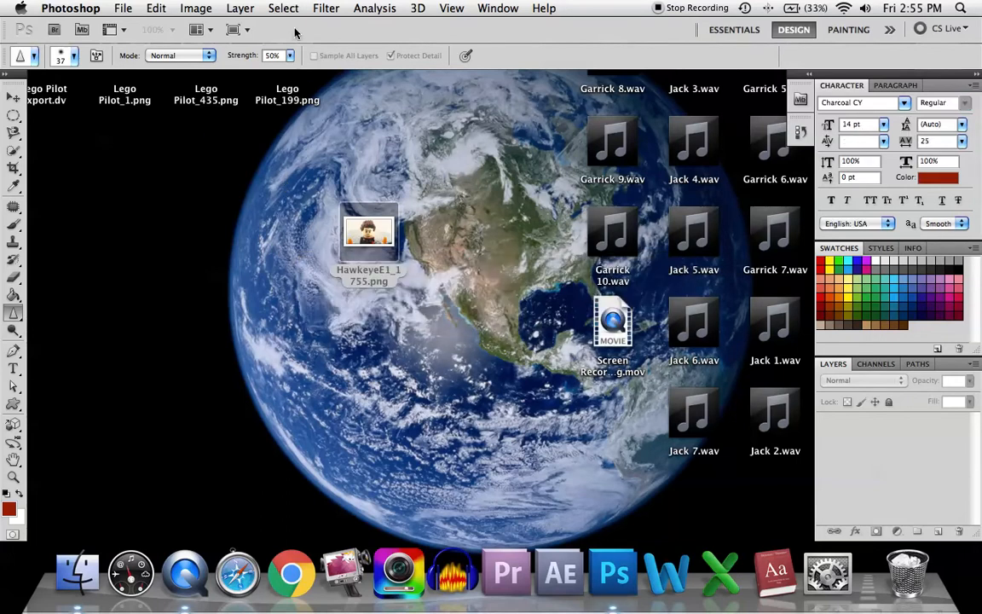
pyautogui.doubleClick(368, 231)
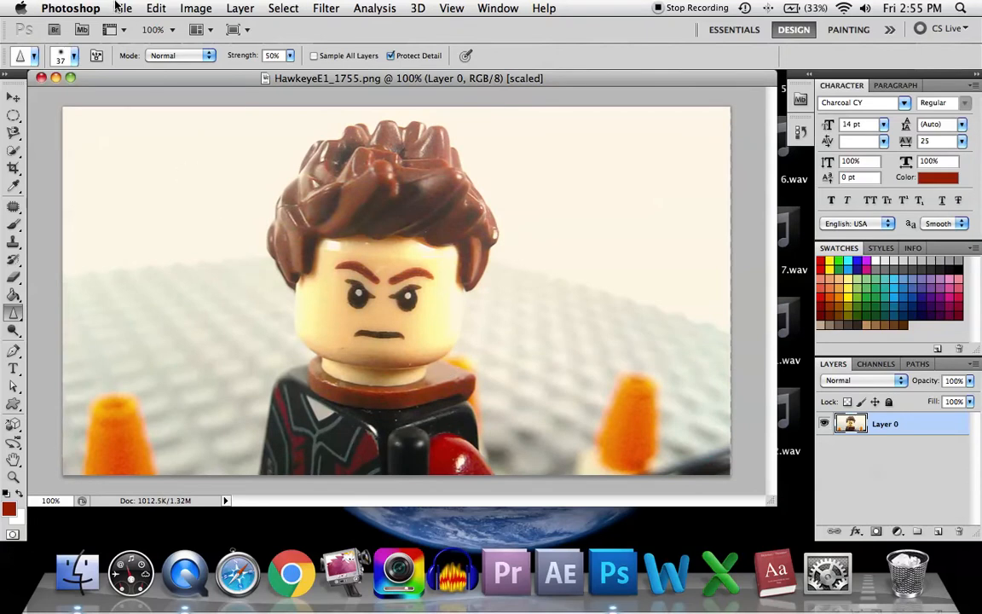
pyautogui.moveTo(294, 249)
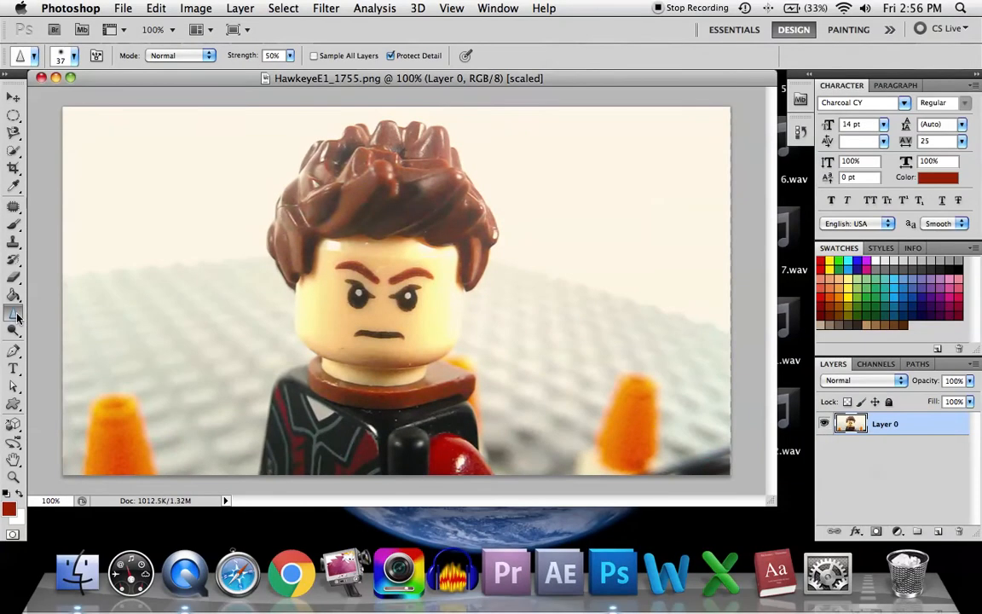
# Sharpen the figure's eyes and the red piece below with a retouching tool
pyautogui.click(14, 312)
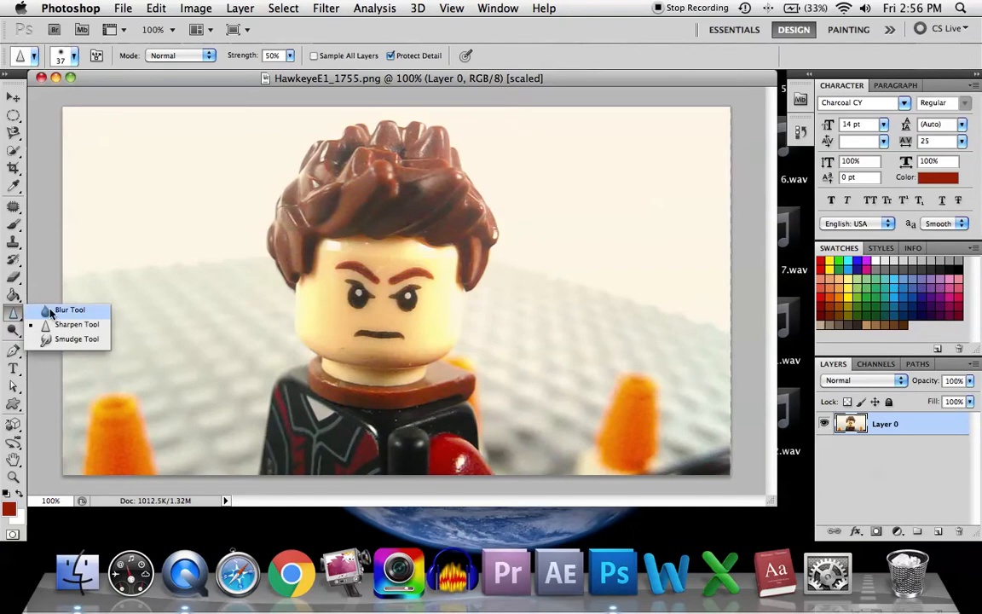
pyautogui.moveTo(71, 339)
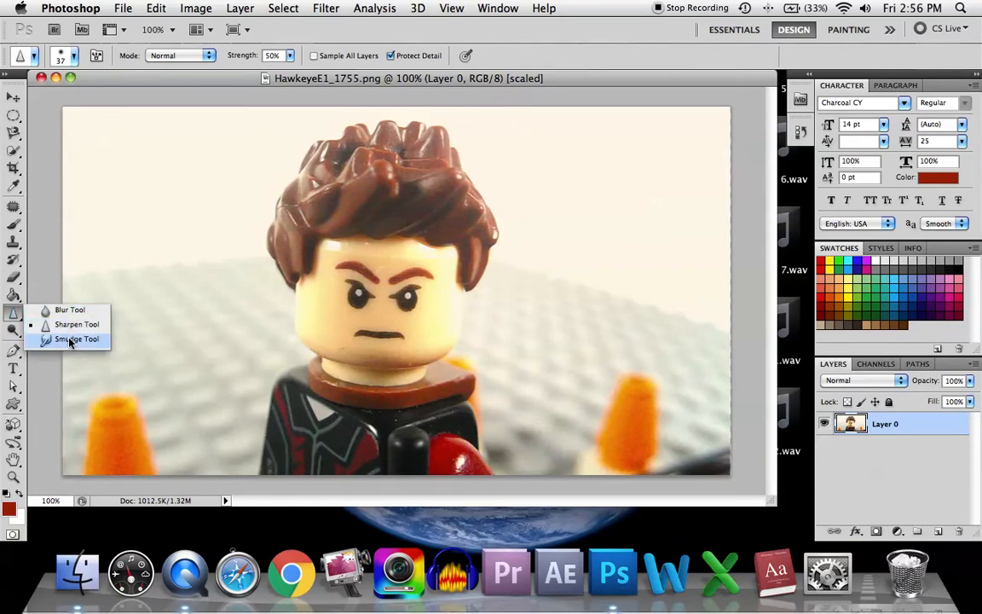
pyautogui.click(76, 339)
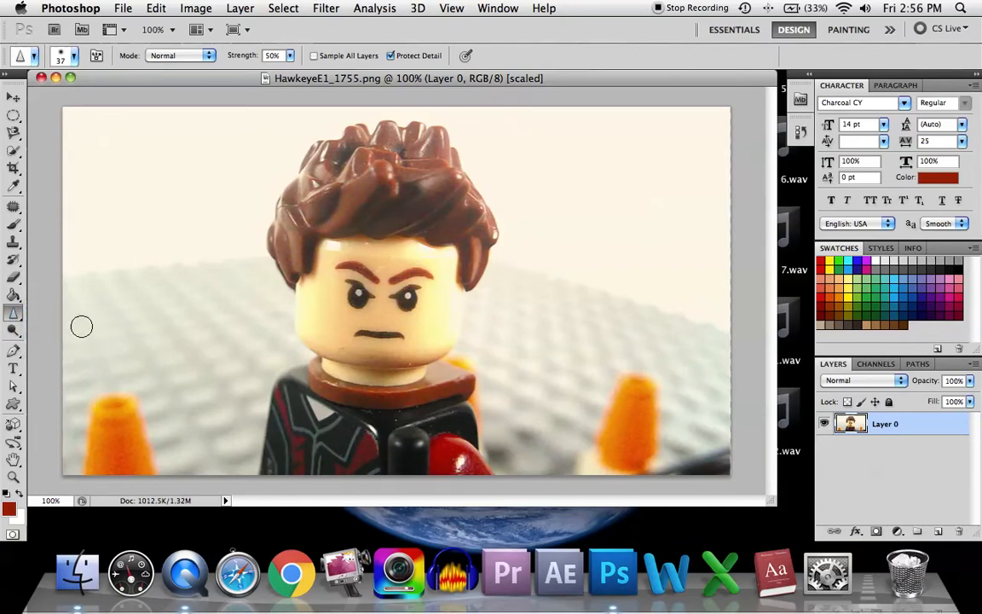
pyautogui.click(356, 294)
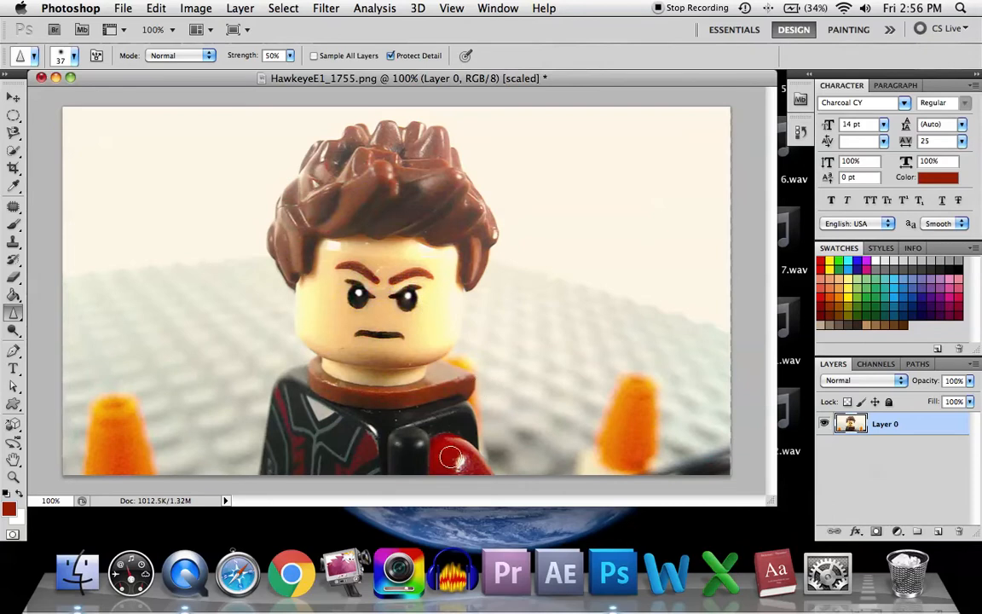
pyautogui.moveTo(425, 434)
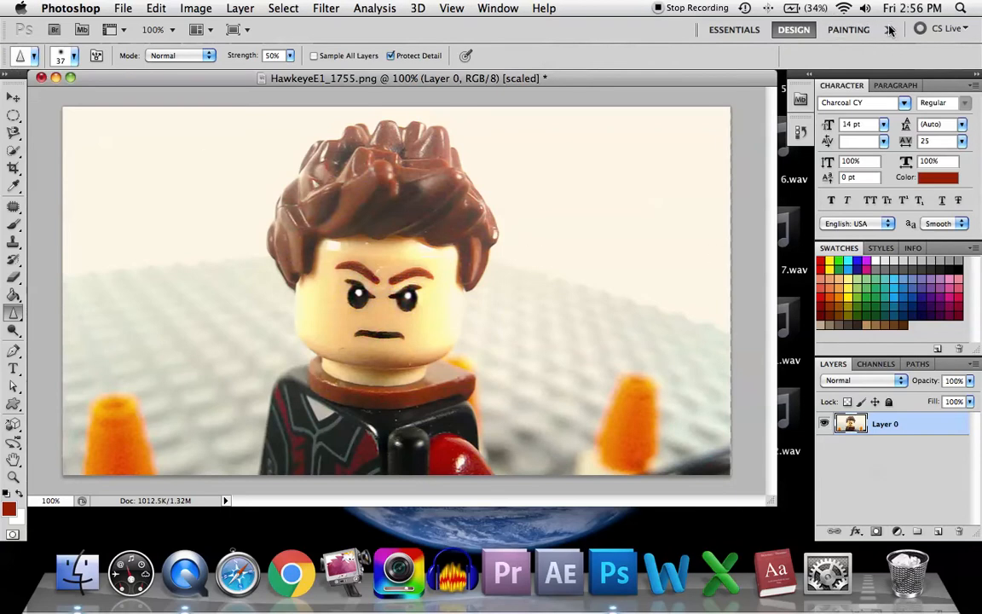
# Switch to the Design workspace and add a Hue/Saturation adjustment layer to the photo
pyautogui.click(890, 29)
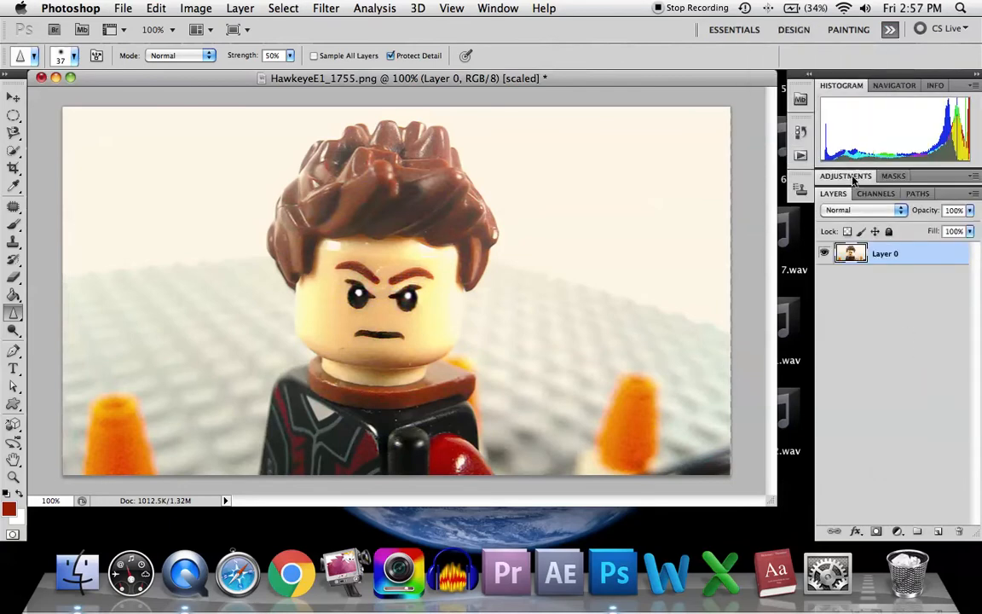
pyautogui.click(844, 175)
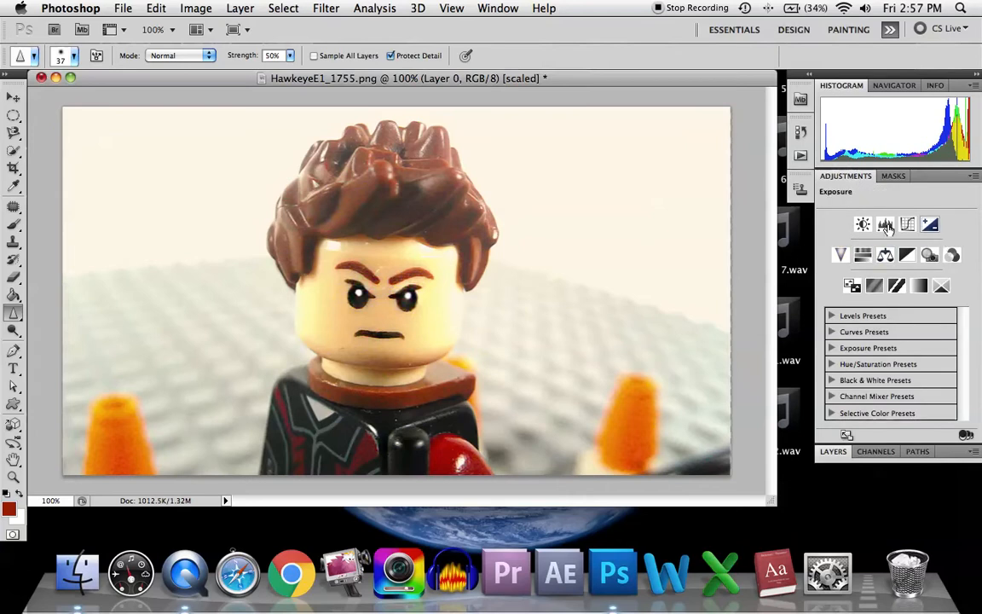
pyautogui.click(906, 224)
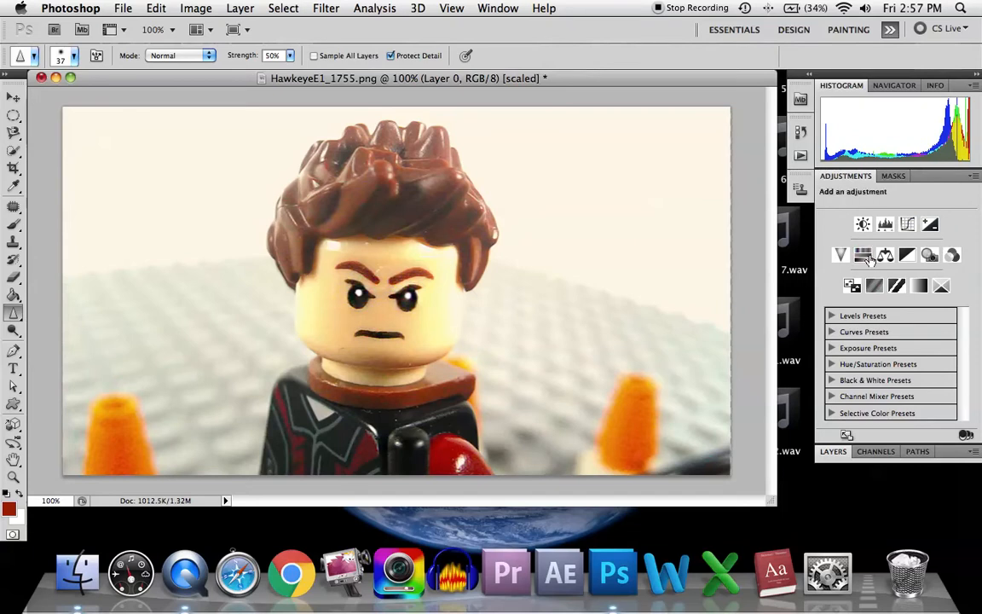
pyautogui.click(884, 254)
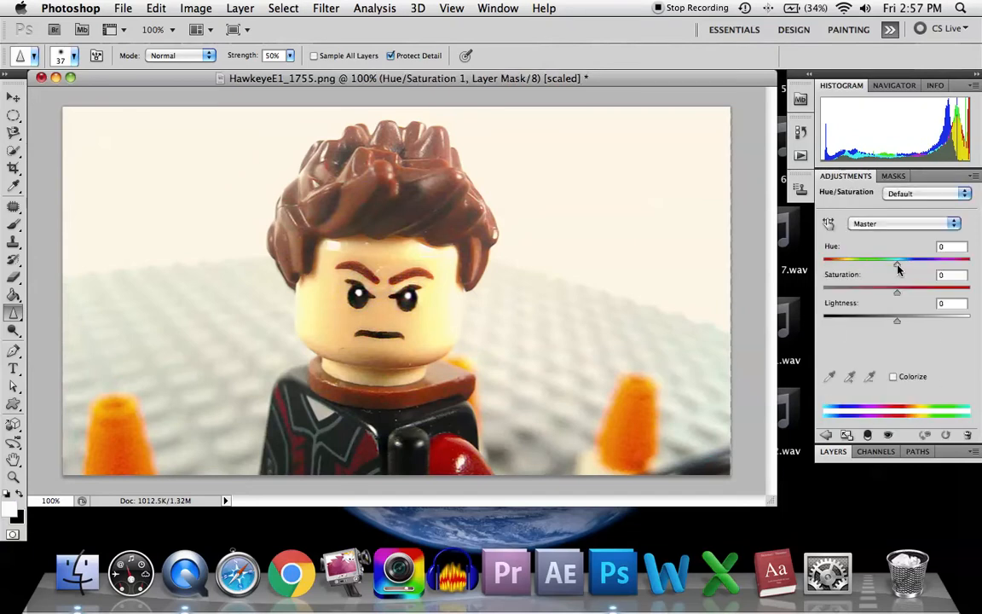
# Try purple and green hues, return Hue to original, then raise Saturation and lower Lightness slightly
pyautogui.moveTo(897, 261); pyautogui.dragTo(852, 261)
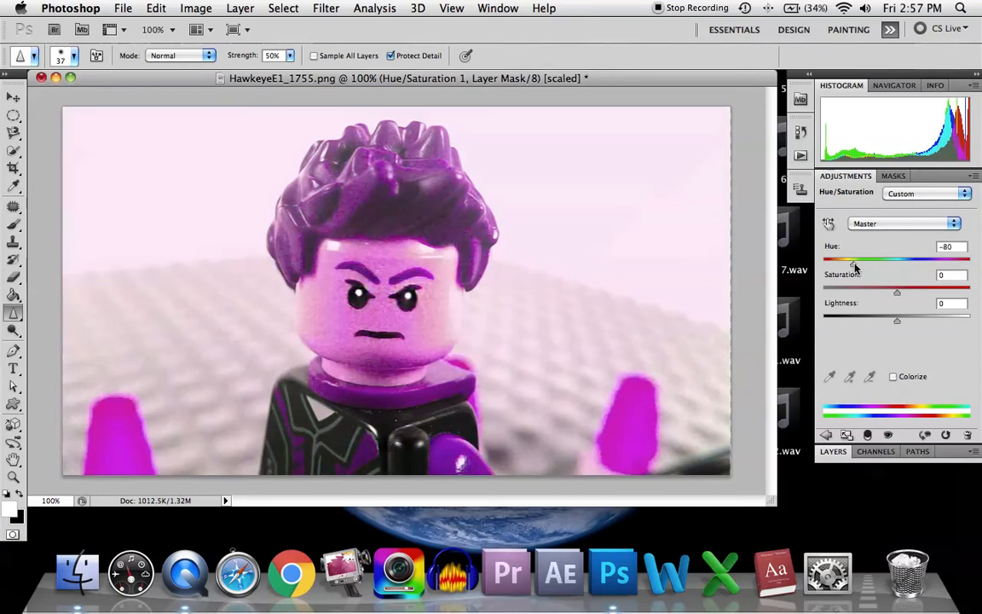
pyautogui.moveTo(853, 265); pyautogui.dragTo(928, 264)
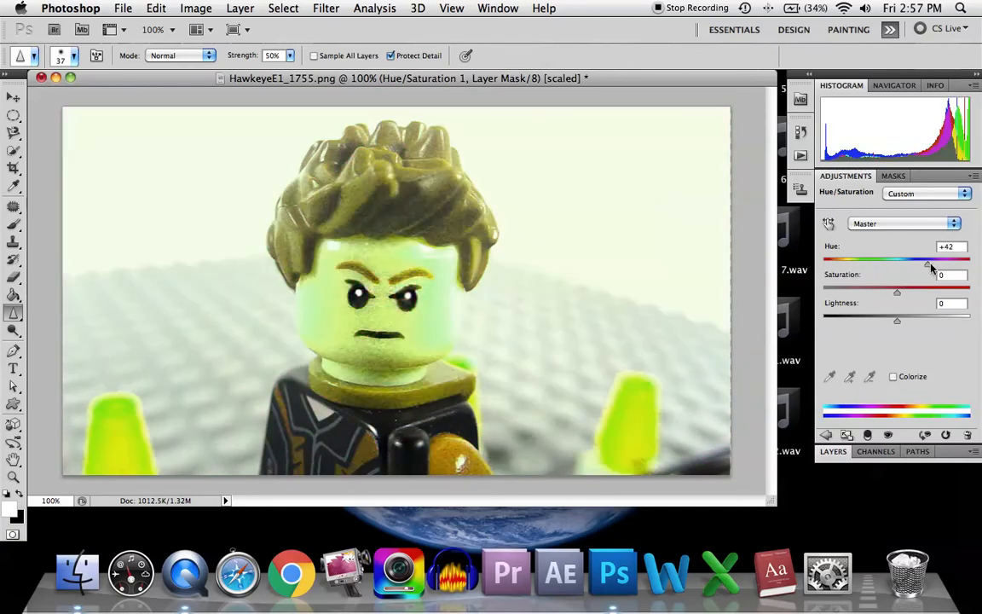
pyautogui.moveTo(927, 262); pyautogui.dragTo(897, 262)
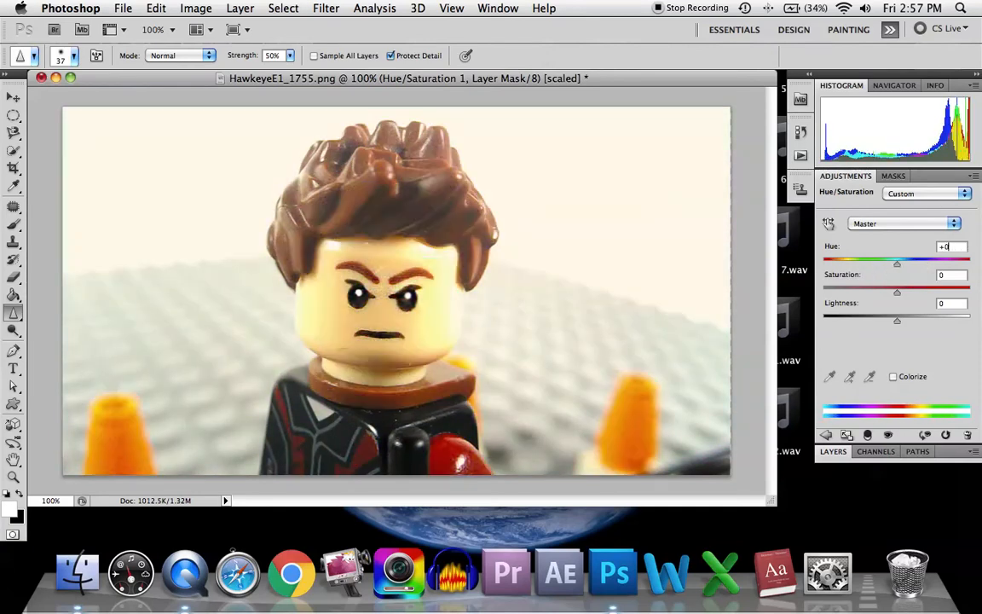
pyautogui.moveTo(898, 292); pyautogui.dragTo(903, 291)
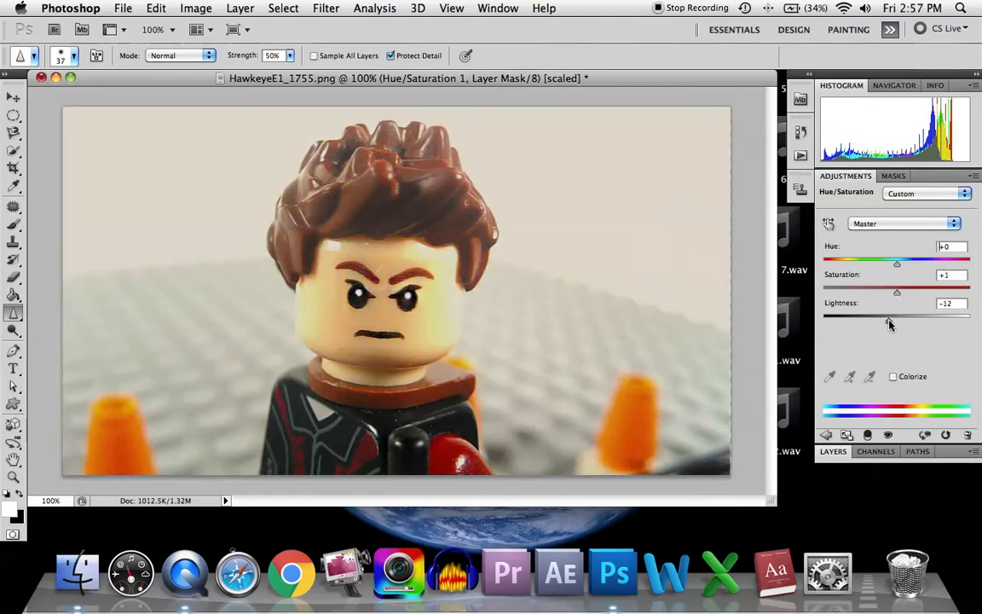
pyautogui.moveTo(891, 325); pyautogui.dragTo(894, 326)
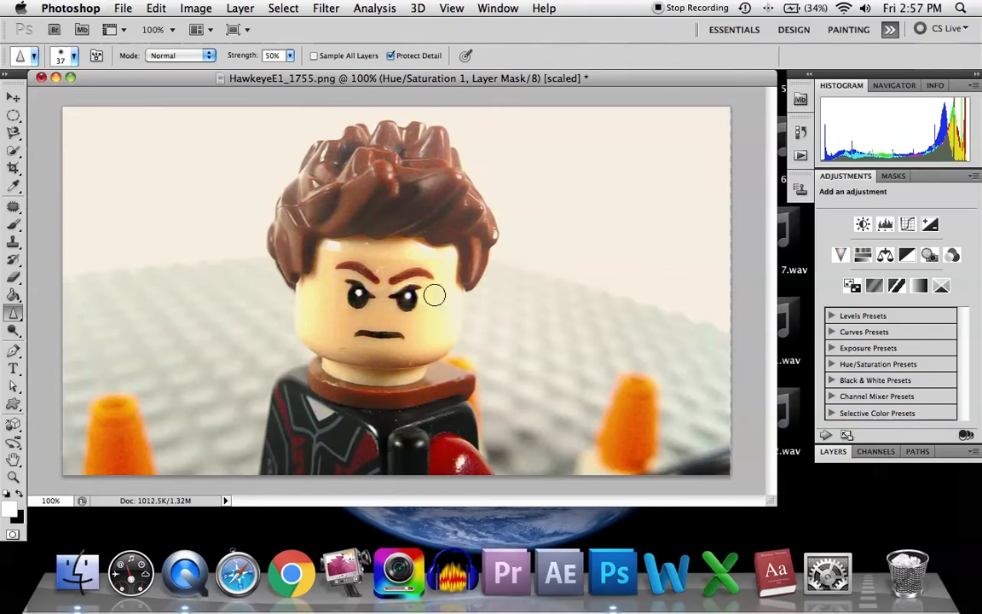
pyautogui.moveTo(231, 215)
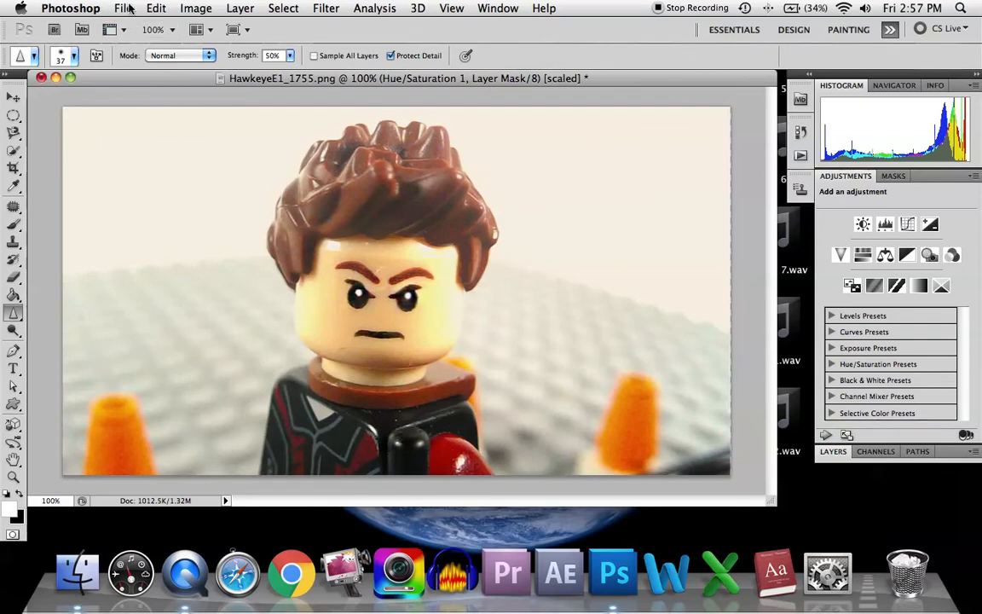
# Browse the Pictures folder in File > Open and open HawkeyeLogo.png as a second document
pyautogui.click(123, 8)
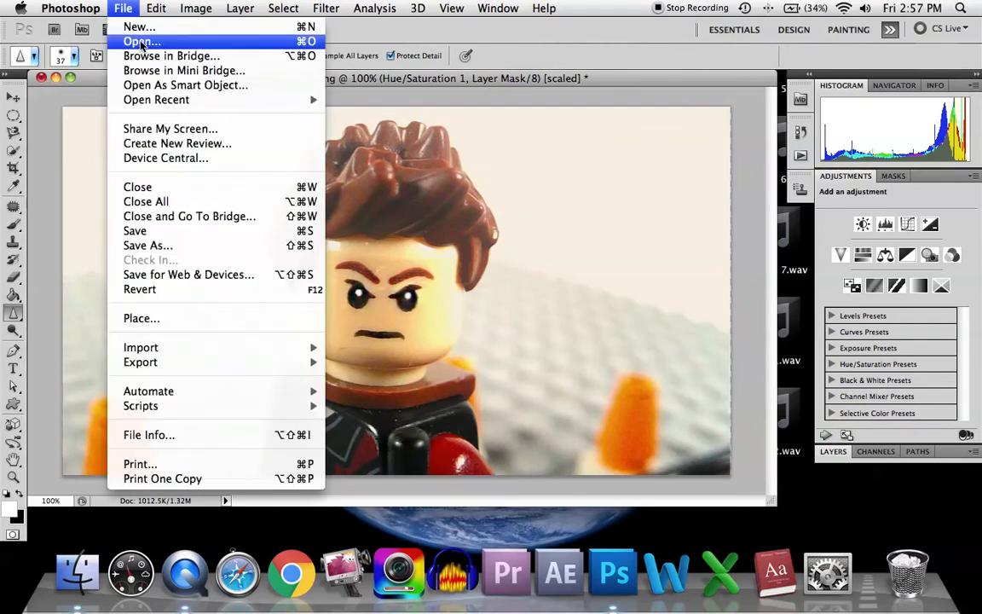
pyautogui.click(140, 41)
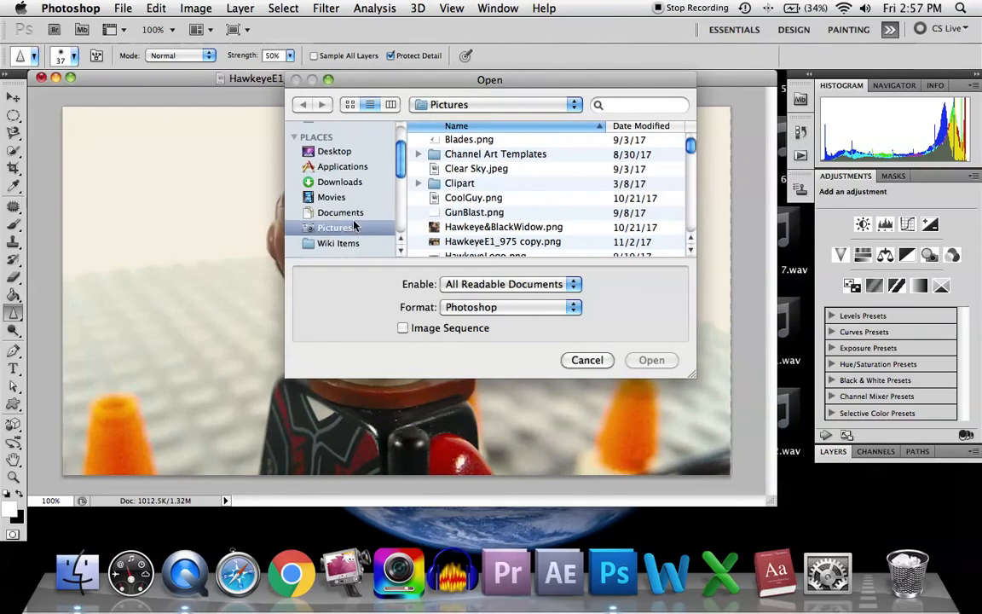
pyautogui.scroll(-3)
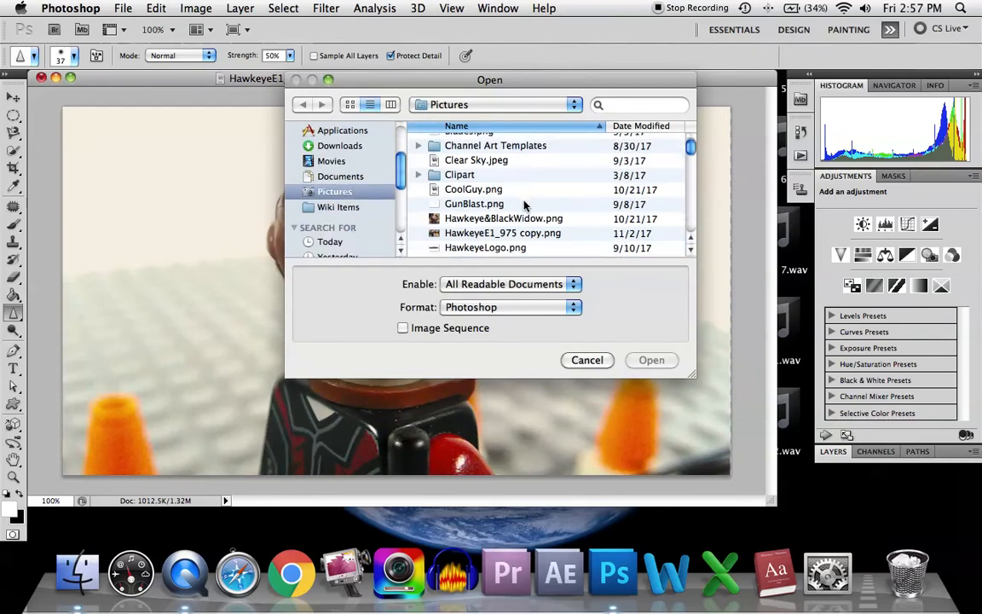
pyautogui.scroll(-3)
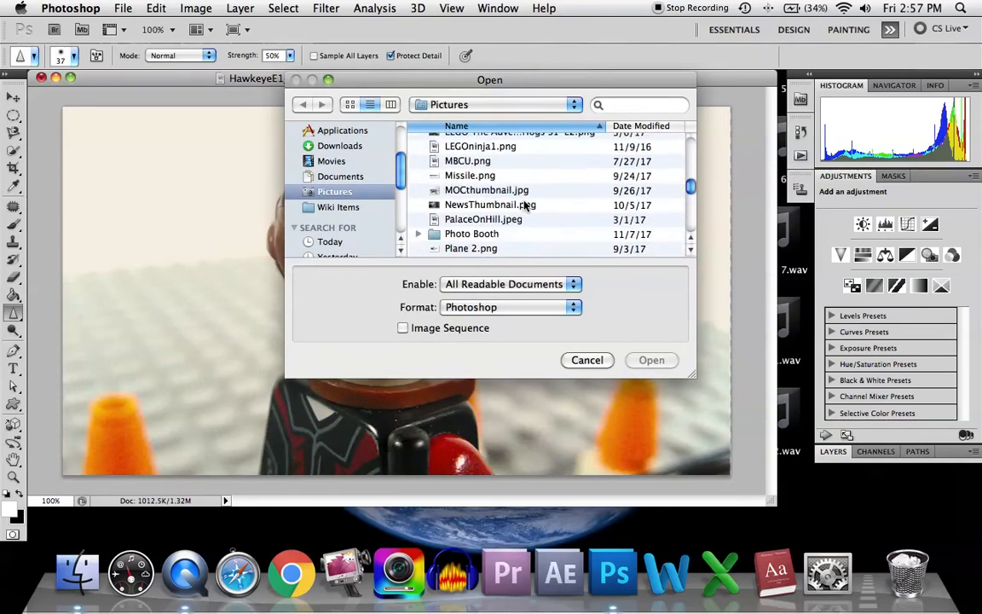
pyautogui.scroll(3)
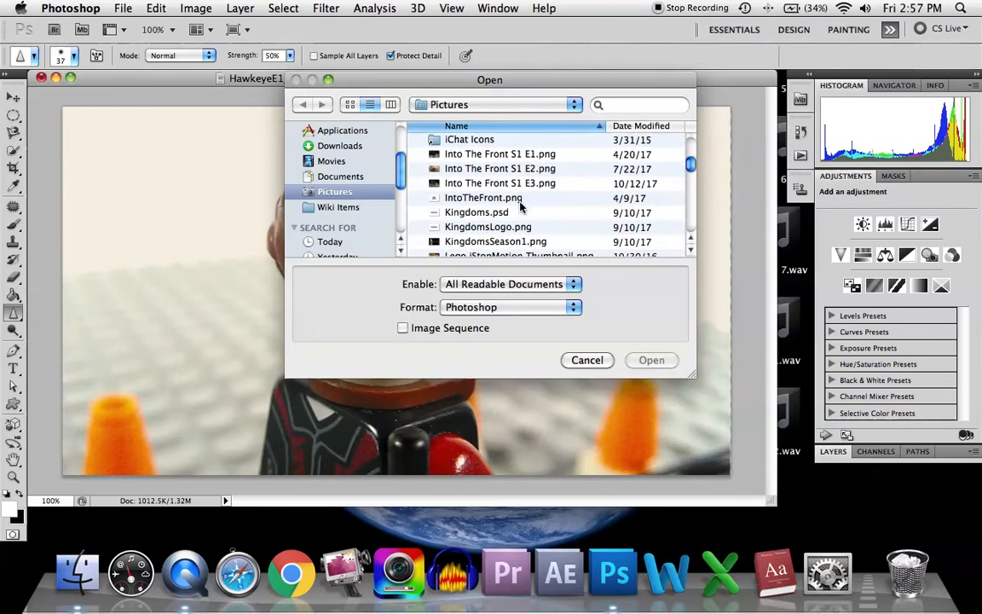
pyautogui.moveTo(479, 251)
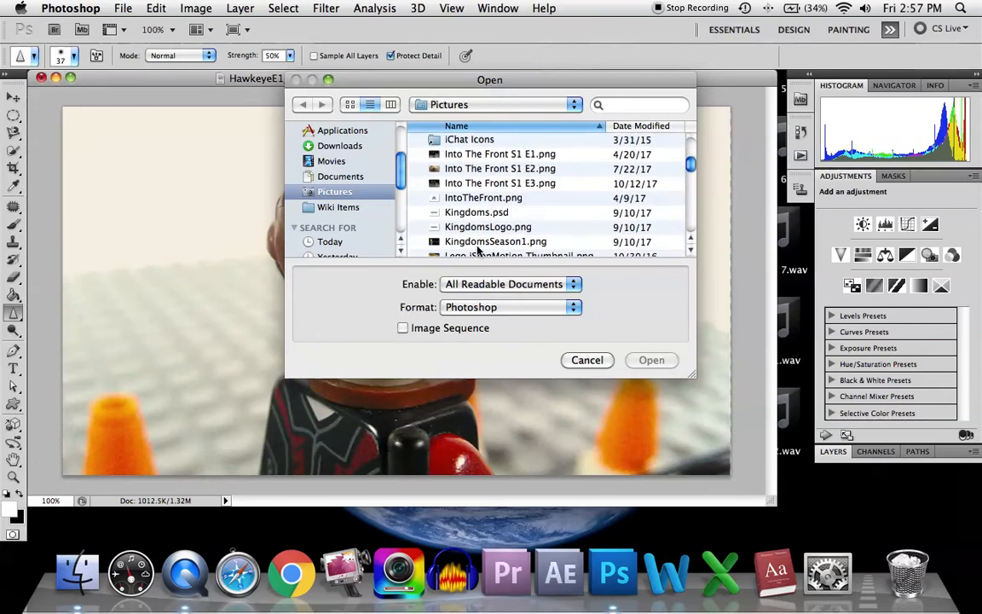
pyautogui.scroll(-3)
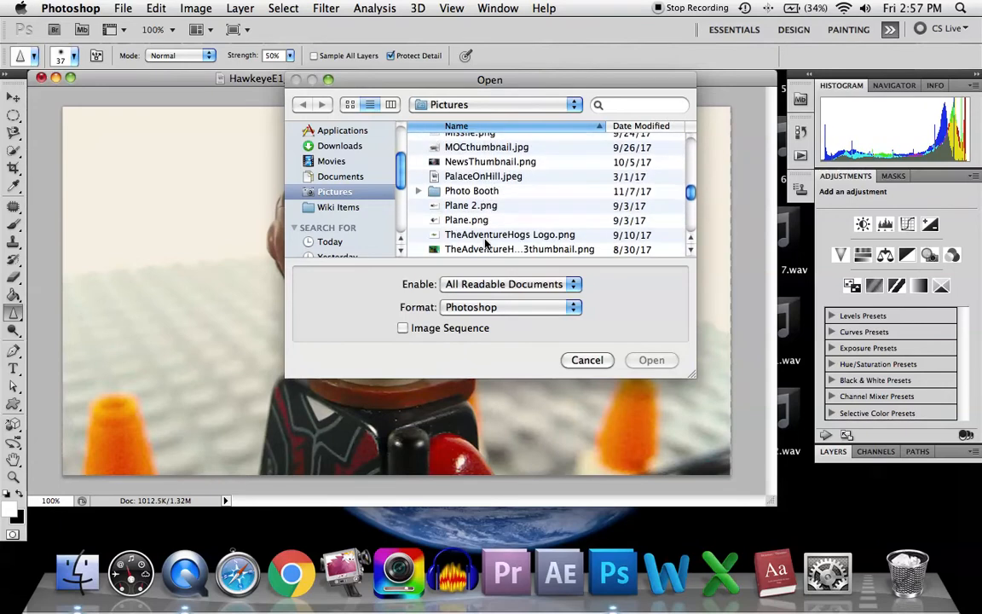
pyautogui.scroll(-3)
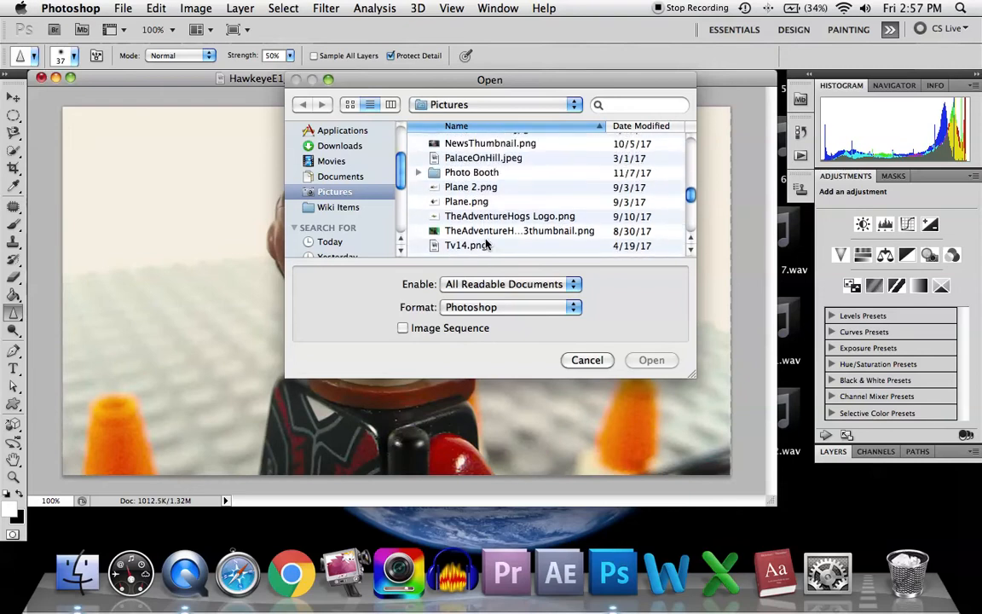
pyautogui.scroll(3)
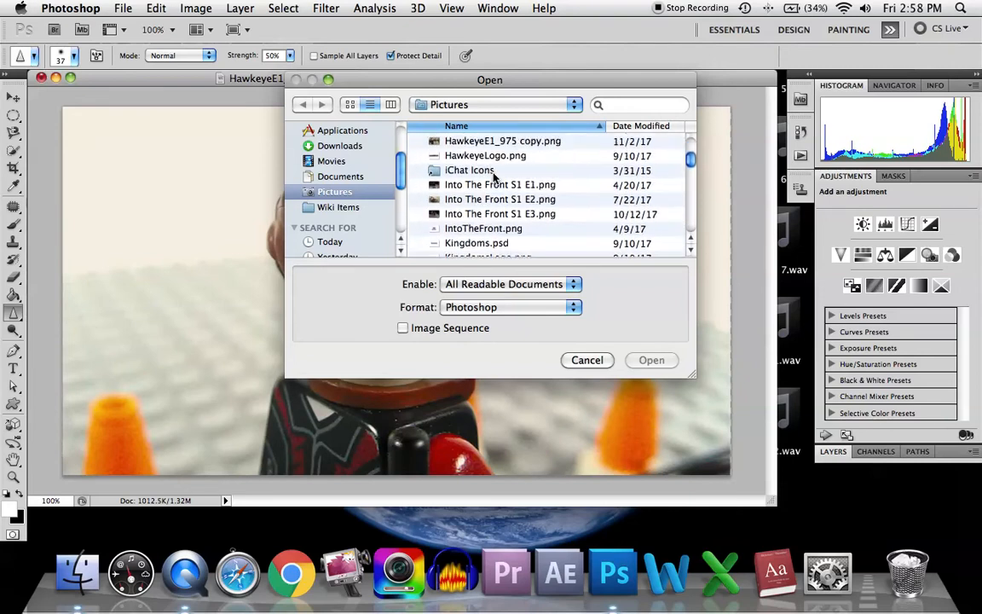
pyautogui.scroll(3)
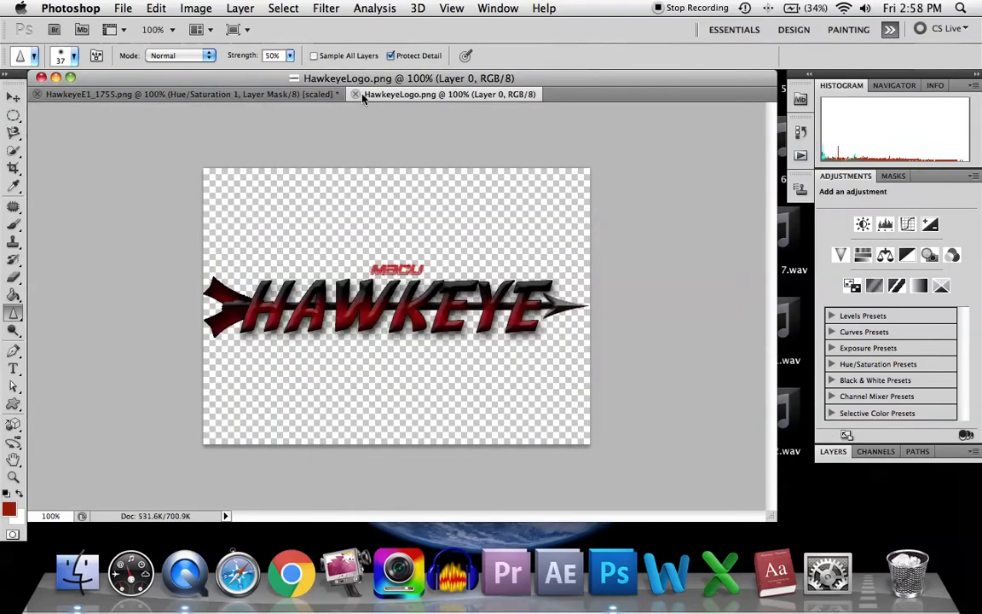
# With the Move tool, float the logo document and bring the red HAWKEYE logo onto the photo as a layer
pyautogui.click(14, 96)
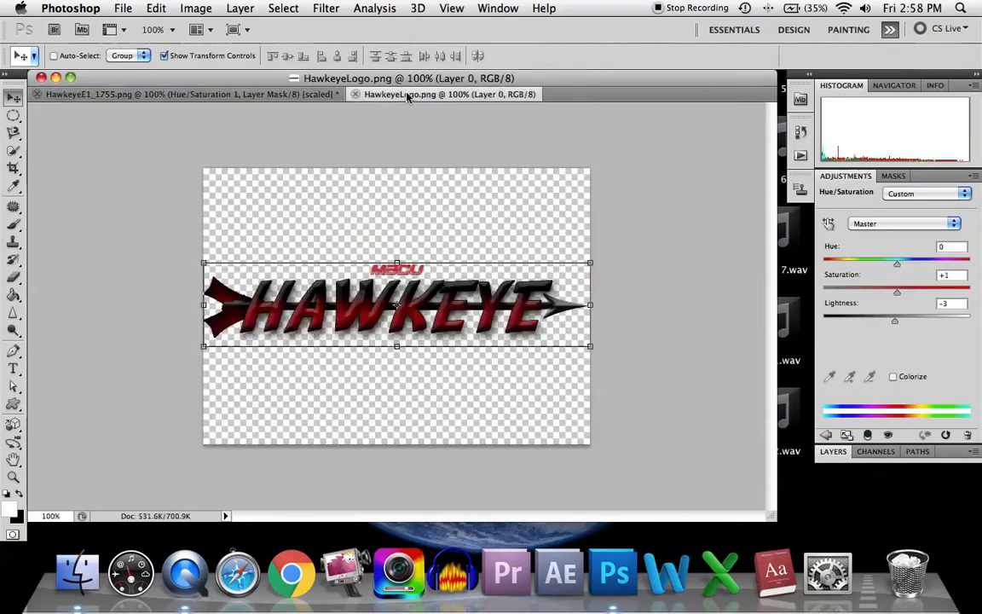
pyautogui.click(974, 176)
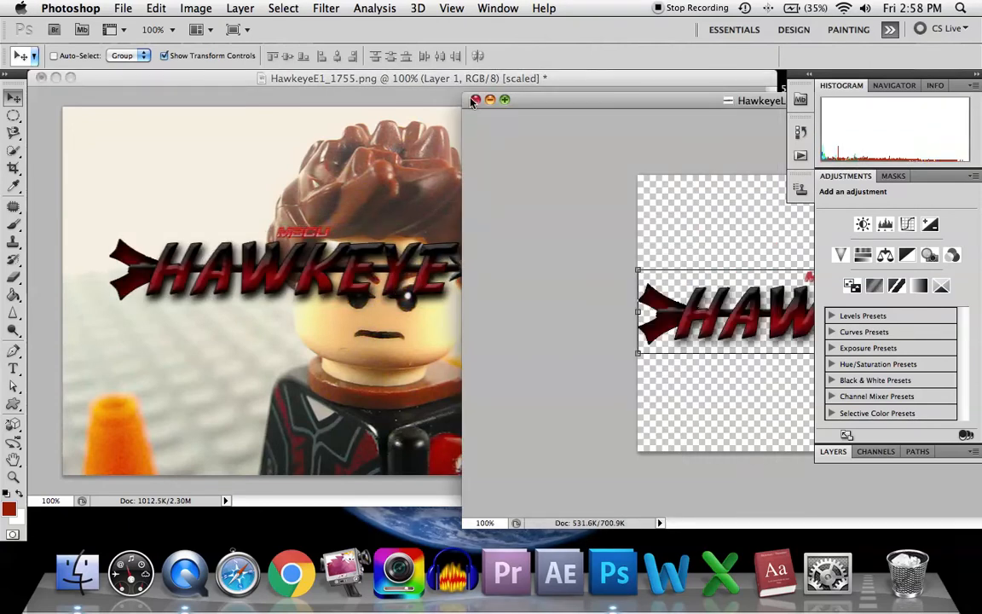
# Close the logo file, move the logo over the figure's hair and enlarge it slightly
pyautogui.click(476, 100)
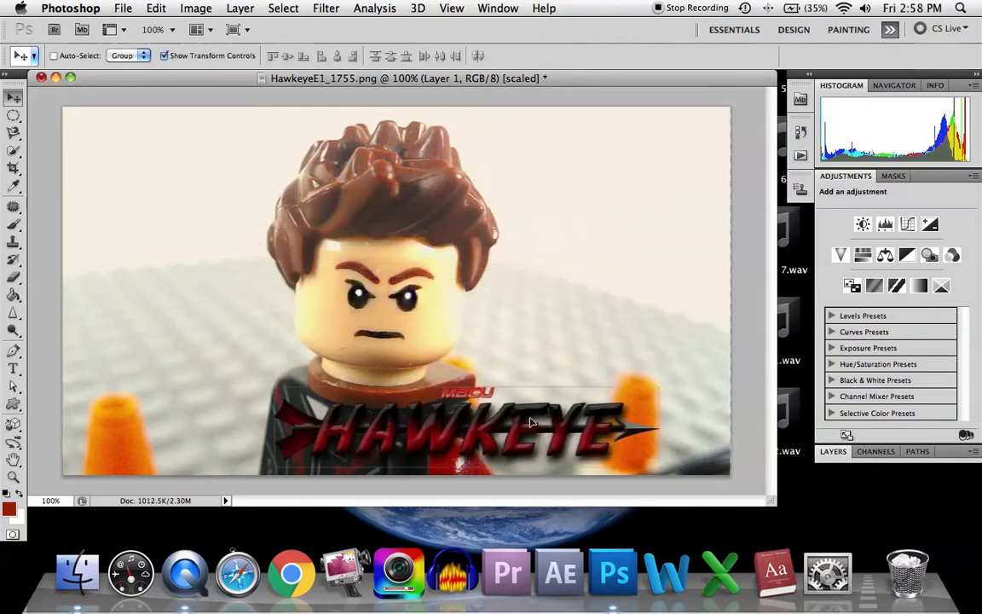
pyautogui.moveTo(460, 426); pyautogui.dragTo(307, 282)
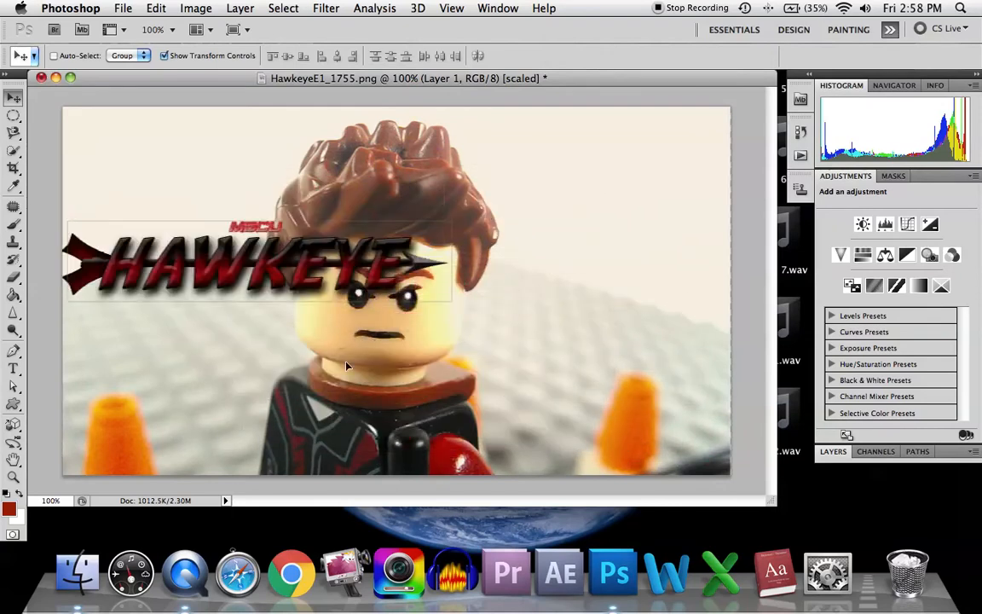
pyautogui.moveTo(256, 264); pyautogui.dragTo(327, 213)
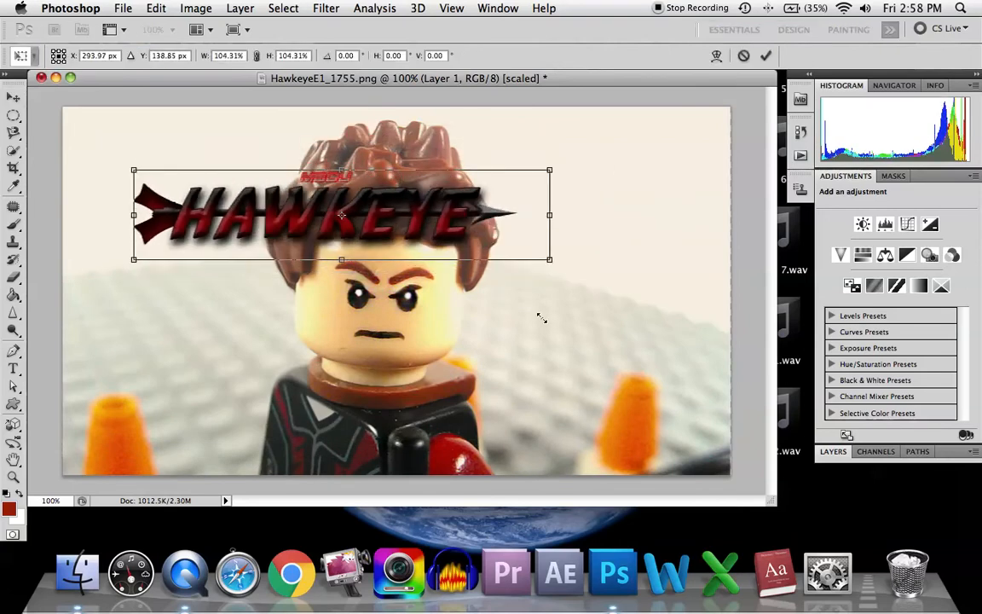
pyautogui.moveTo(550, 259); pyautogui.dragTo(584, 268)
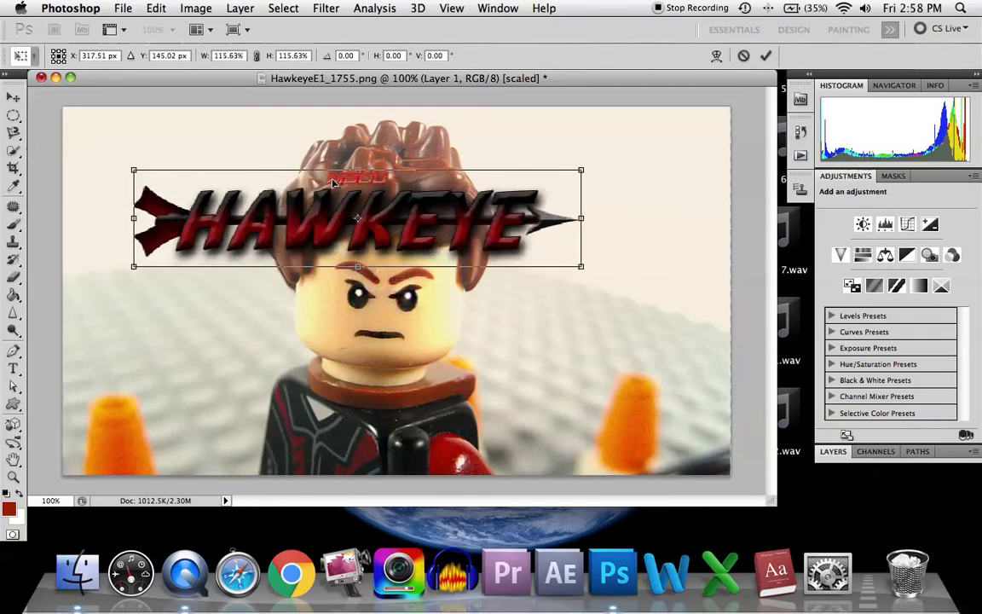
pyautogui.click(14, 97)
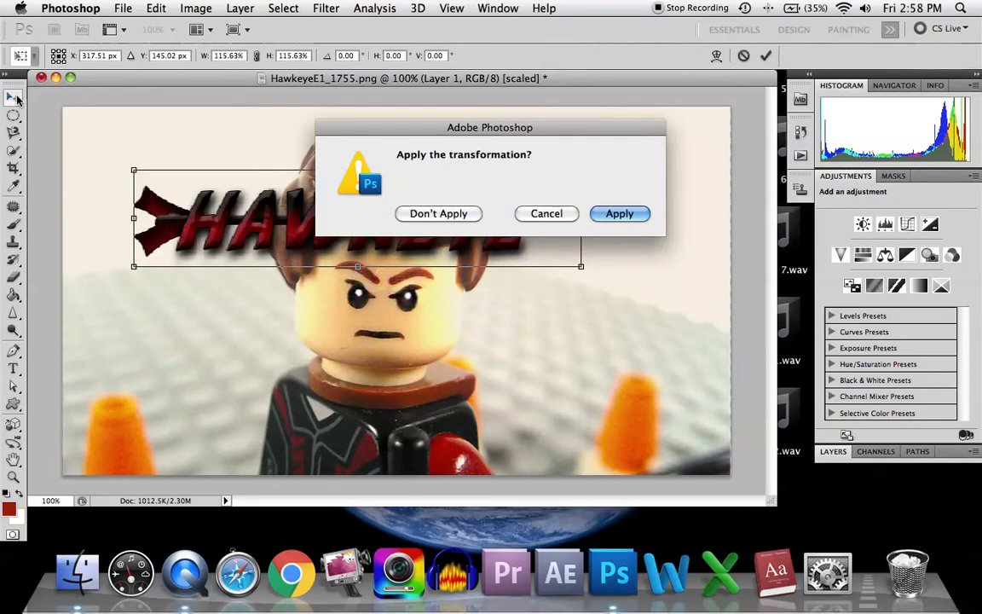
pyautogui.click(619, 213)
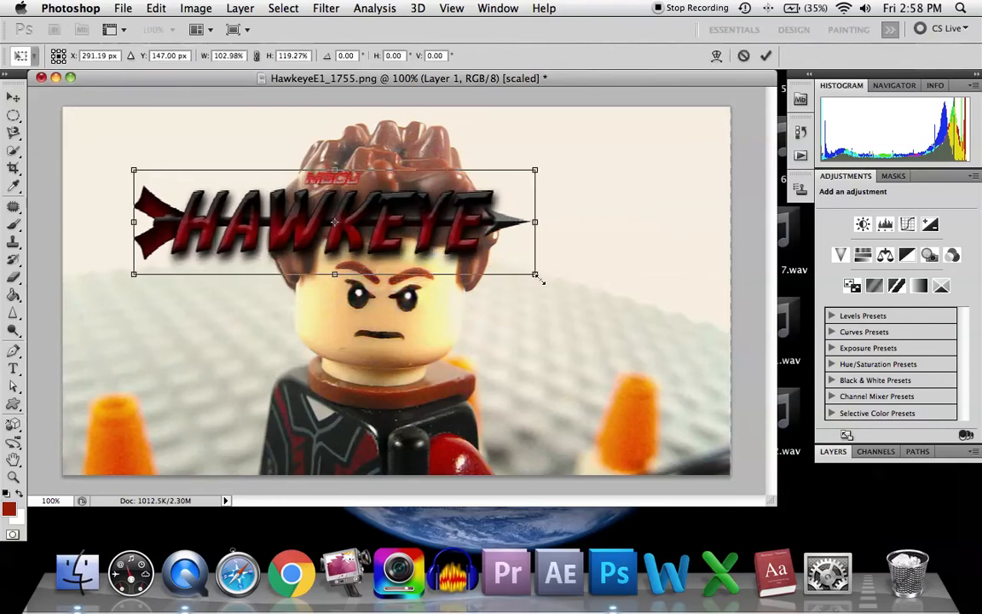
# Scale the logo up and down and squash it, returning to near its original size
pyautogui.moveTo(535, 275); pyautogui.dragTo(576, 314)
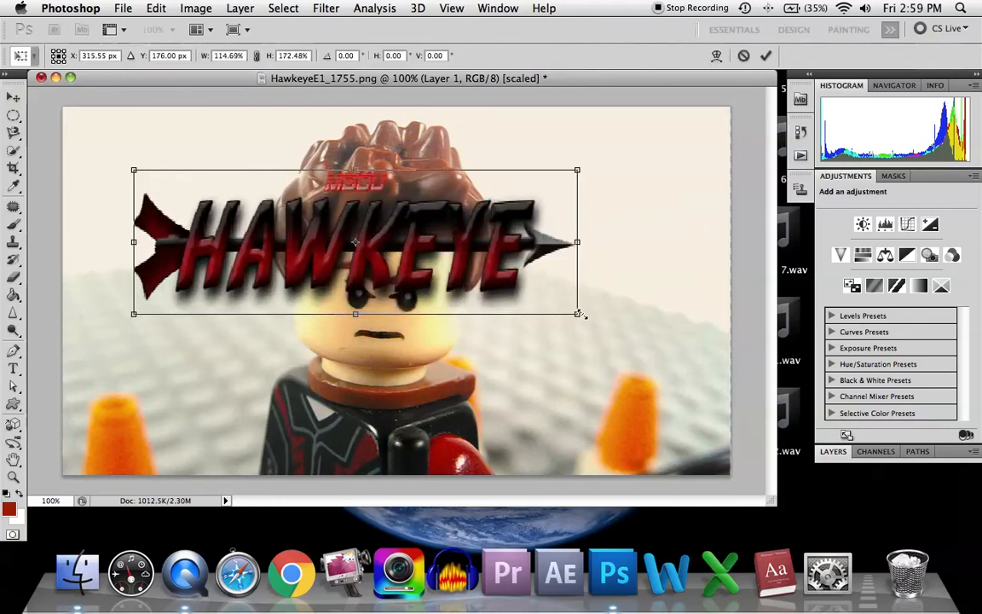
pyautogui.moveTo(577, 314); pyautogui.dragTo(520, 270)
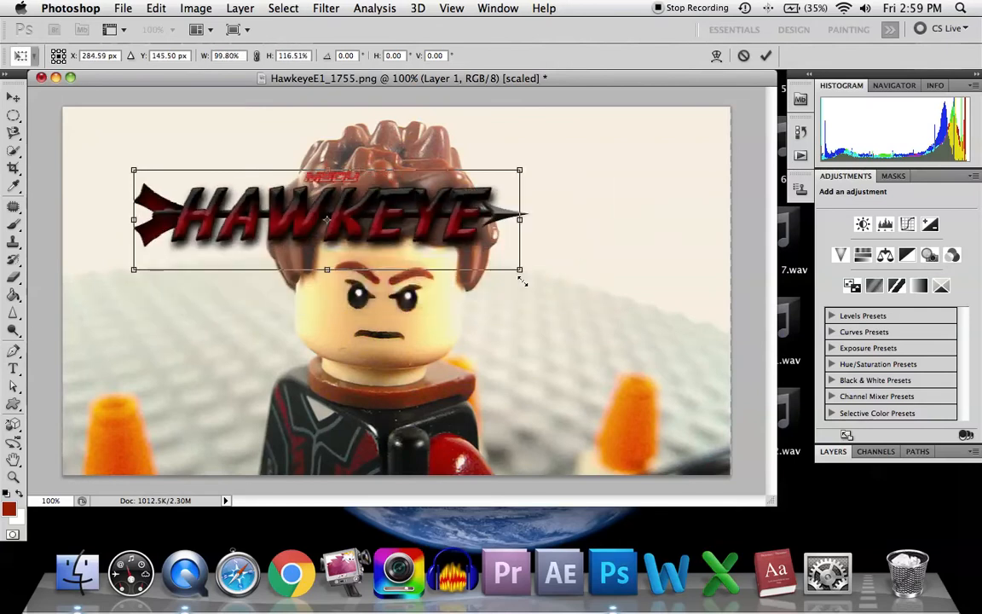
pyautogui.moveTo(520, 269); pyautogui.dragTo(611, 298)
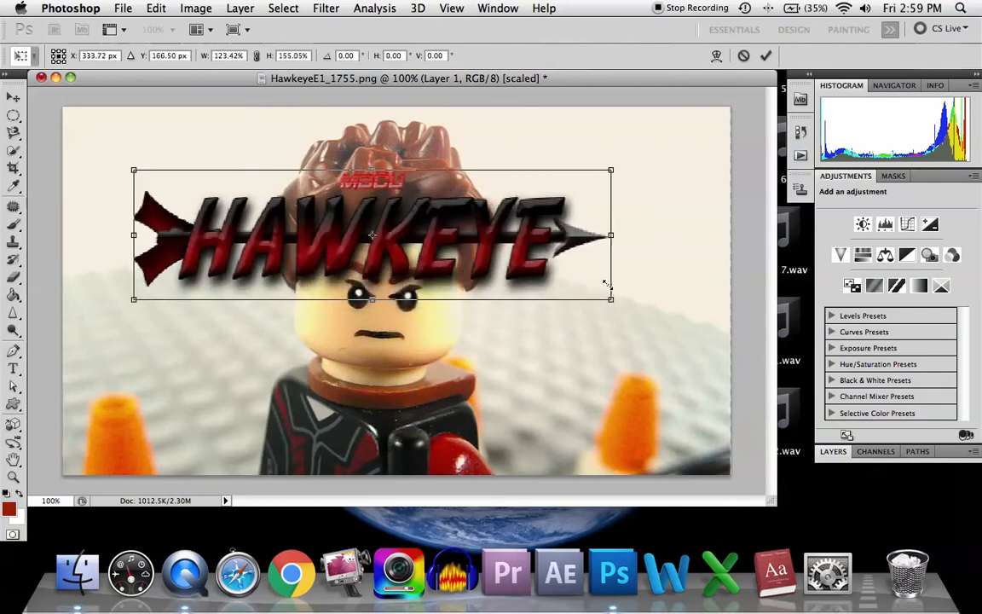
pyautogui.moveTo(611, 299); pyautogui.dragTo(518, 262)
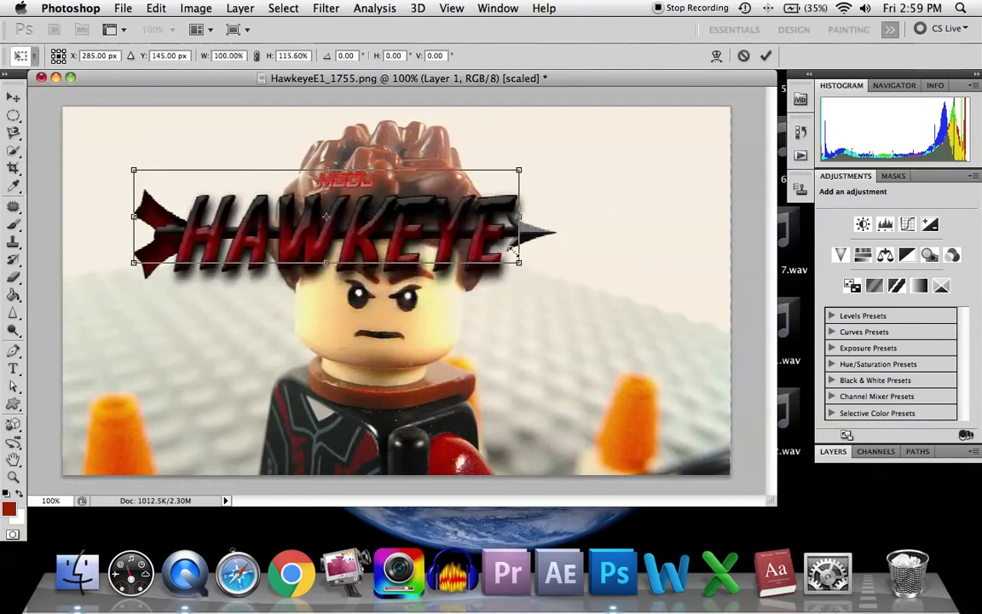
pyautogui.moveTo(519, 263); pyautogui.dragTo(427, 248)
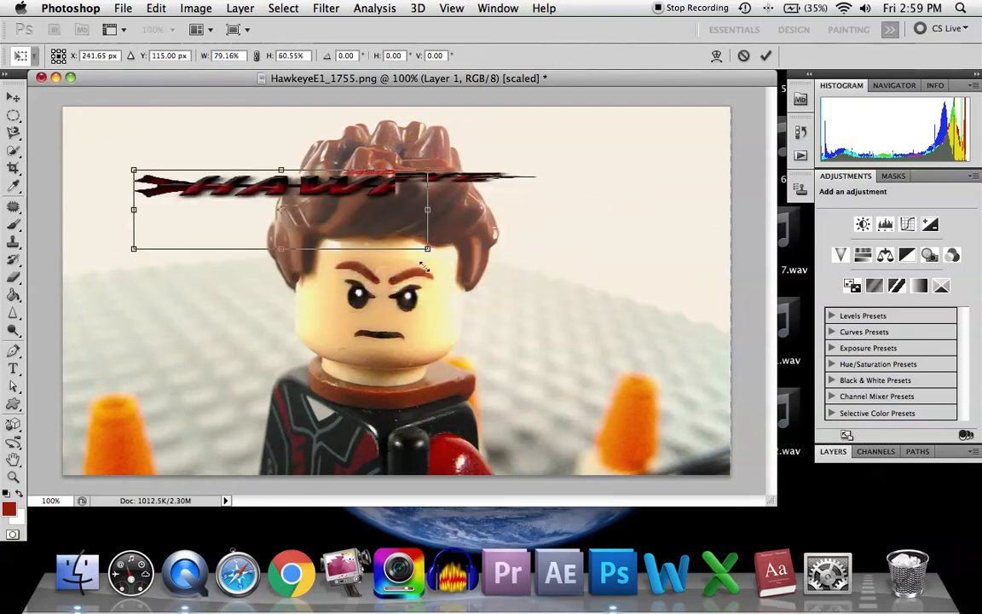
pyautogui.moveTo(427, 248); pyautogui.dragTo(585, 260)
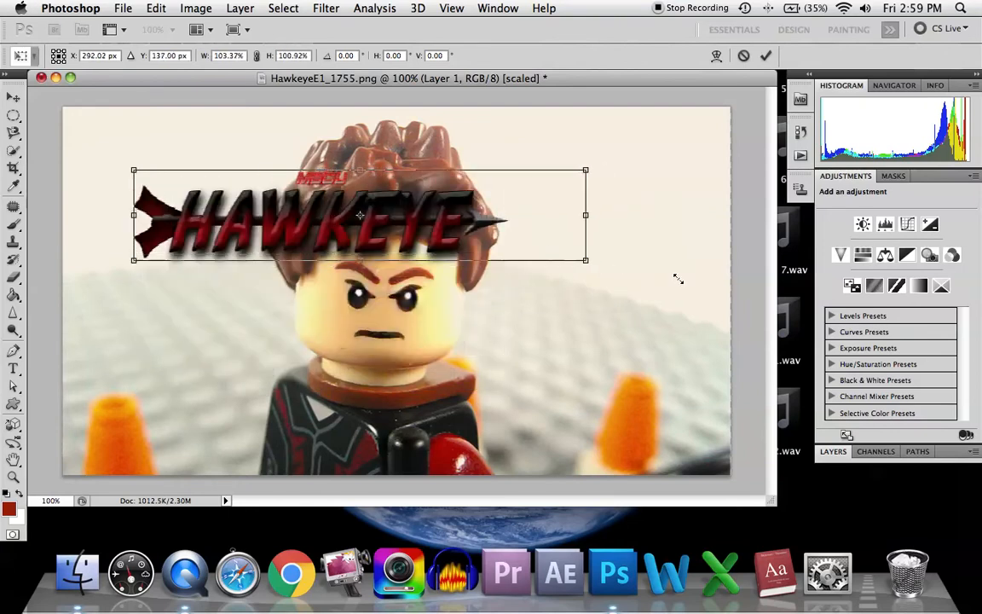
# Enlarge the logo wider and taller, then flatten it vertically and shrink it slightly
pyautogui.moveTo(585, 259); pyautogui.dragTo(501, 282)
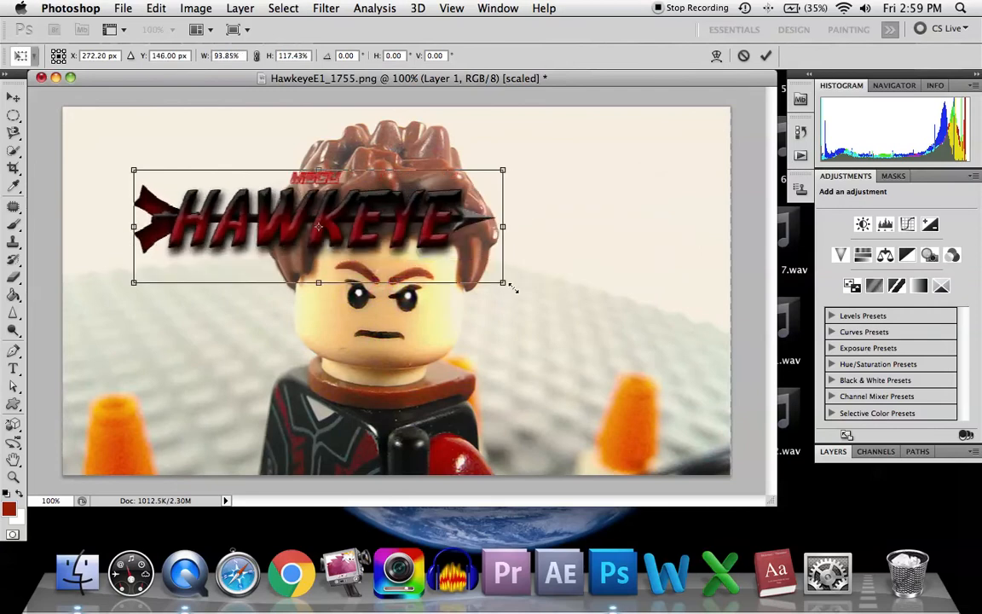
pyautogui.moveTo(503, 282); pyautogui.dragTo(490, 298)
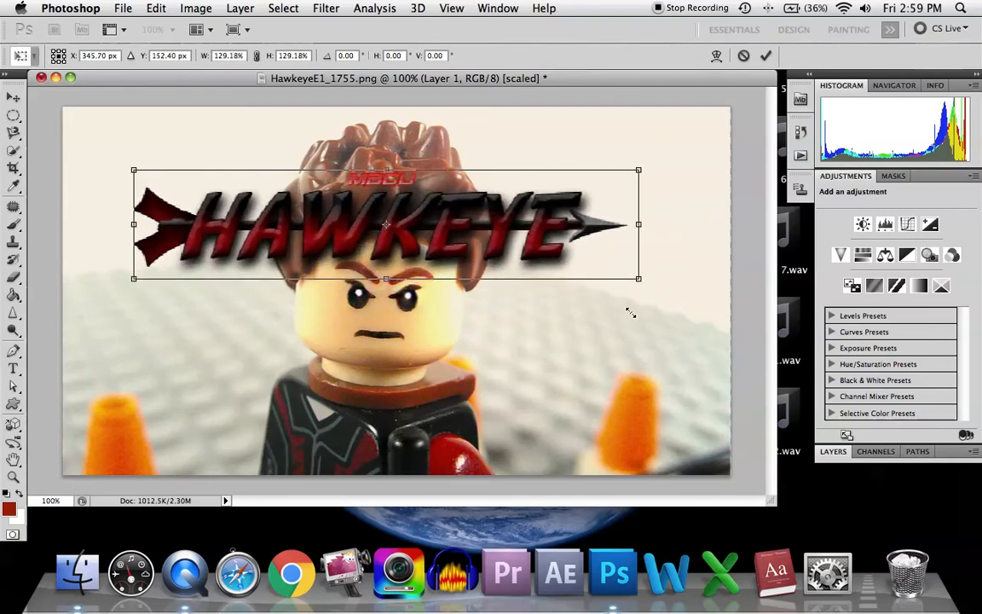
pyautogui.moveTo(638, 279); pyautogui.dragTo(677, 289)
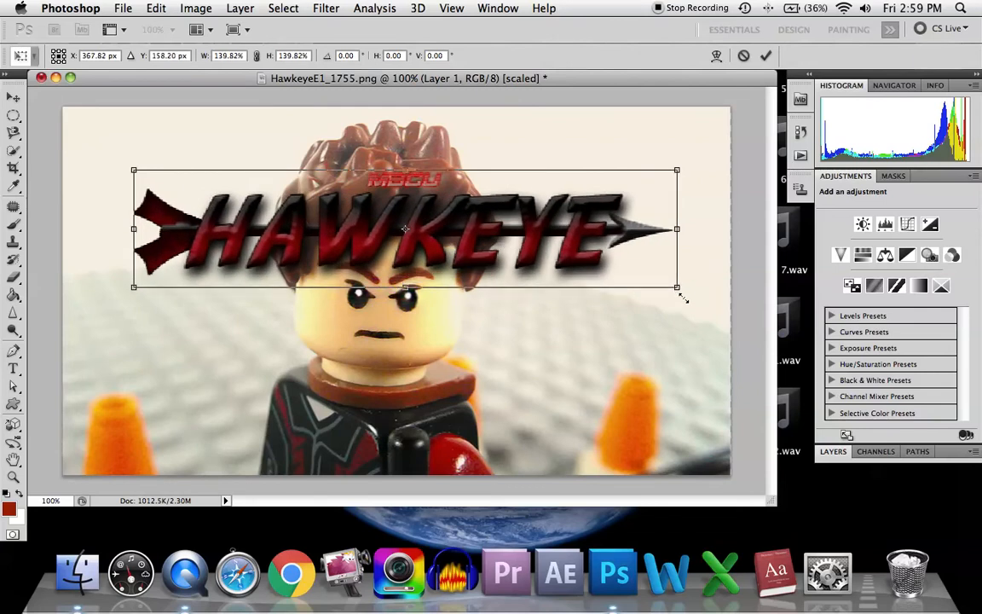
pyautogui.moveTo(677, 287); pyautogui.dragTo(662, 283)
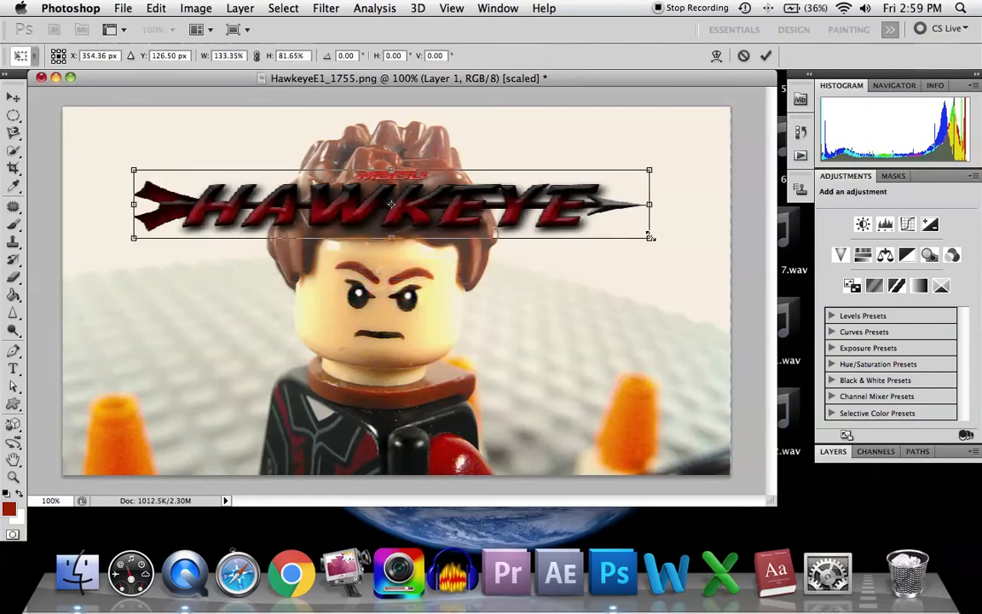
pyautogui.moveTo(649, 237); pyautogui.dragTo(659, 243)
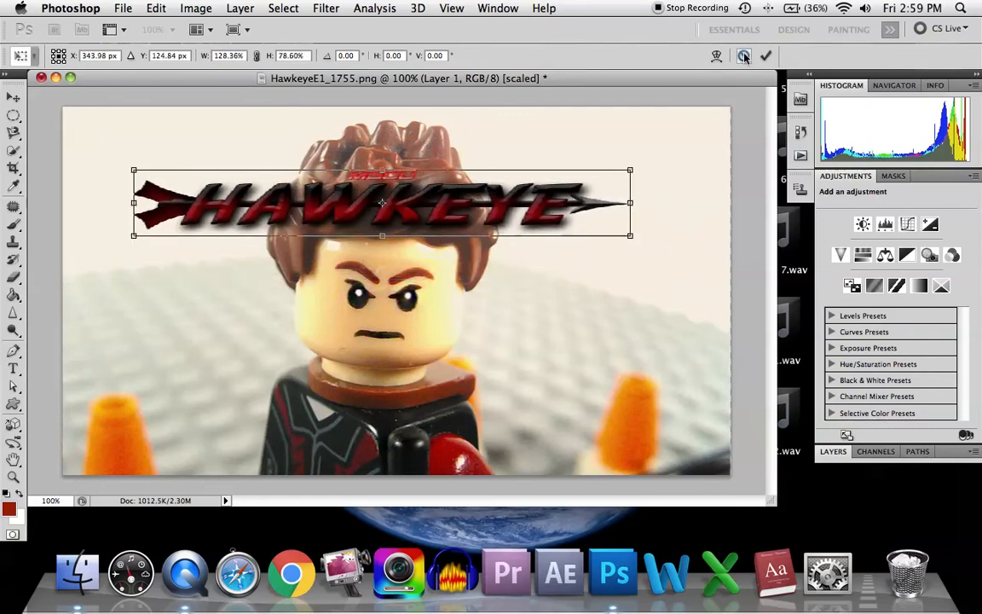
# Scale the HAWKEYE logo up proportionally and try placing it over the face and bottom
pyautogui.moveTo(631, 234); pyautogui.dragTo(588, 296)
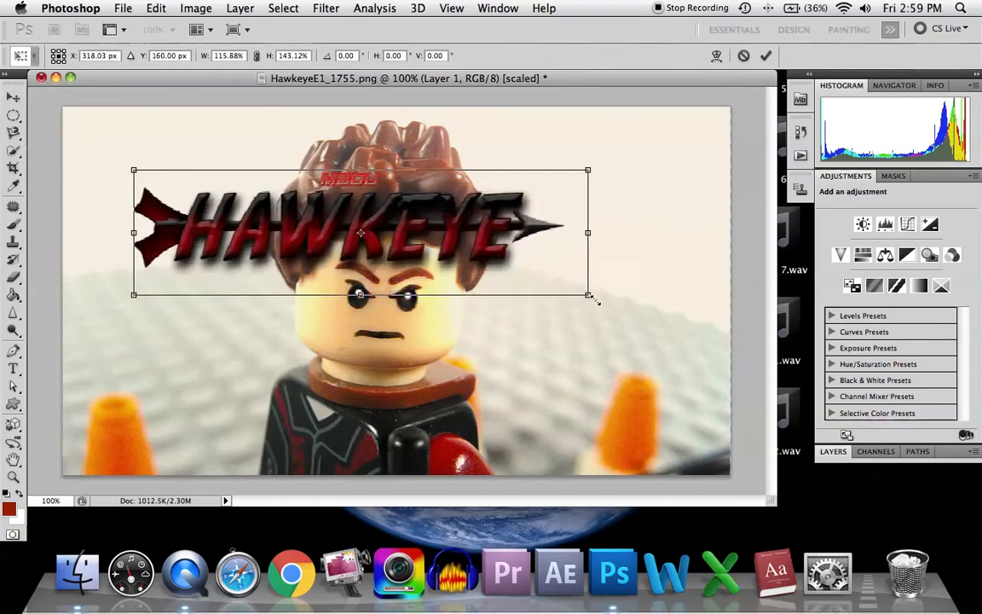
pyautogui.moveTo(588, 294); pyautogui.dragTo(655, 281)
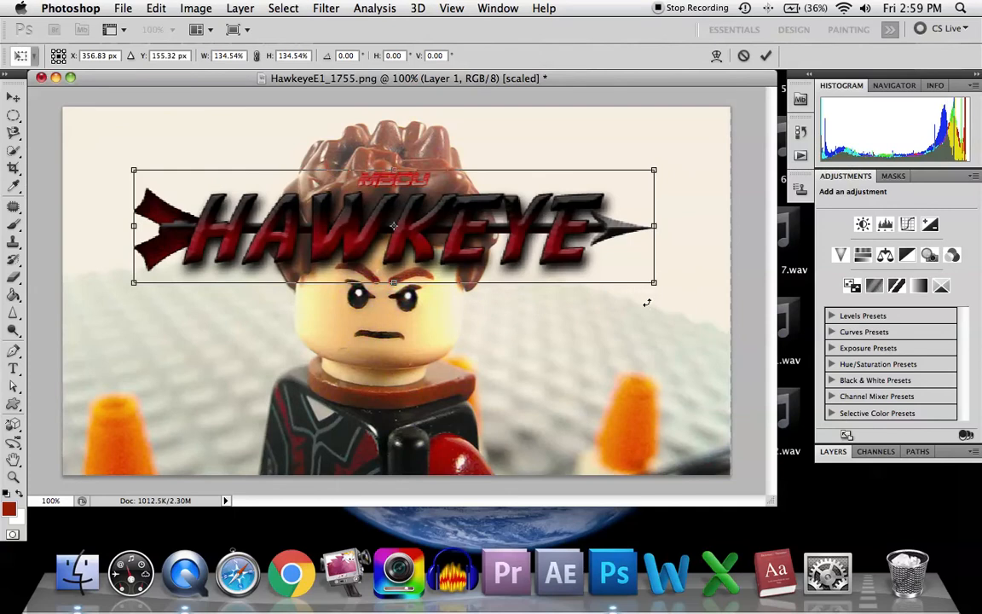
pyautogui.moveTo(469, 198)
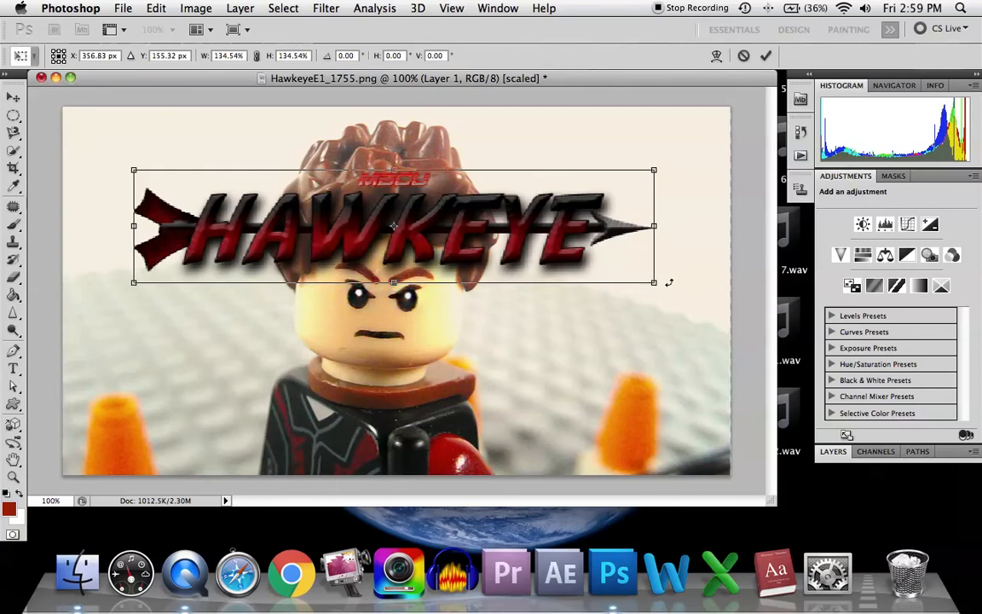
pyautogui.moveTo(393, 225); pyautogui.dragTo(437, 281)
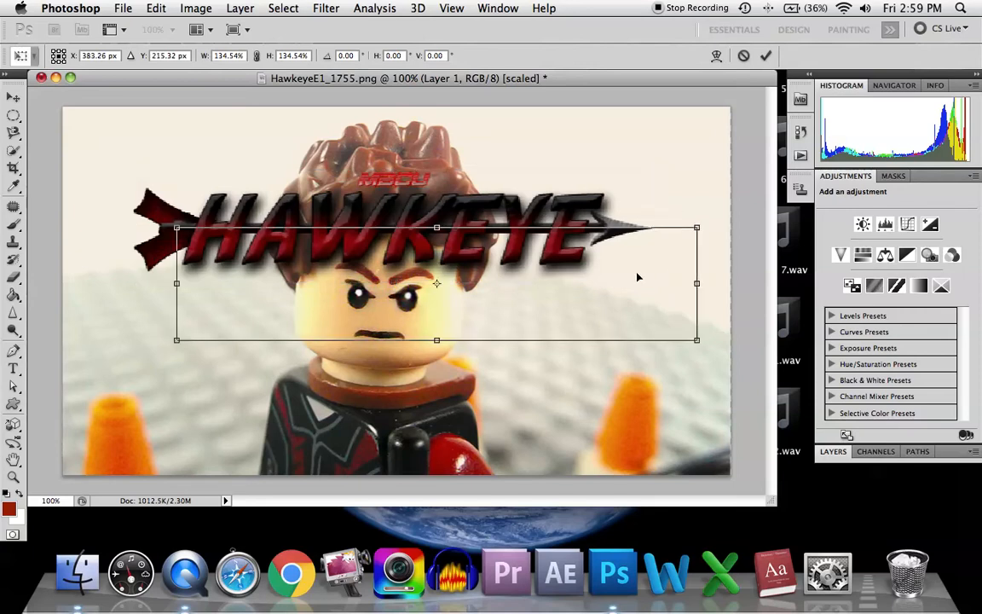
pyautogui.moveTo(436, 284); pyautogui.dragTo(353, 392)
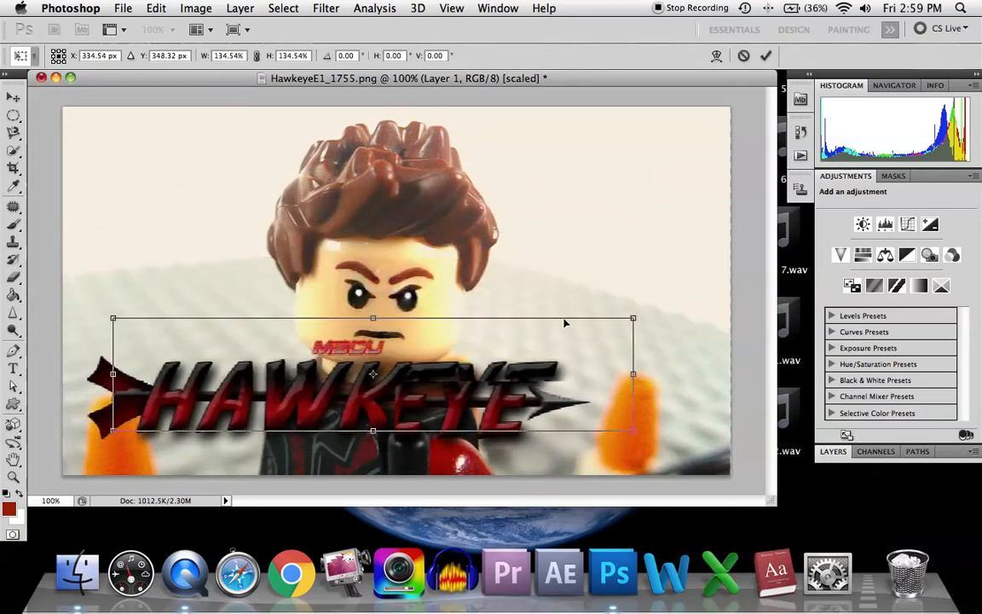
# Shrink the logo and settle it along the top over the hair, shifted right
pyautogui.moveTo(372, 373); pyautogui.dragTo(352, 198)
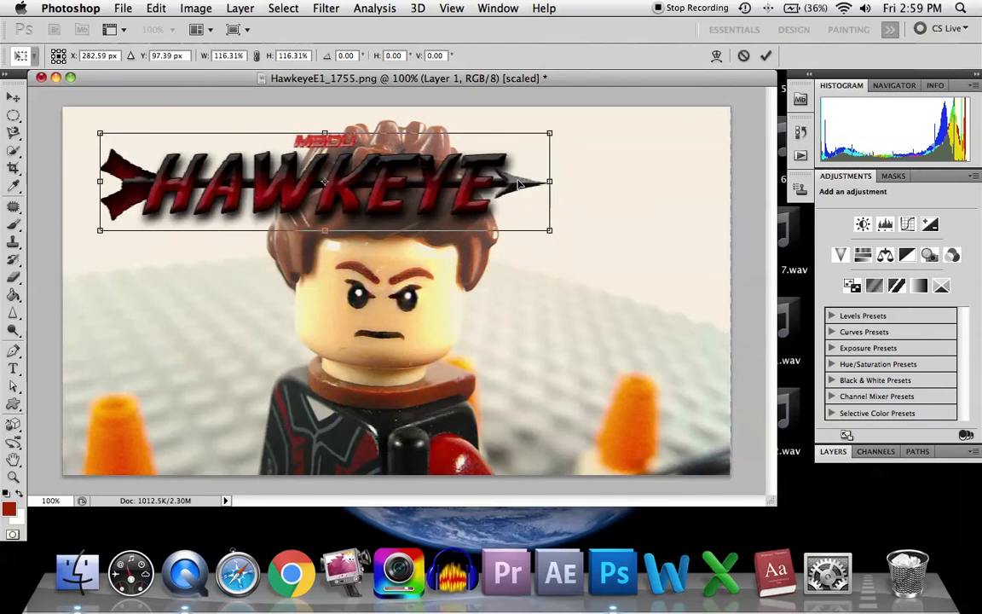
pyautogui.moveTo(324, 179); pyautogui.dragTo(287, 406)
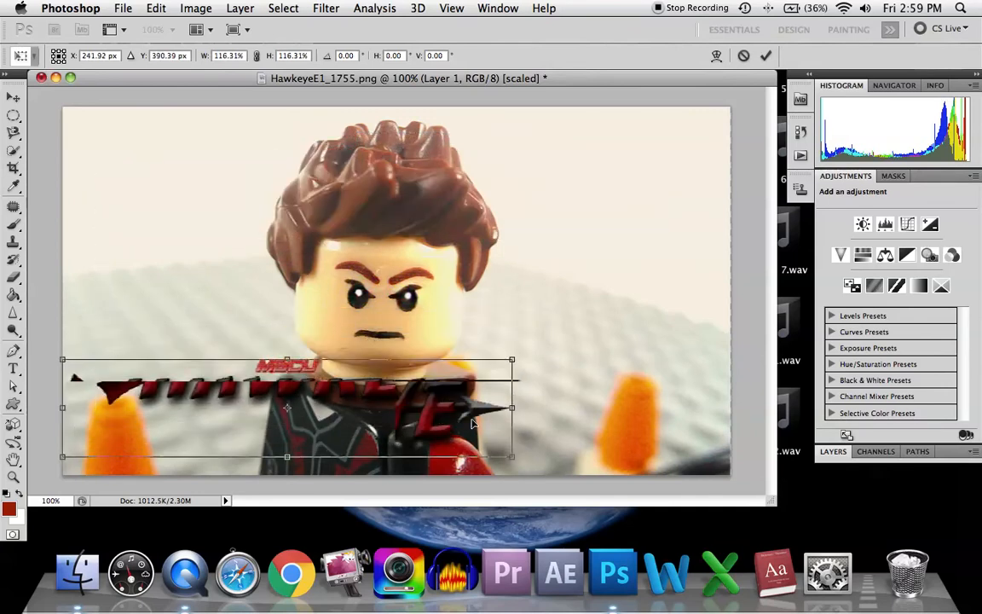
pyautogui.moveTo(287, 408); pyautogui.dragTo(297, 408)
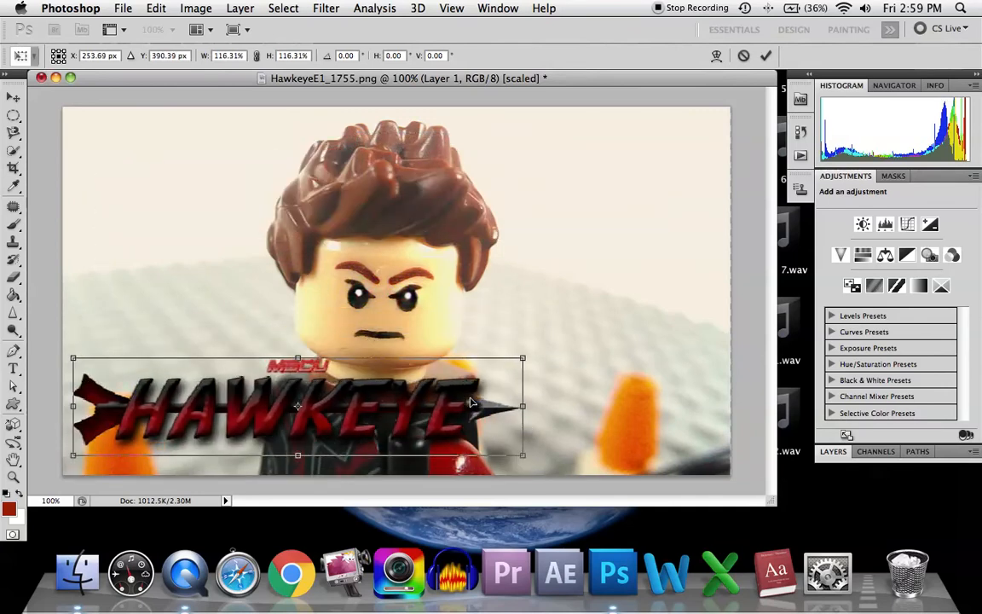
pyautogui.moveTo(297, 405); pyautogui.dragTo(286, 188)
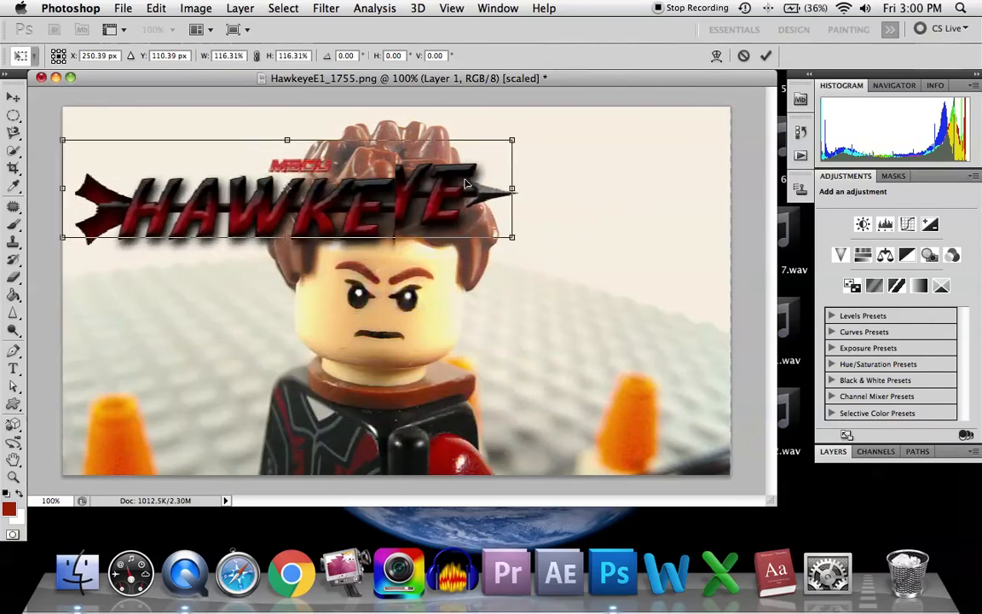
pyautogui.moveTo(298, 188); pyautogui.dragTo(477, 182)
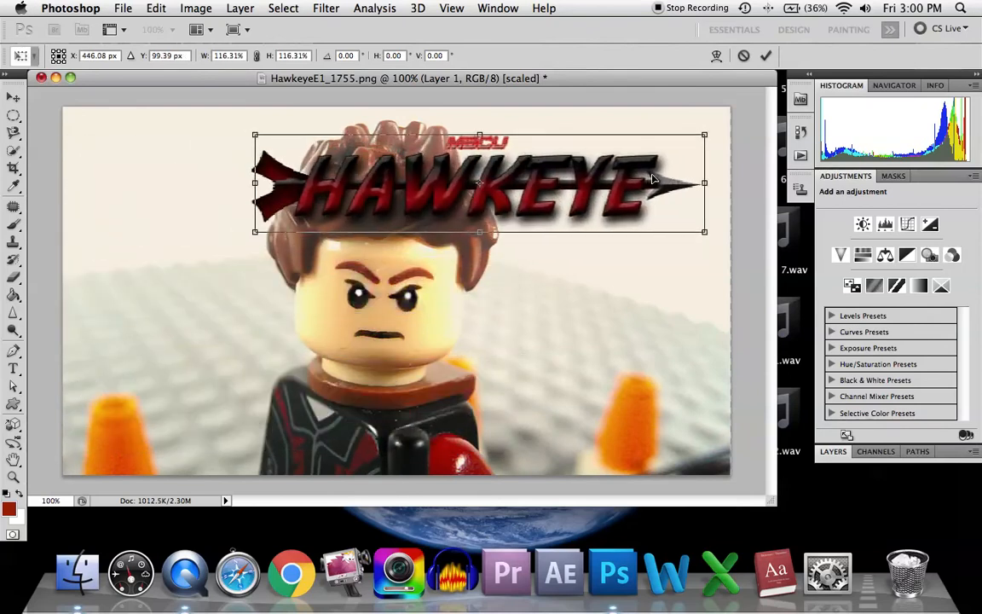
# Move the logo to the upper left over the hair and dismiss the layer warning
pyautogui.moveTo(479, 181); pyautogui.dragTo(304, 190)
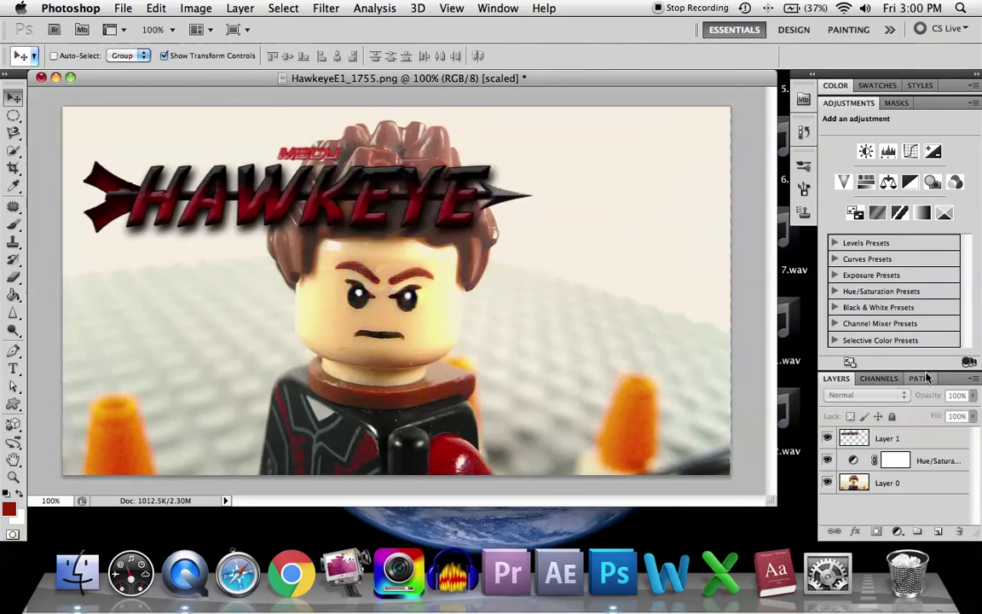
pyautogui.click(888, 438)
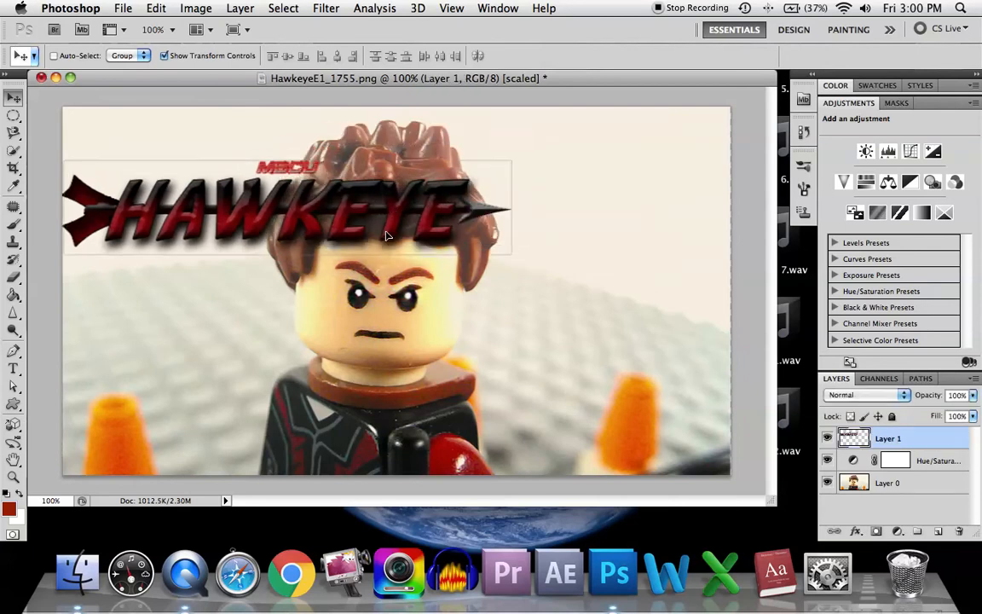
pyautogui.moveTo(299, 209); pyautogui.dragTo(340, 409)
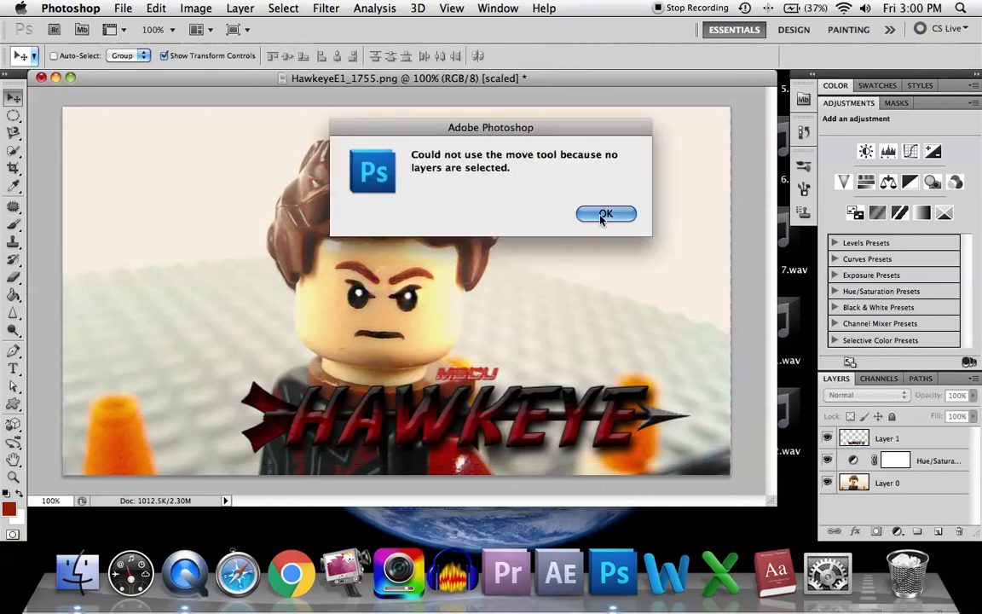
pyautogui.click(606, 213)
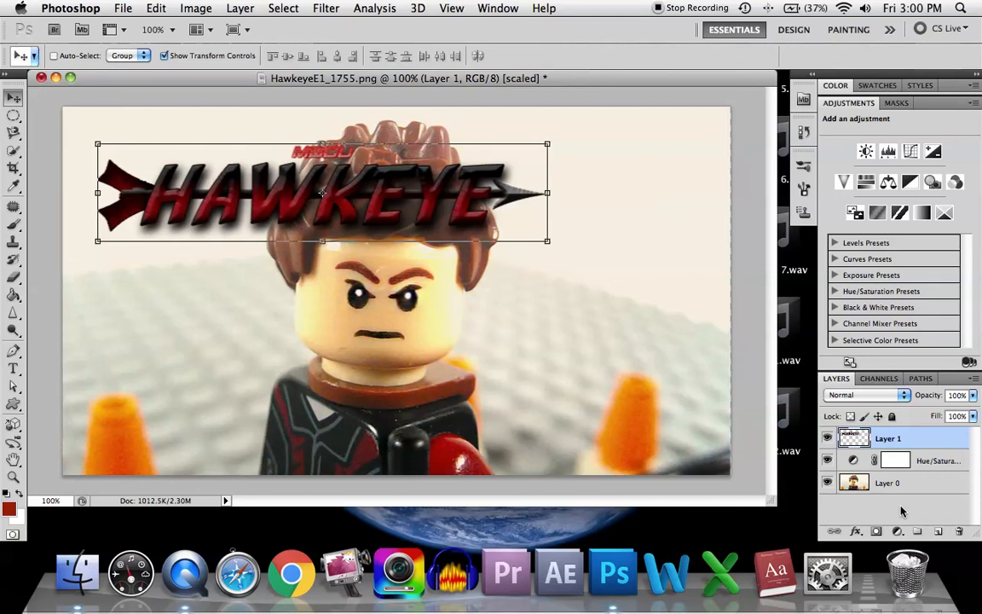
pyautogui.moveTo(405, 179)
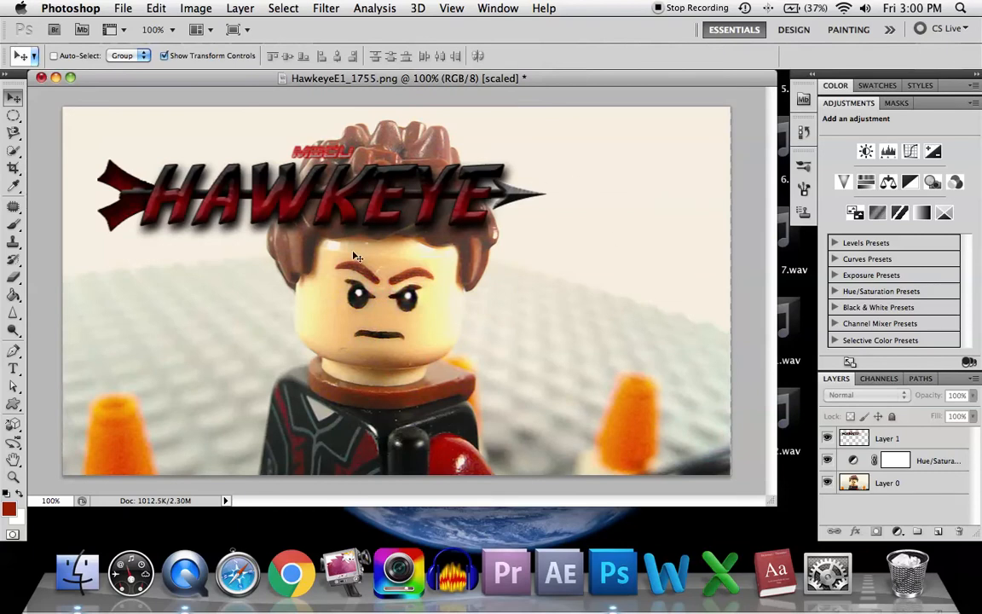
pyautogui.moveTo(179, 53)
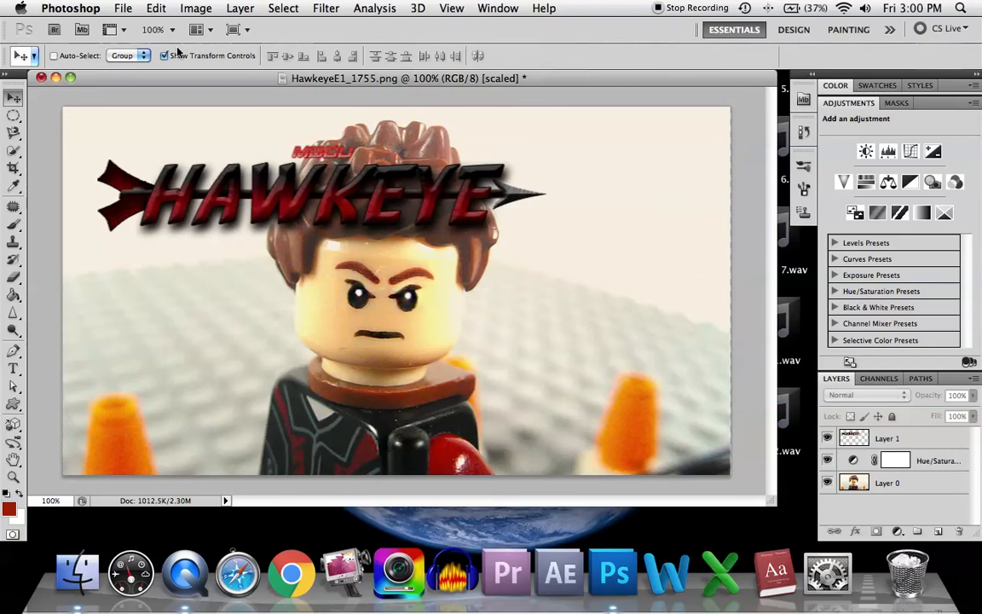
# Start Save As and enter the file name HawkeyeStaring
pyautogui.click(123, 8)
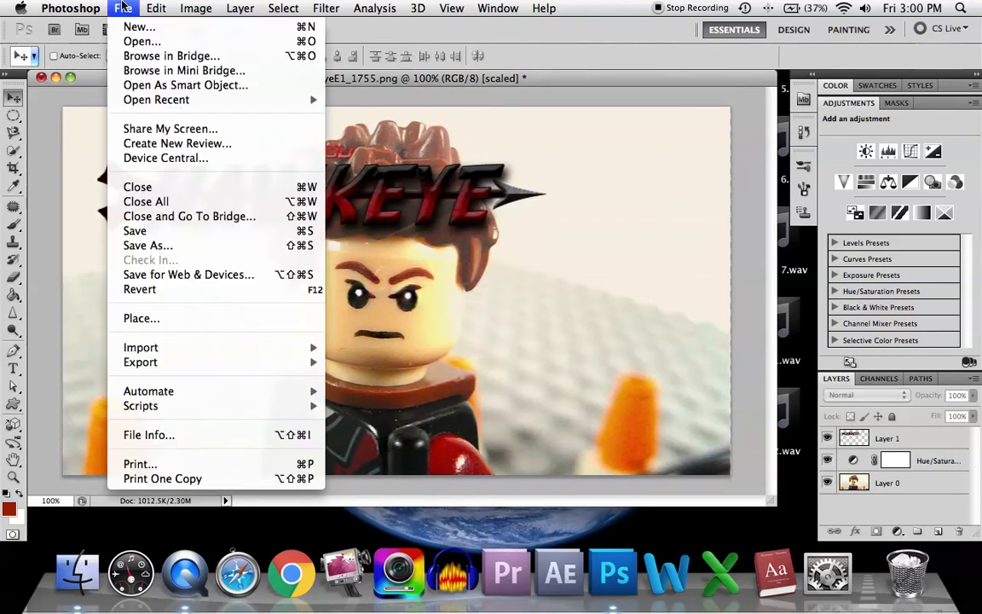
pyautogui.moveTo(140, 361)
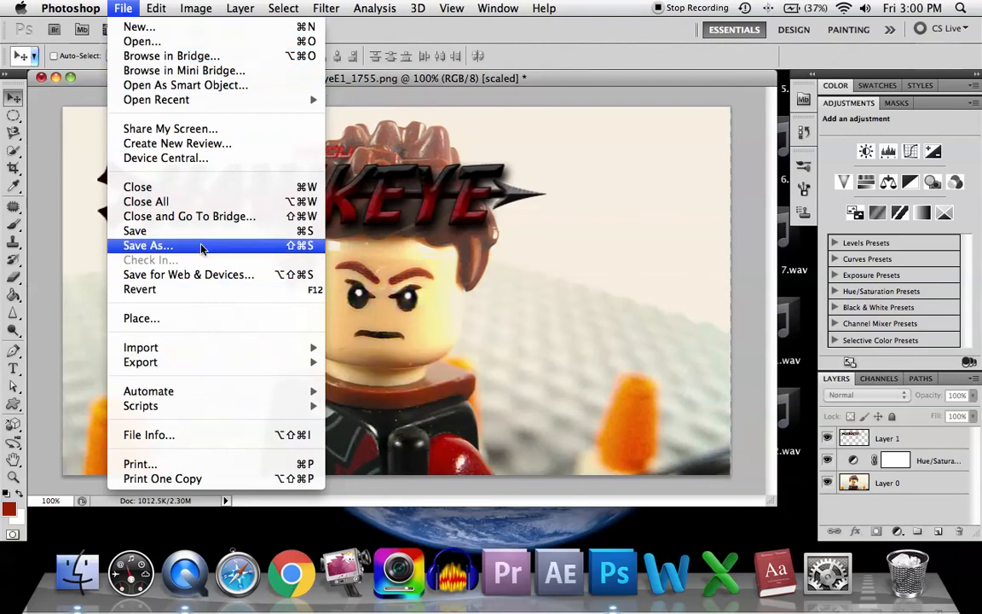
pyautogui.click(148, 245)
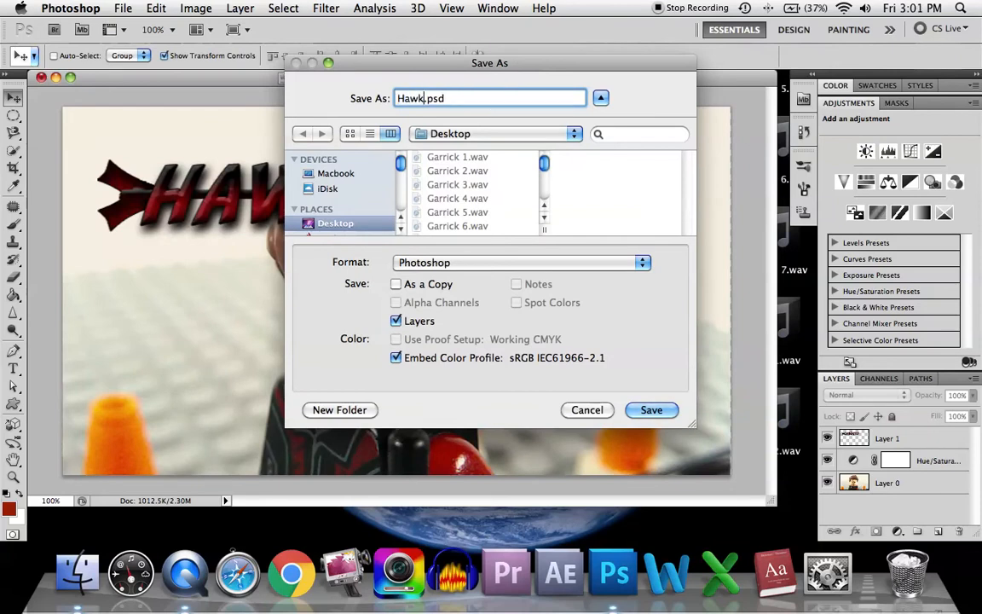
pyautogui.write('eye')
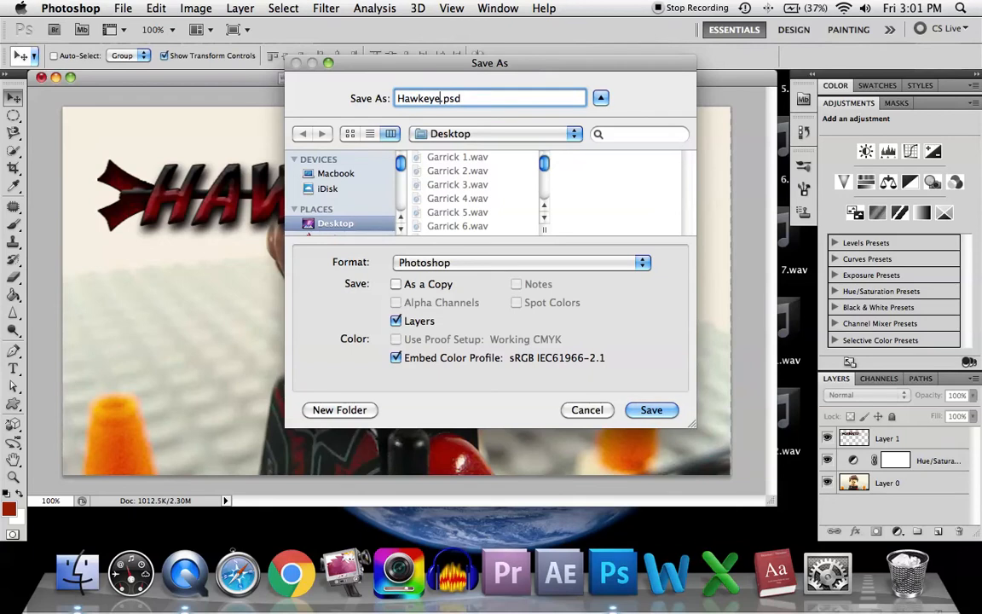
pyautogui.write('Doin')
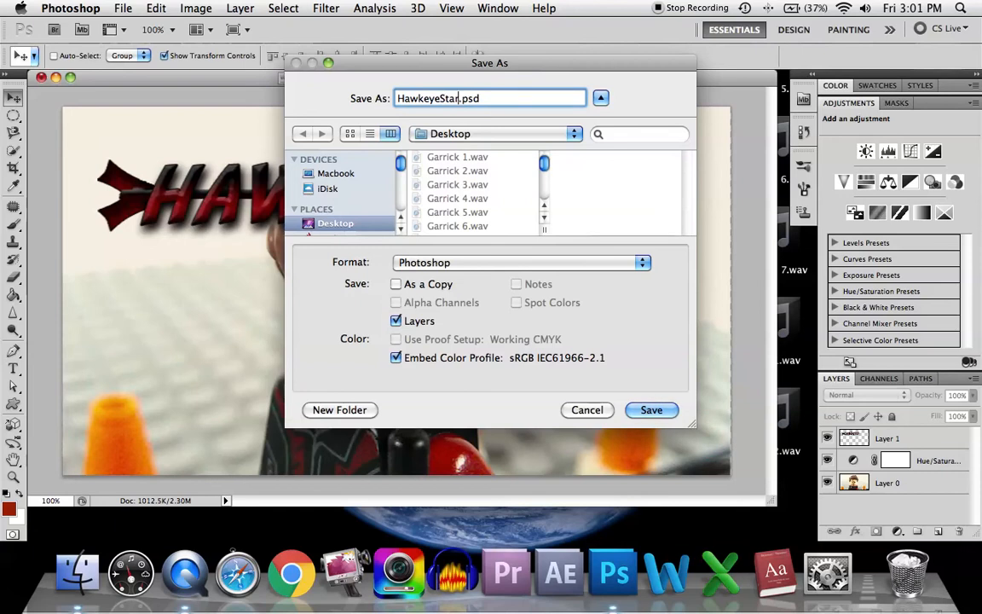
pyautogui.write('ing')
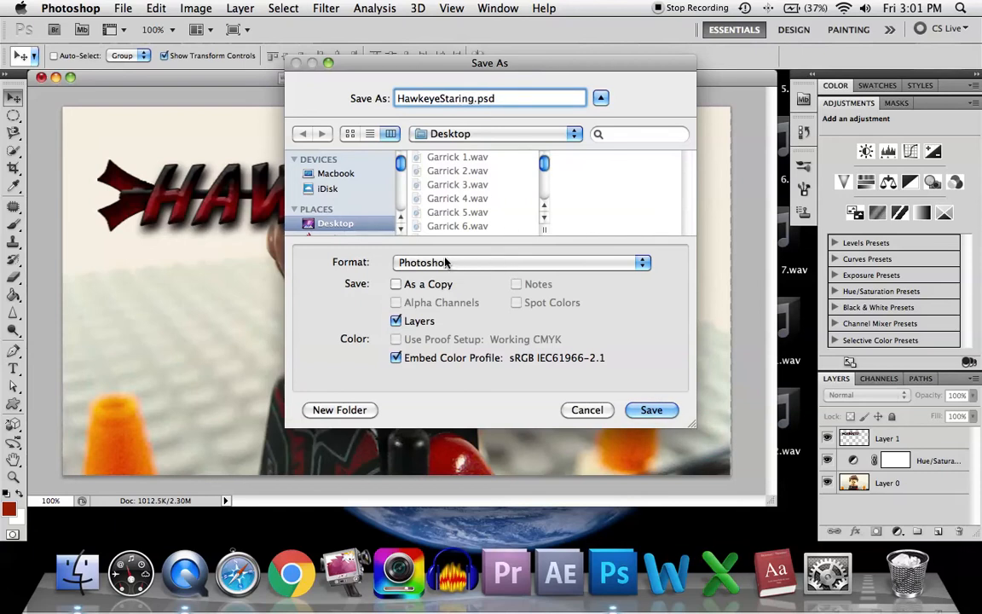
# Set the format to PNG, save, and confirm the PNG options
pyautogui.click(519, 261)
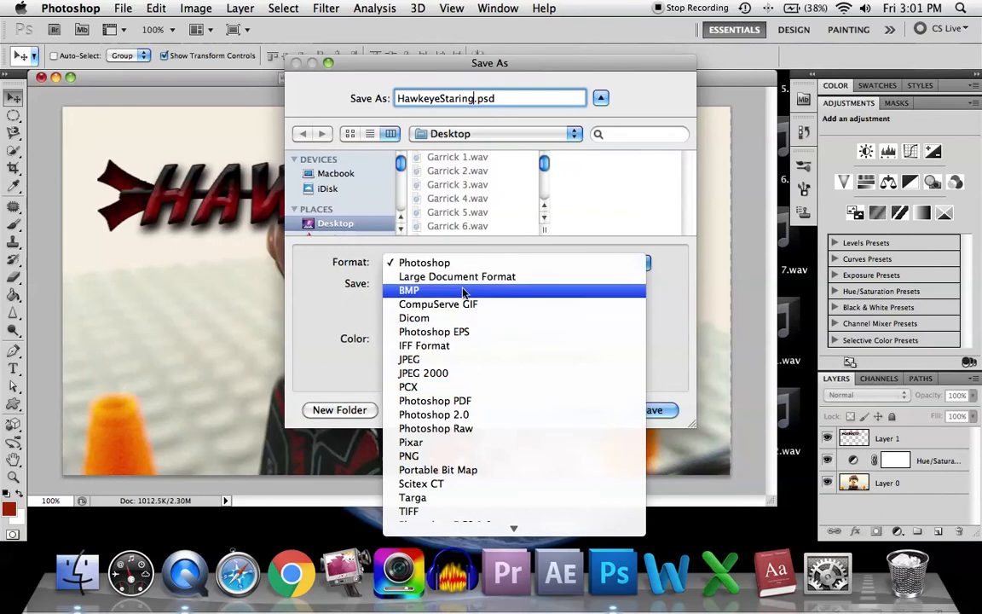
pyautogui.moveTo(409, 442)
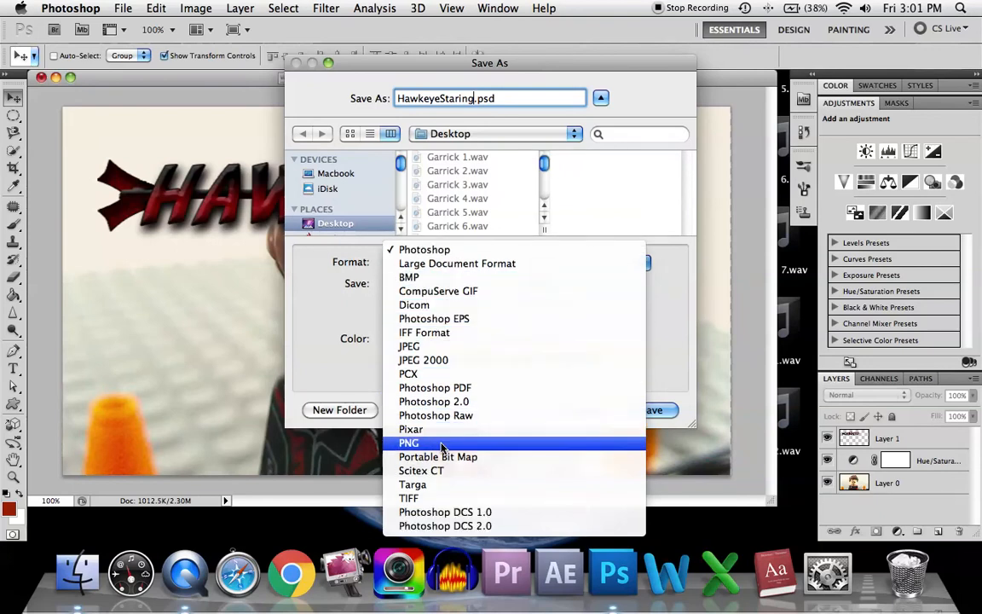
pyautogui.click(425, 249)
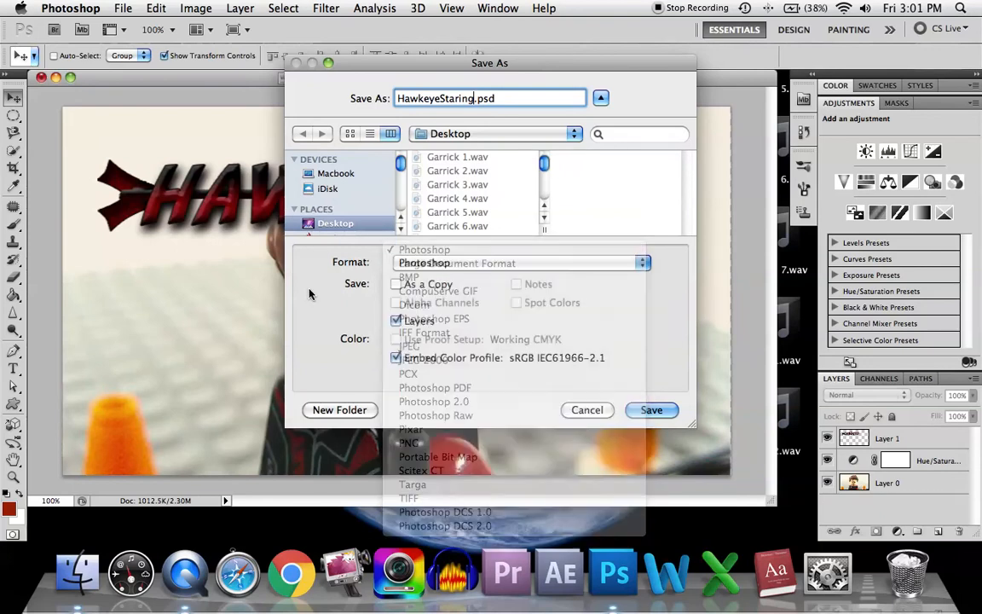
pyautogui.click(424, 249)
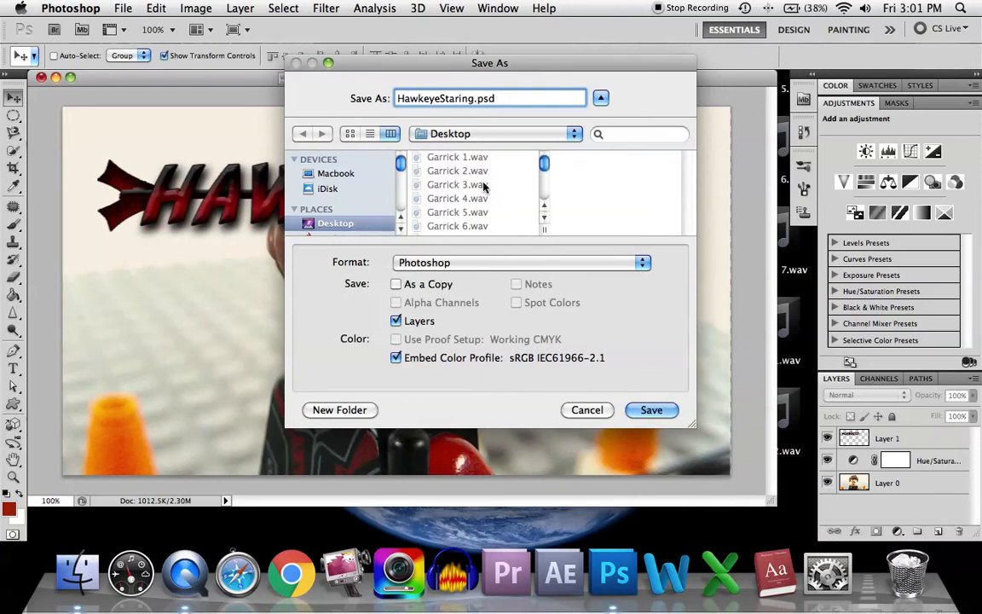
pyautogui.click(520, 262)
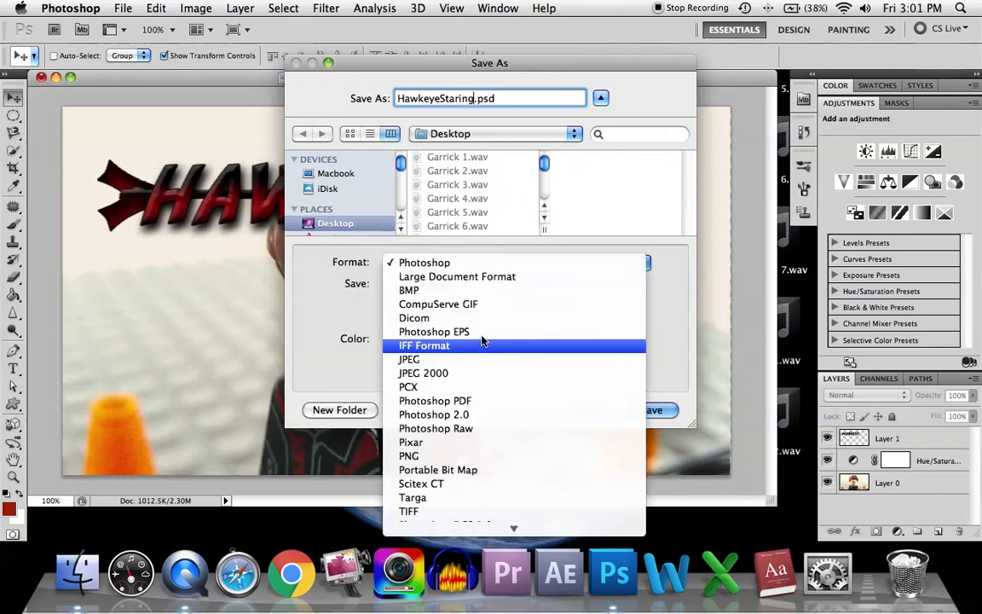
pyautogui.scroll(-3)
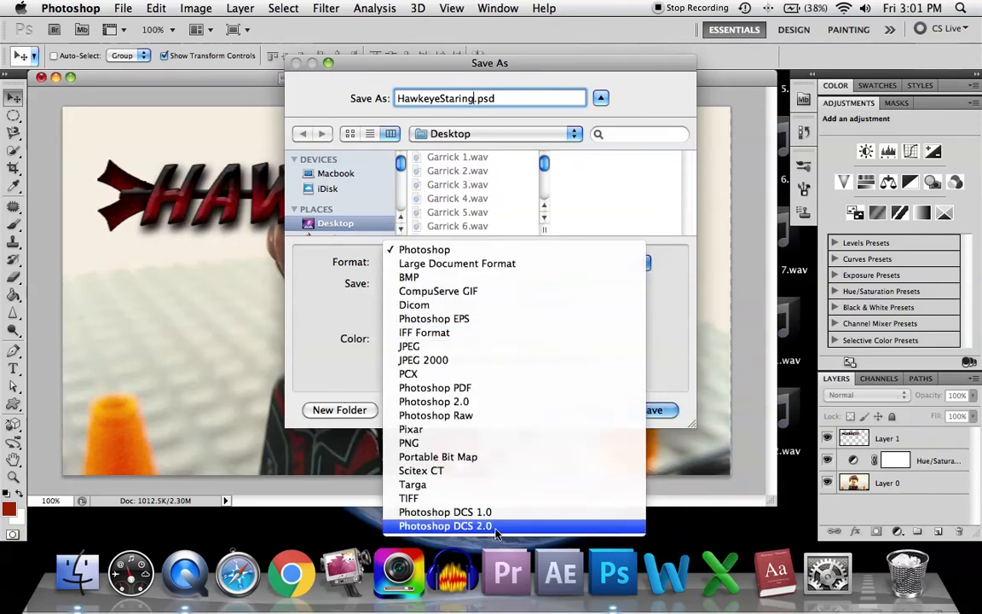
pyautogui.moveTo(482, 332)
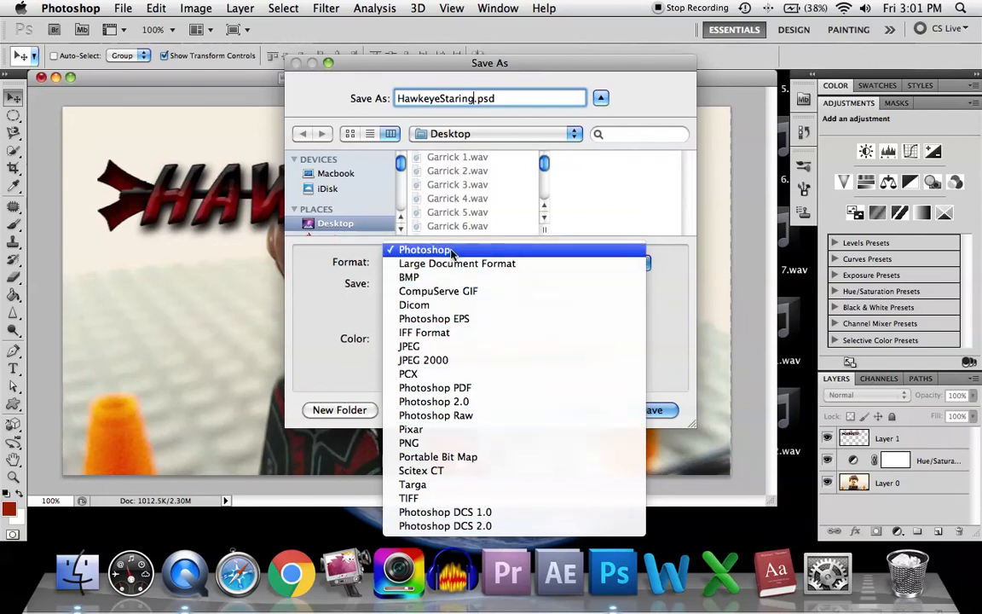
pyautogui.click(424, 249)
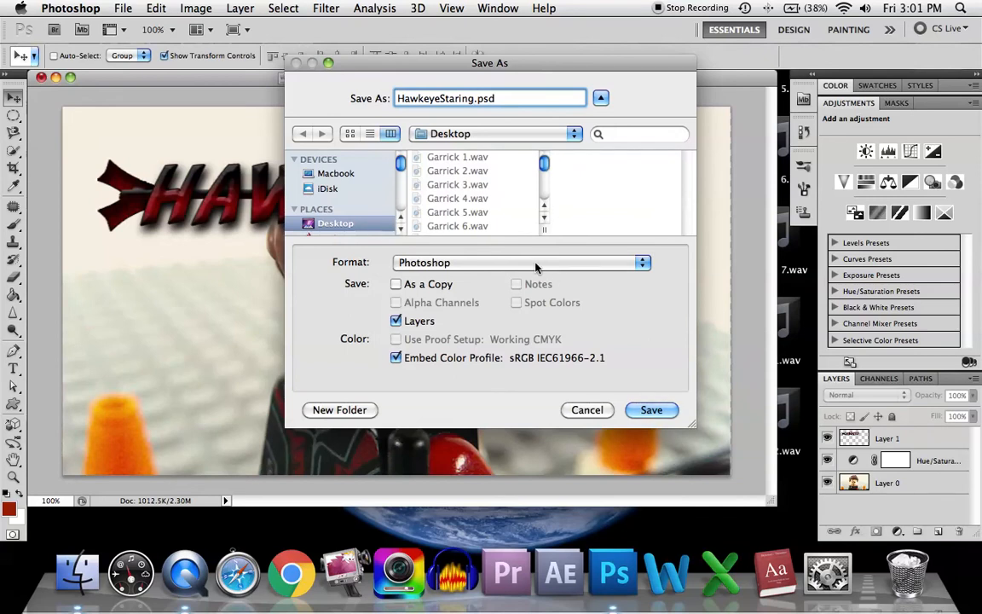
pyautogui.moveTo(522, 263)
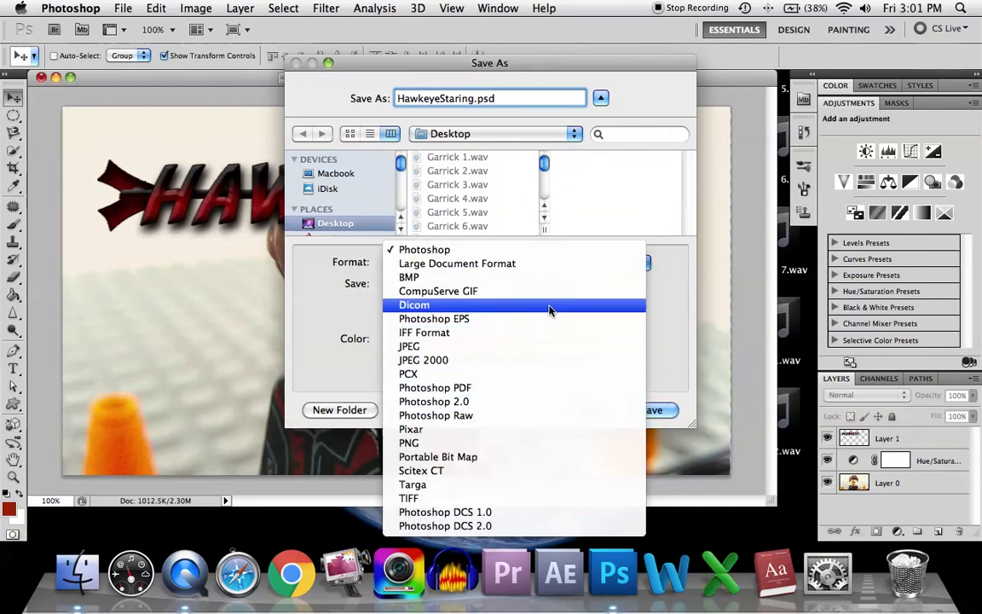
pyautogui.moveTo(469, 388)
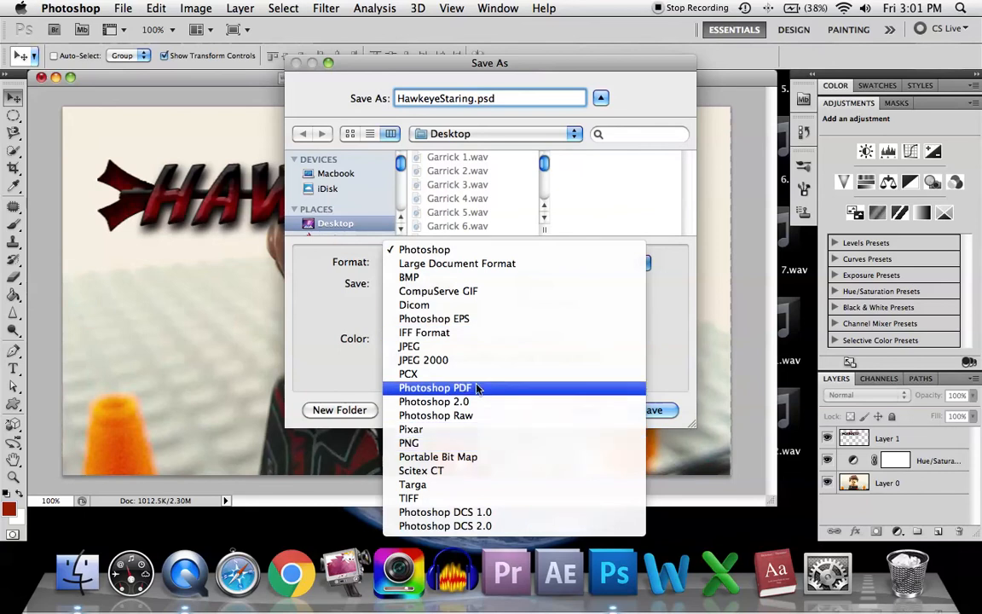
pyautogui.moveTo(473, 445)
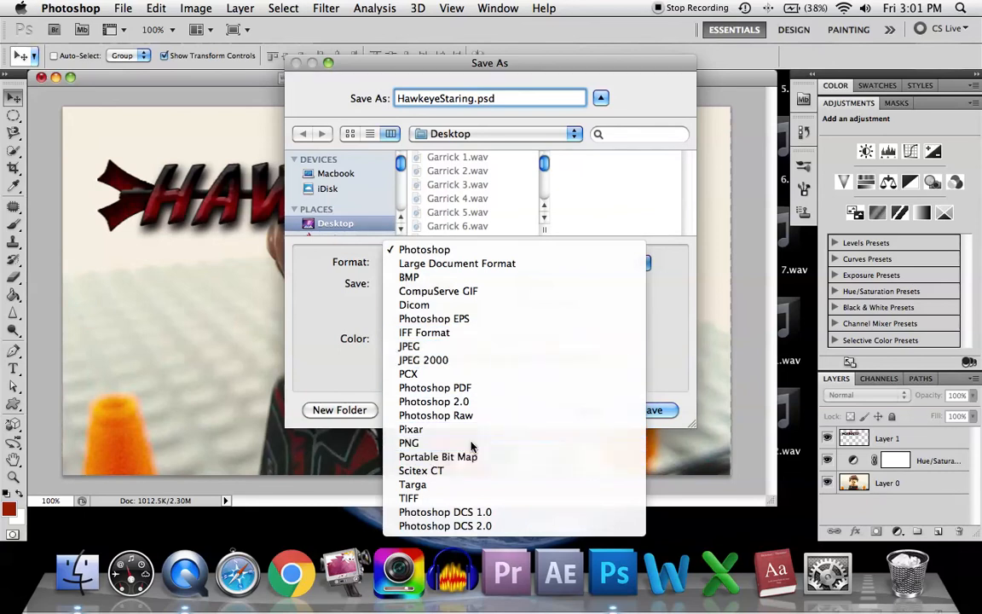
pyautogui.click(409, 442)
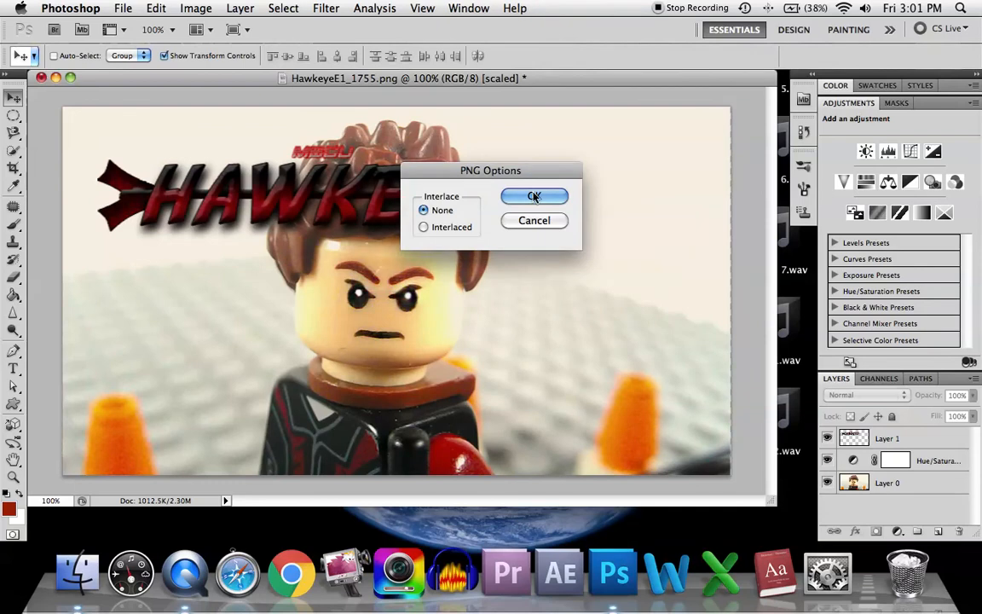
pyautogui.click(535, 196)
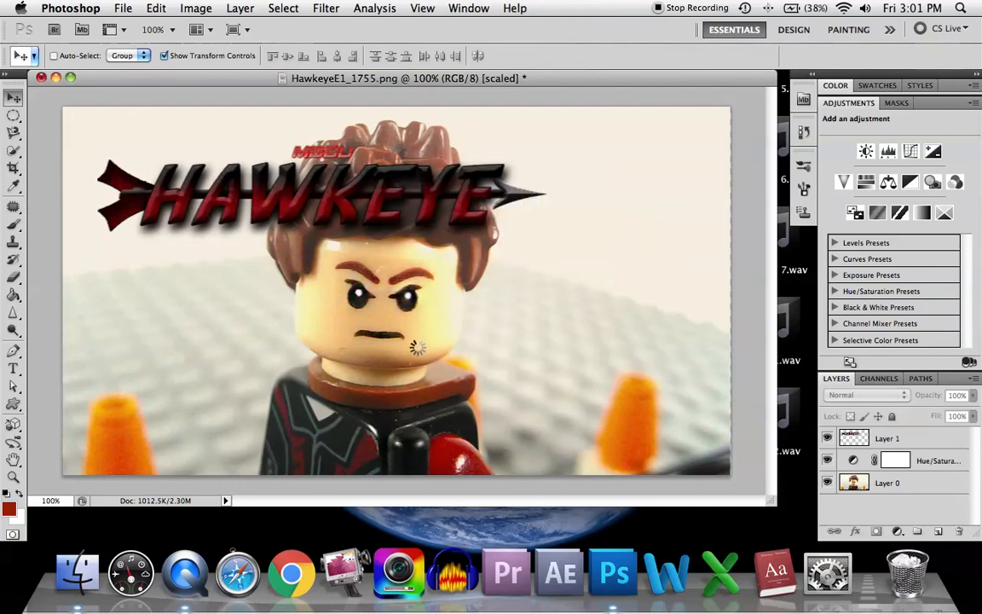
pyautogui.moveTo(77, 566)
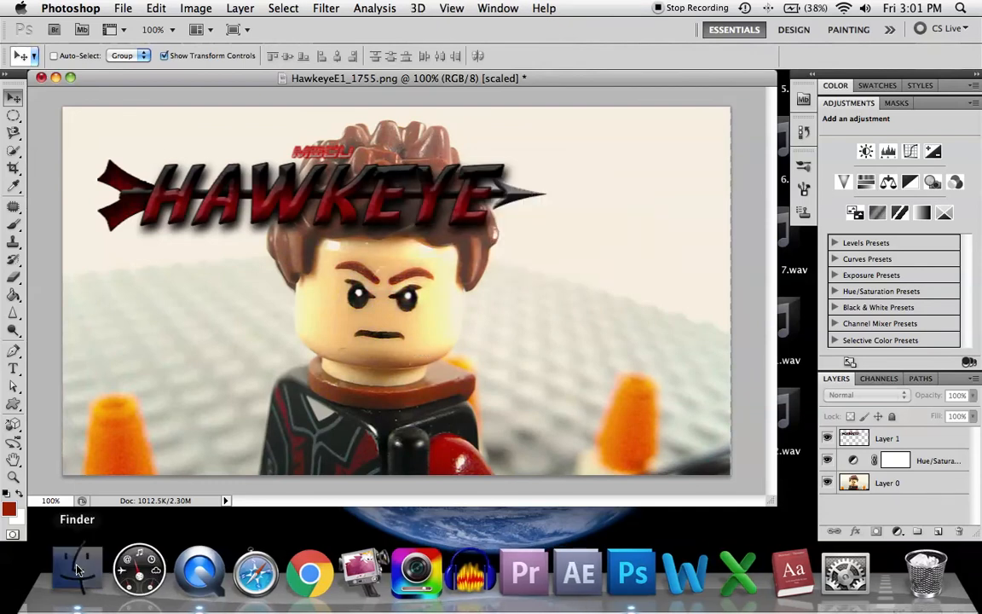
# Open Finder's Desktop folder and select HawkeyeStaring.png
pyautogui.click(78, 569)
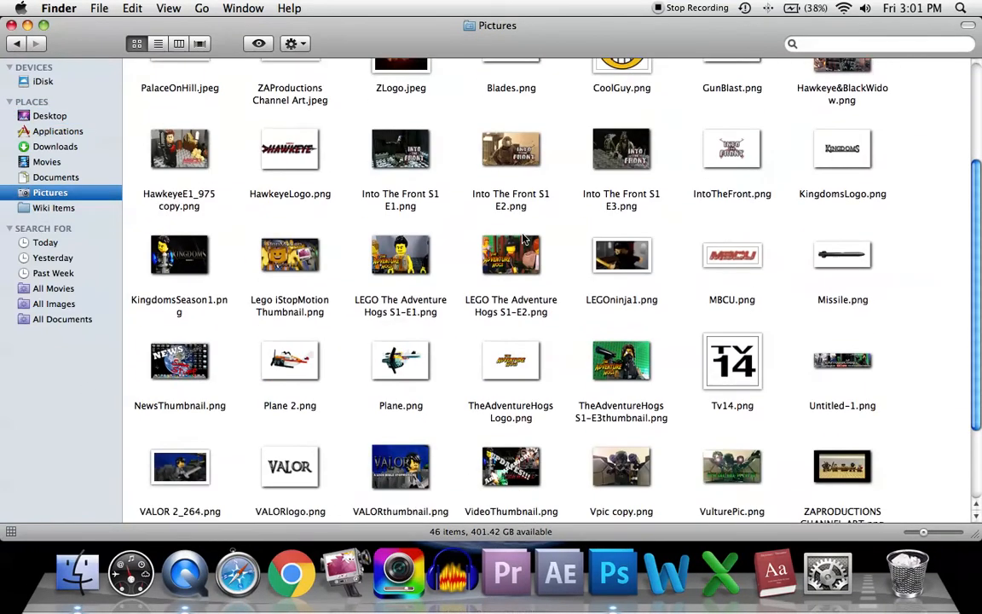
pyautogui.scroll(-3)
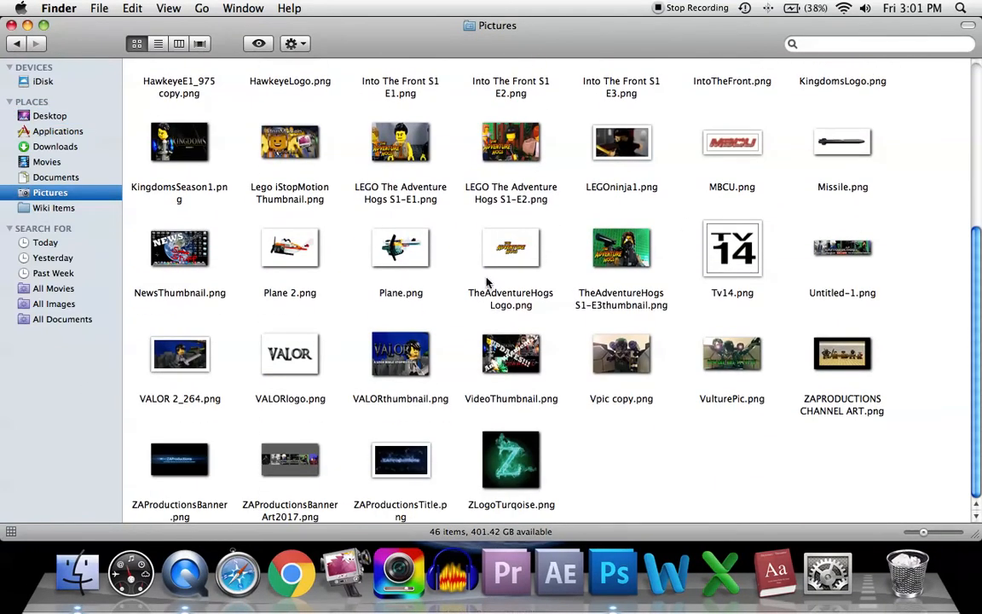
pyautogui.scroll(3)
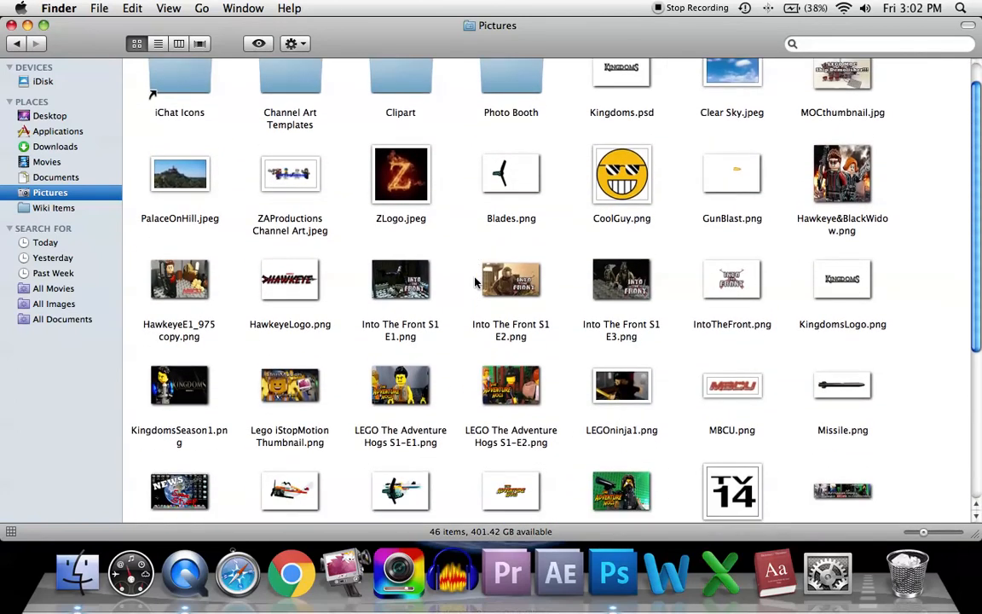
pyautogui.scroll(-3)
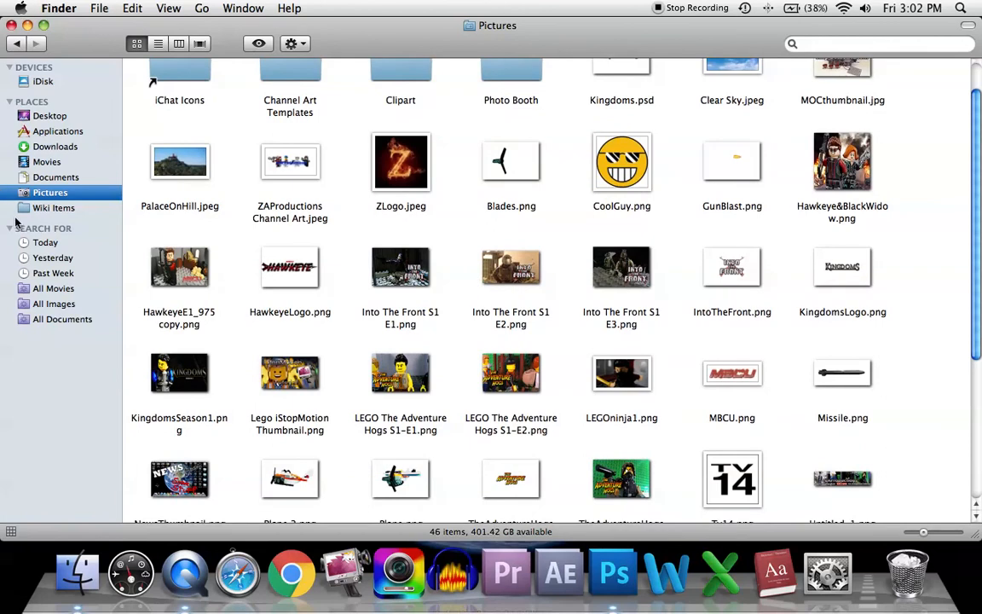
pyautogui.click(46, 242)
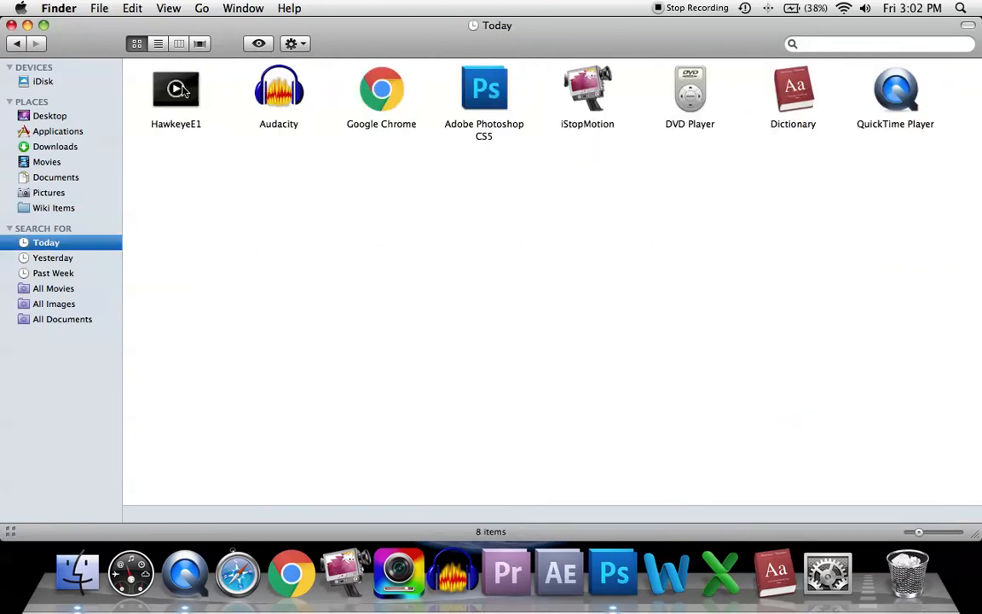
pyautogui.click(50, 192)
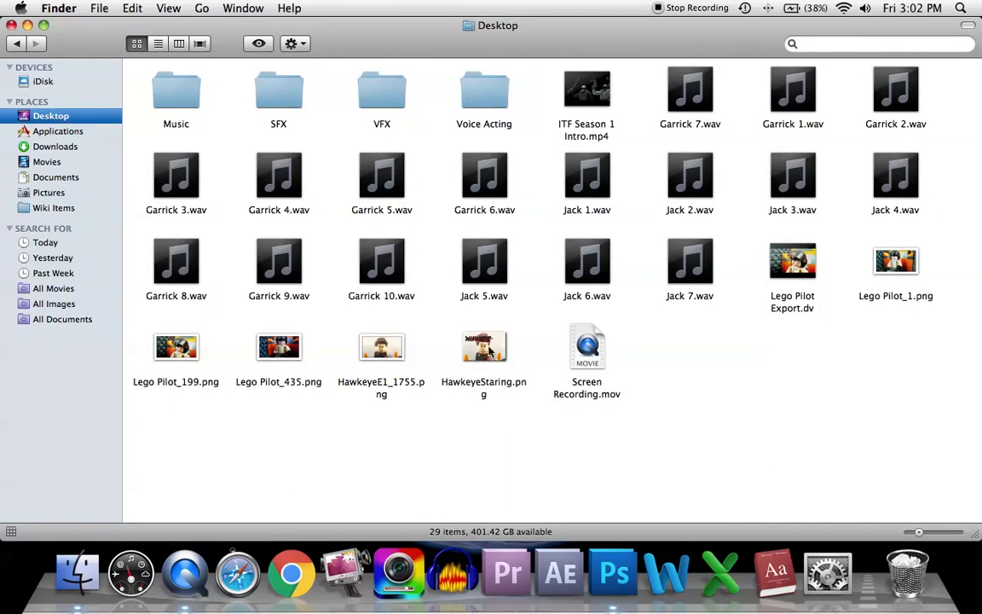
pyautogui.click(483, 346)
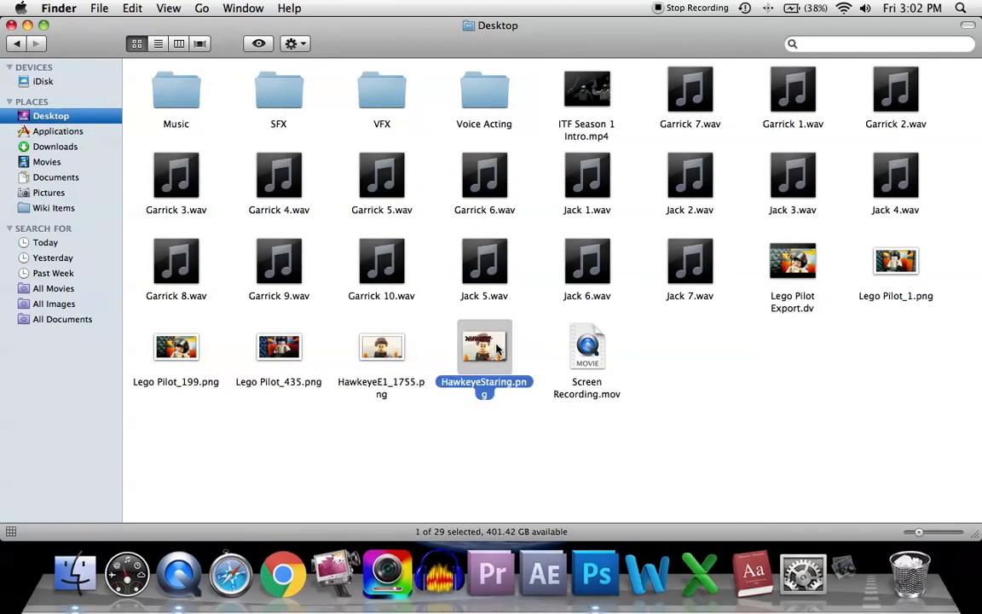
# Open HawkeyeStaring.png in Preview, enlarge the window to view it, then close it
pyautogui.doubleClick(484, 347)
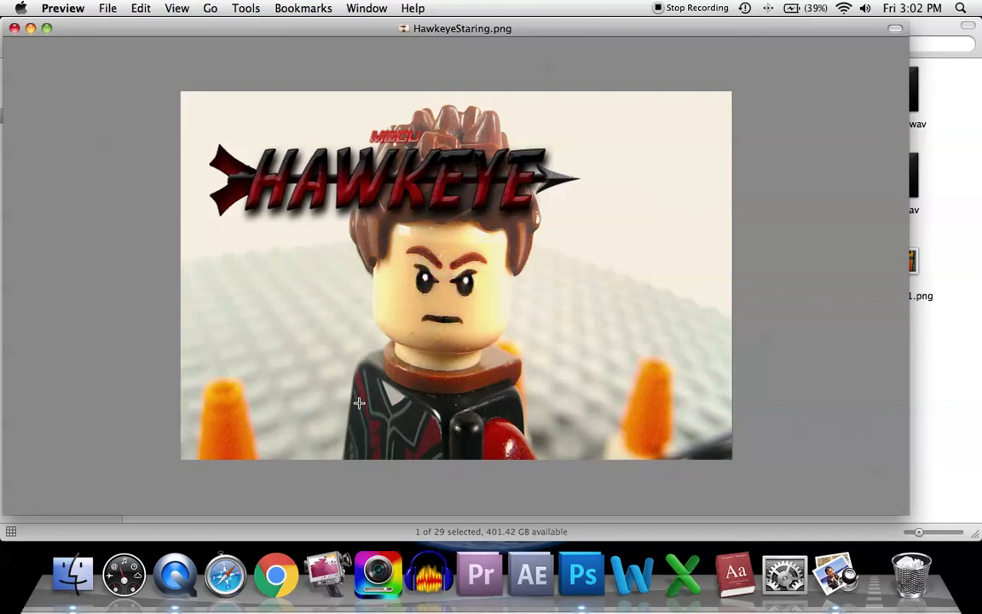
pyautogui.moveTo(29, 26)
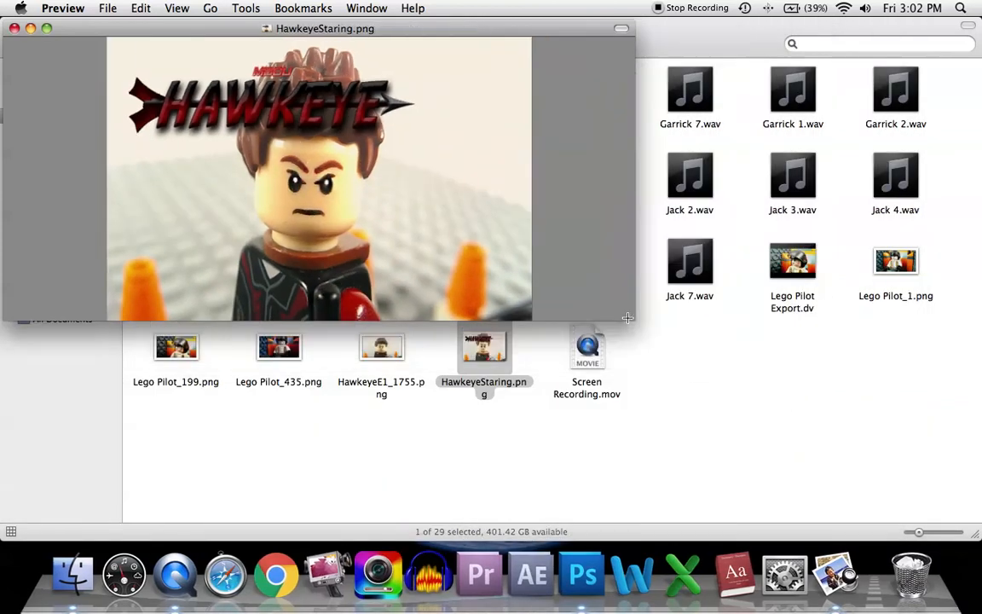
pyautogui.moveTo(627, 318); pyautogui.dragTo(526, 388)
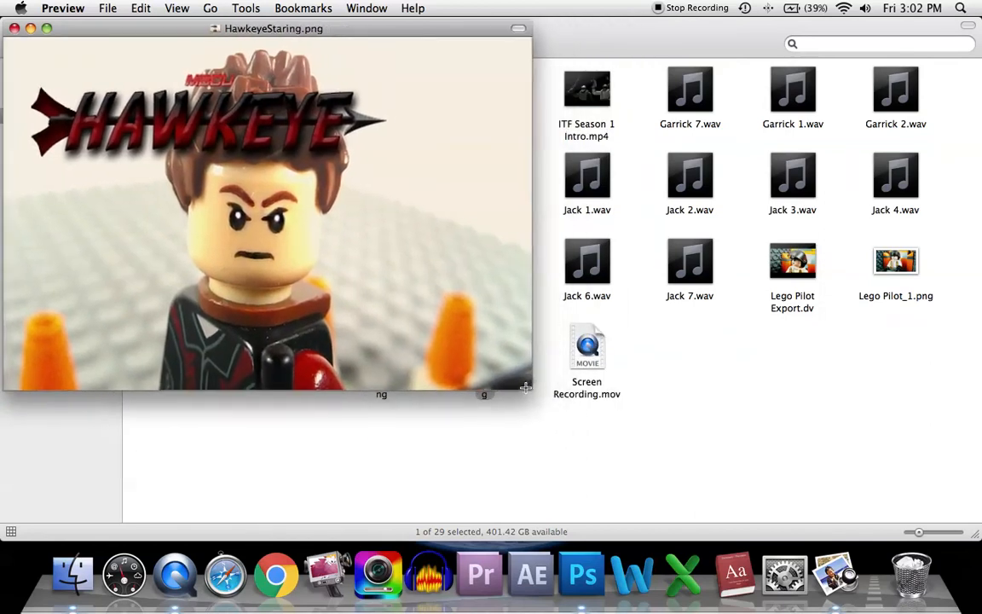
pyautogui.moveTo(526, 390); pyautogui.dragTo(750, 437)
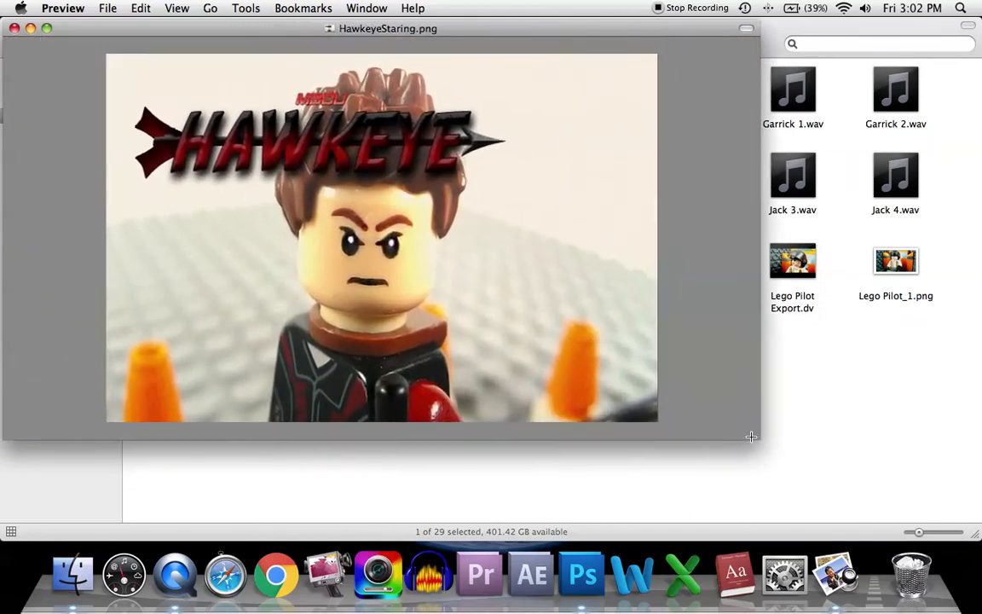
pyautogui.moveTo(750, 437); pyautogui.dragTo(560, 472)
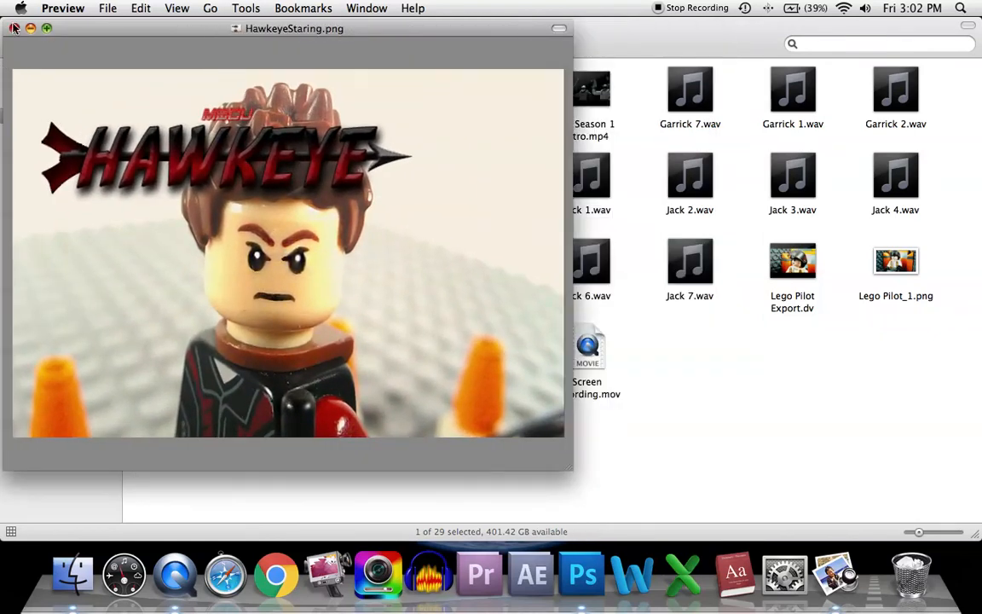
pyautogui.click(15, 28)
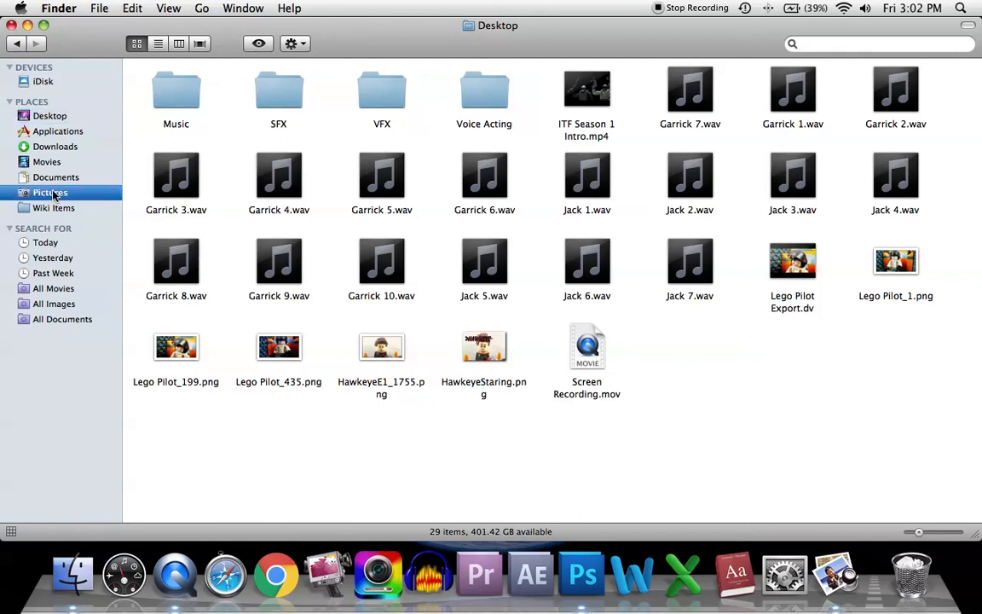
# In Pictures, open HawkeyeLogo.png and KingdomsLogo.png in Preview, then close KingdomsLogo.png
pyautogui.click(51, 192)
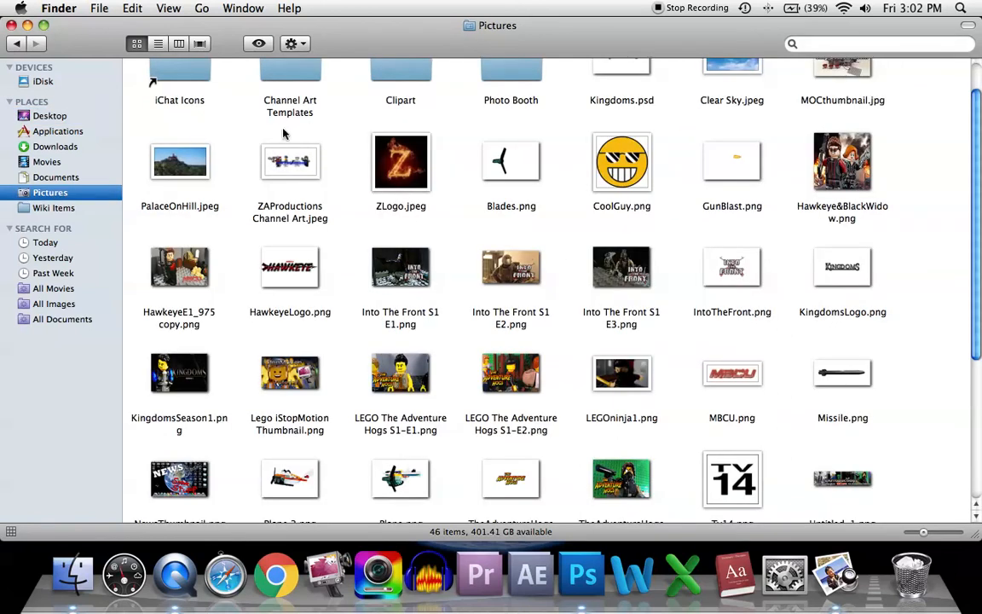
pyautogui.moveTo(586, 288)
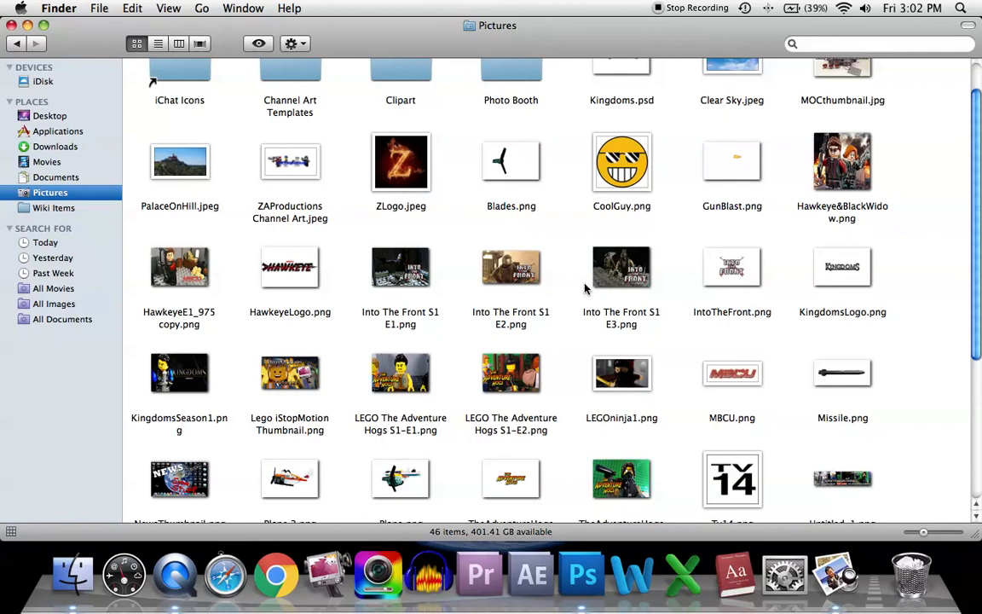
pyautogui.scroll(-3)
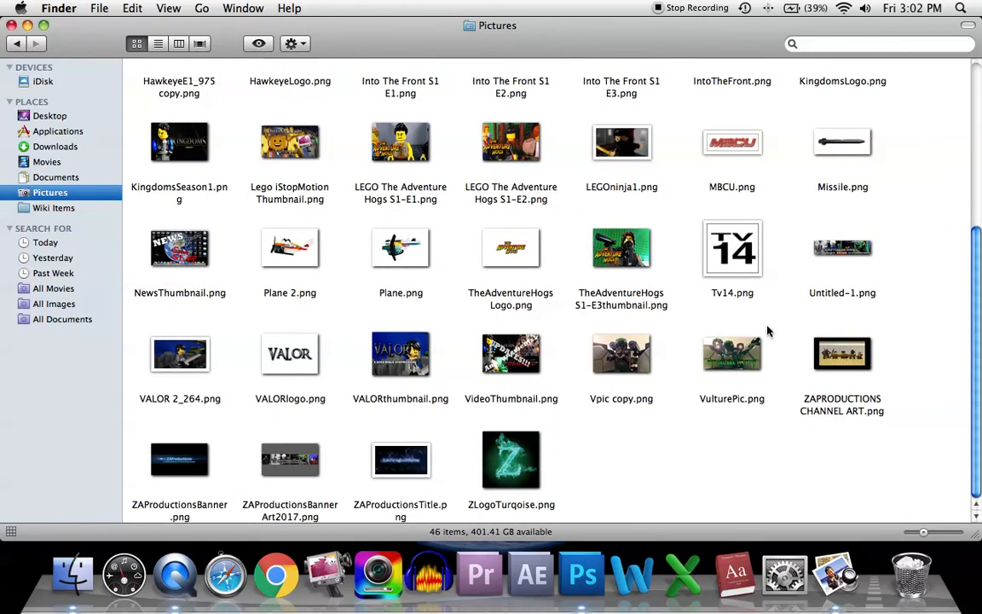
pyautogui.scroll(3)
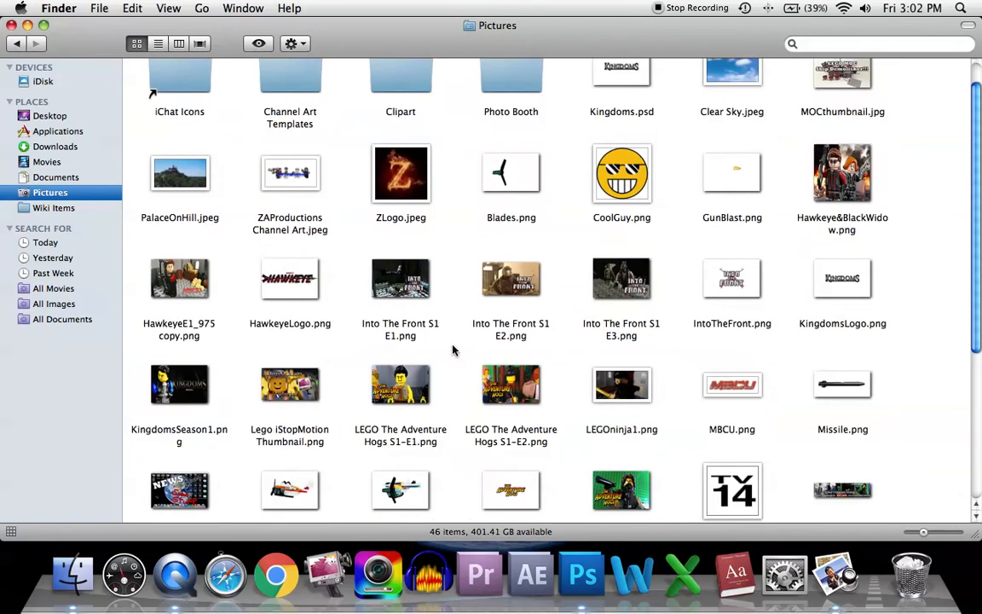
pyautogui.doubleClick(289, 279)
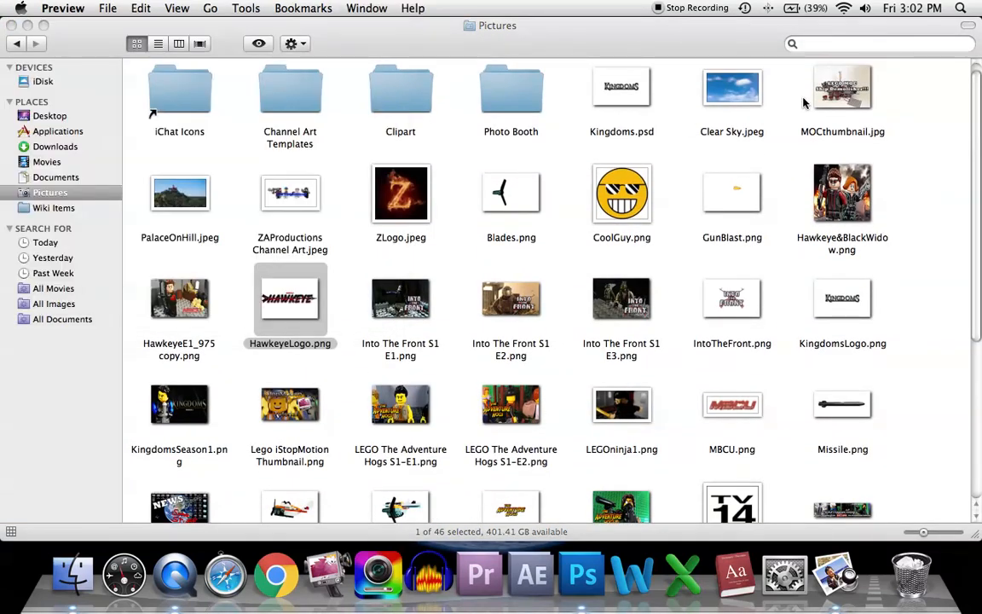
pyautogui.doubleClick(842, 298)
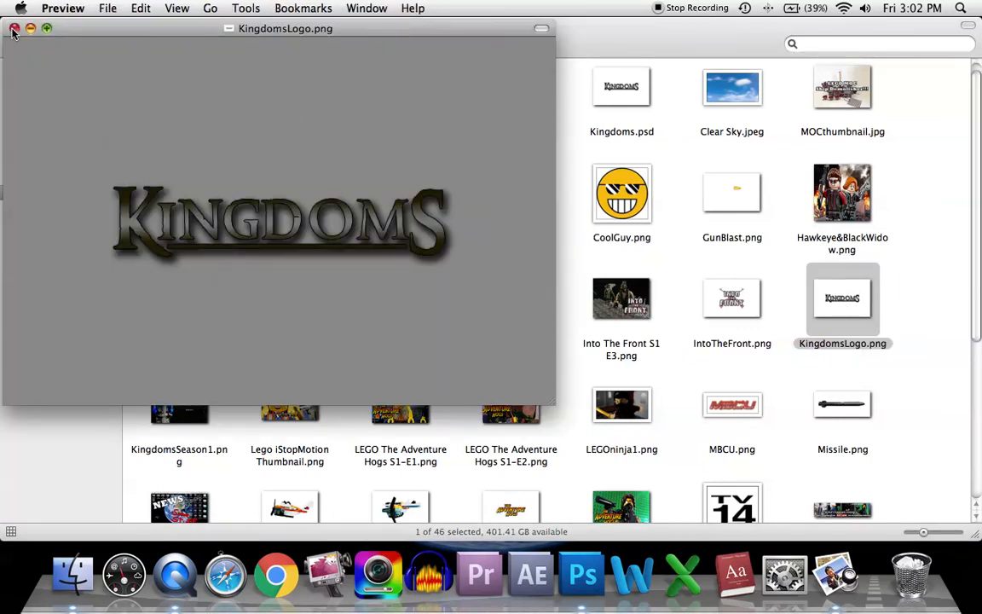
pyautogui.click(14, 28)
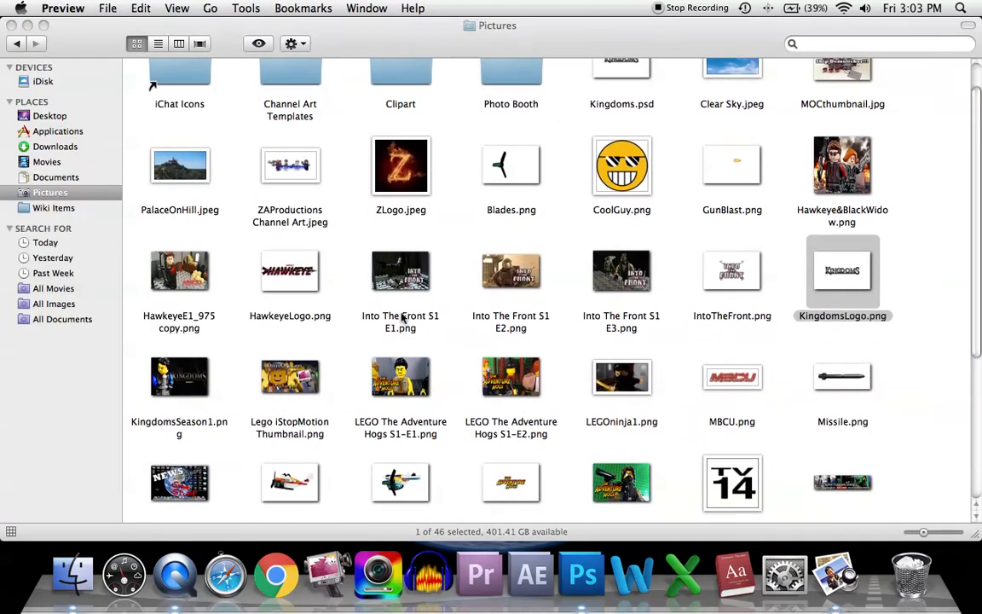
# Open IntoTheFront.png in Preview and close it
pyautogui.scroll(-3)
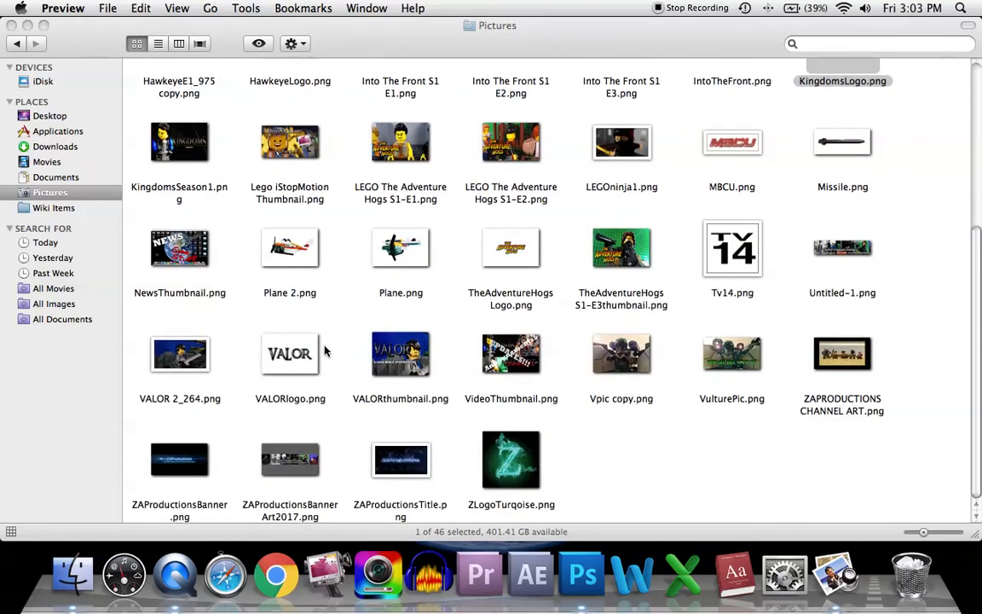
pyautogui.scroll(3)
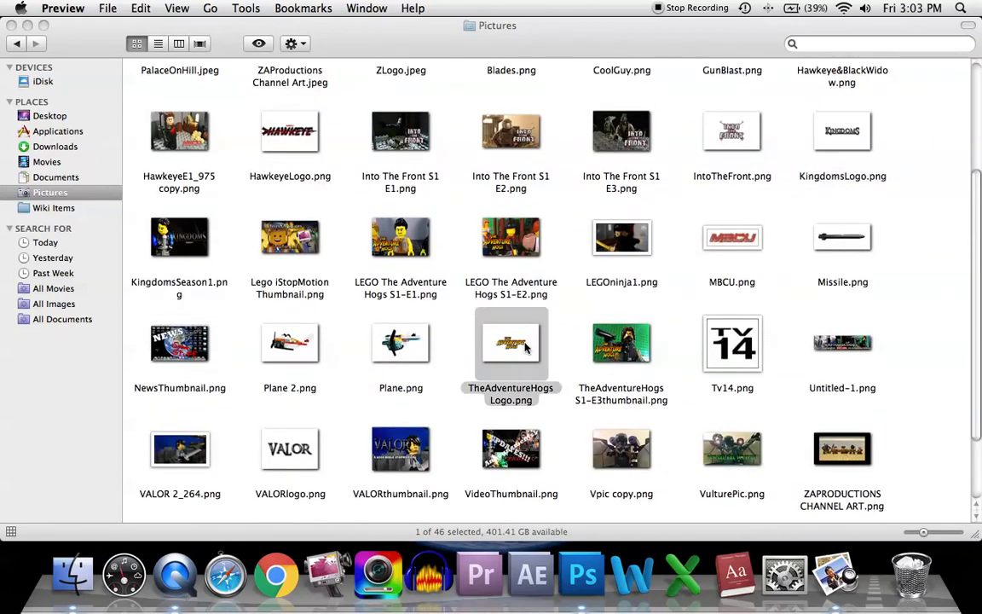
pyautogui.moveTo(466, 147)
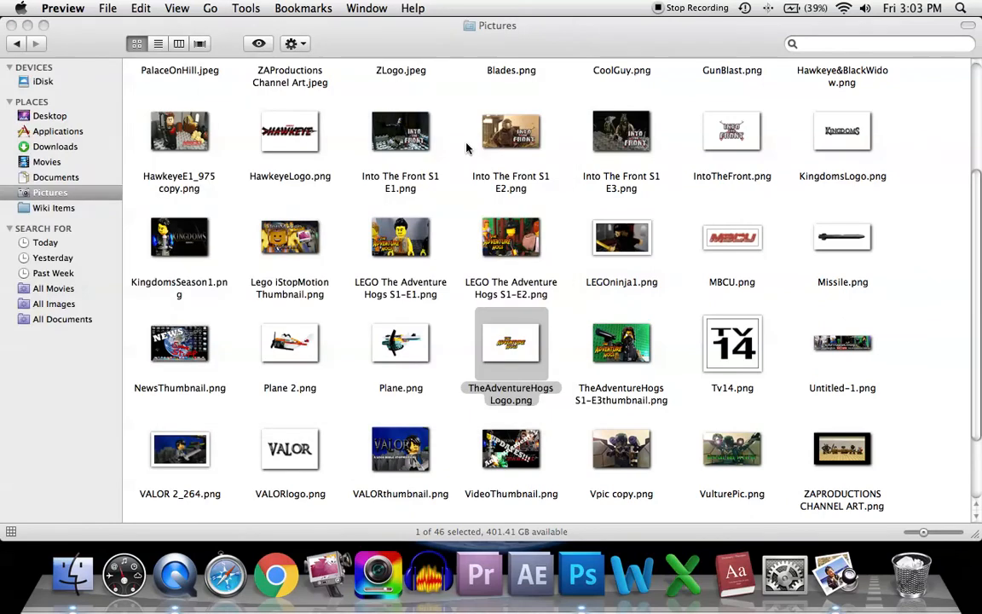
pyautogui.scroll(3)
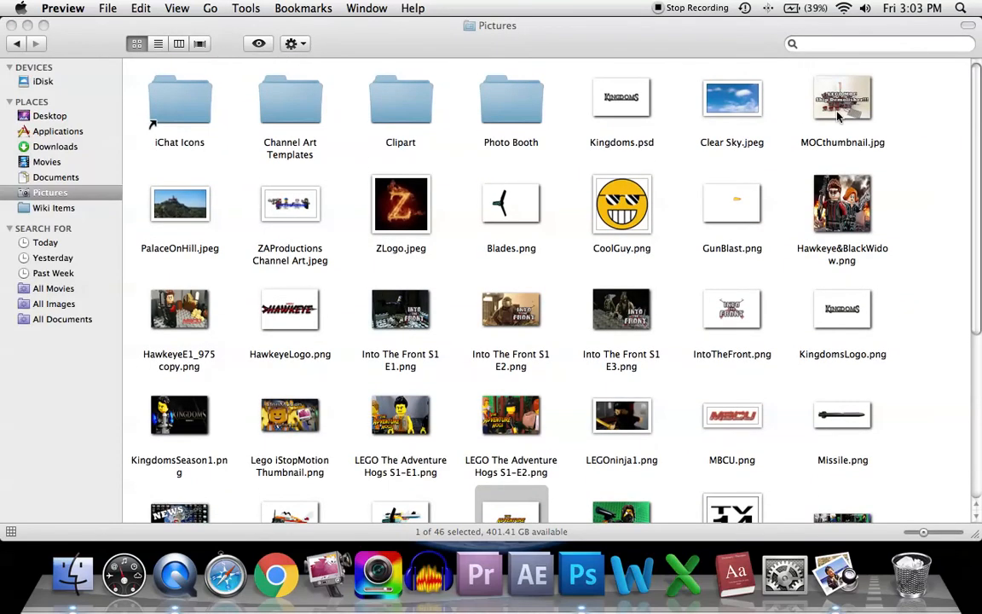
pyautogui.click(731, 309)
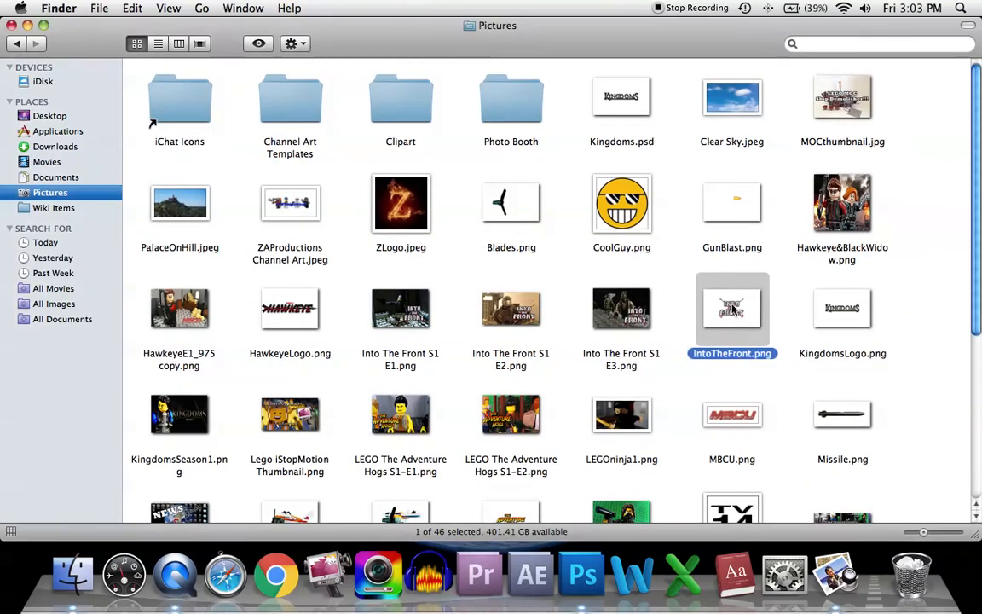
pyautogui.doubleClick(731, 309)
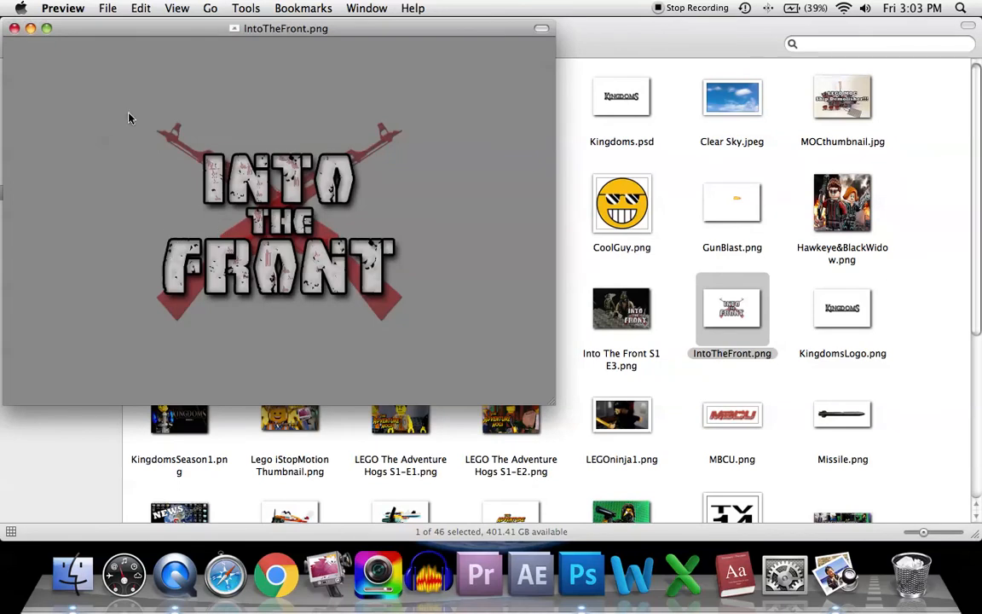
pyautogui.moveTo(14, 28)
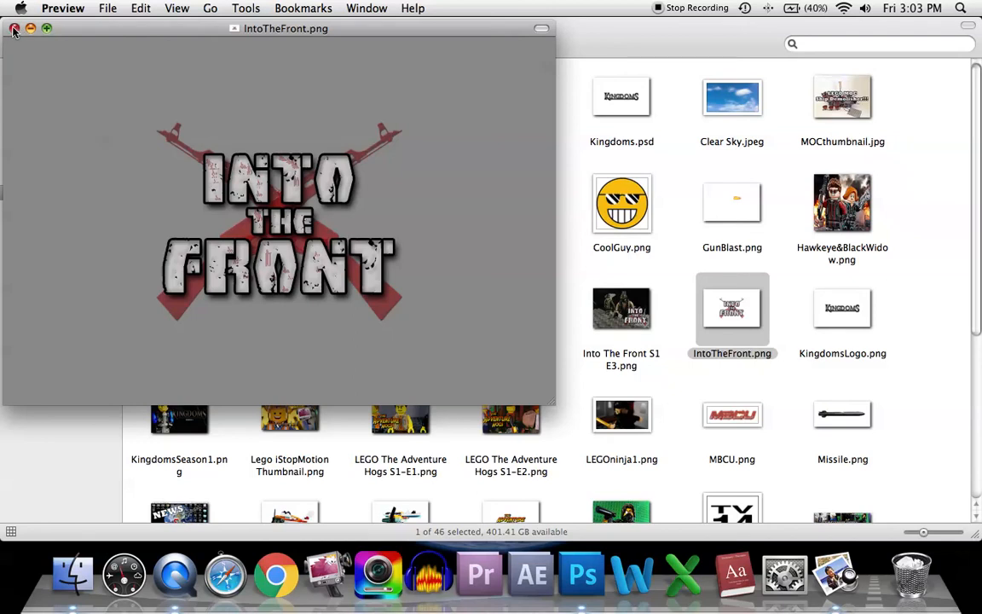
pyautogui.moveTo(299, 142)
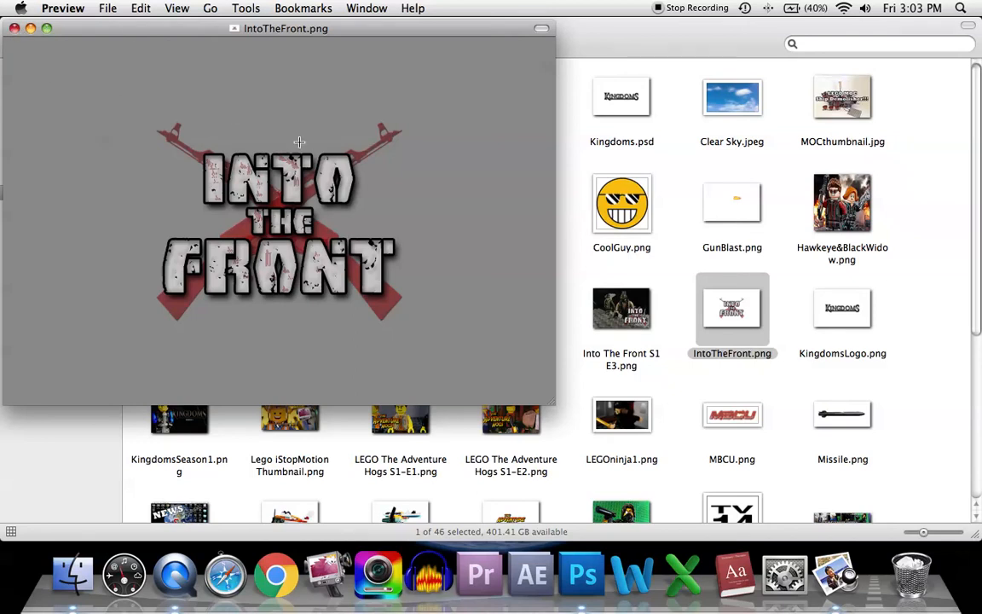
pyautogui.moveTo(14, 28)
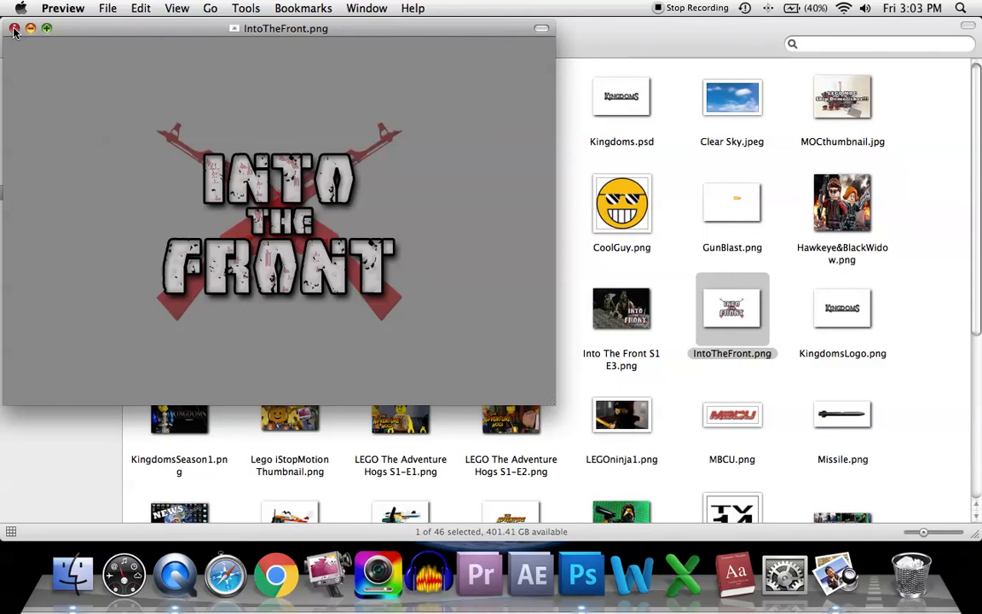
pyautogui.click(14, 28)
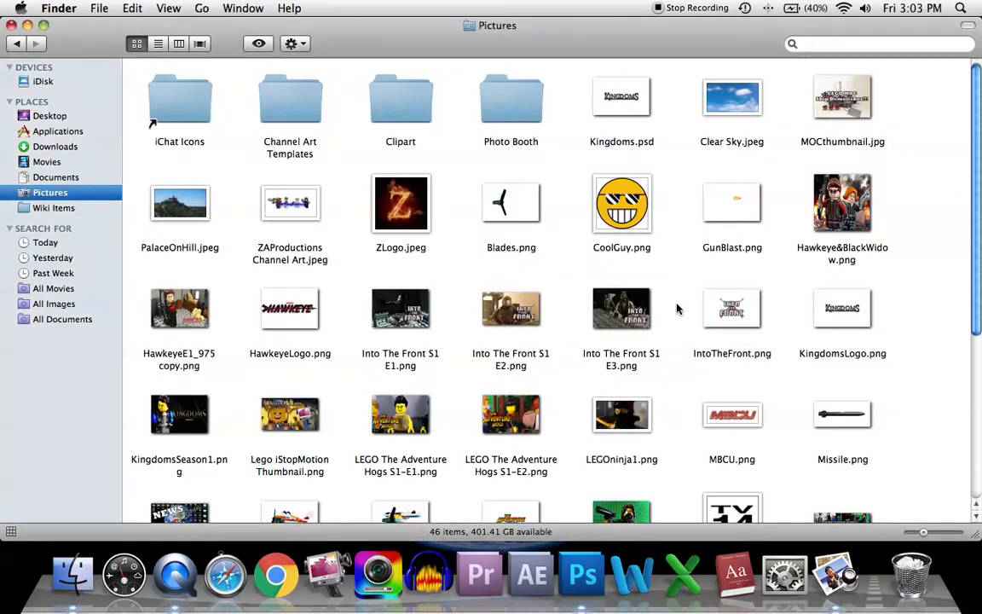
pyautogui.moveTo(477, 252)
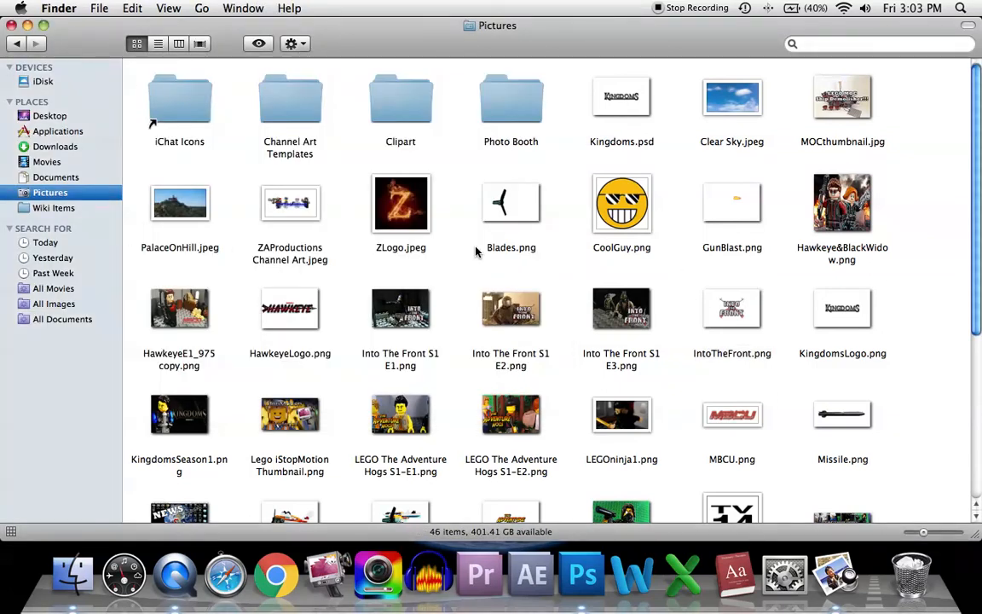
pyautogui.moveTo(669, 377)
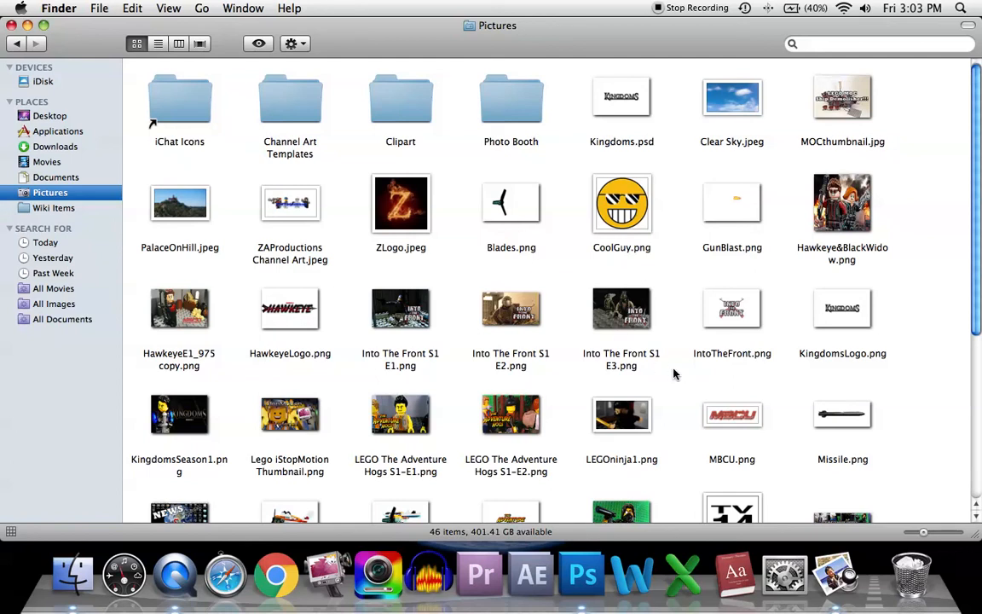
pyautogui.moveTo(719, 379)
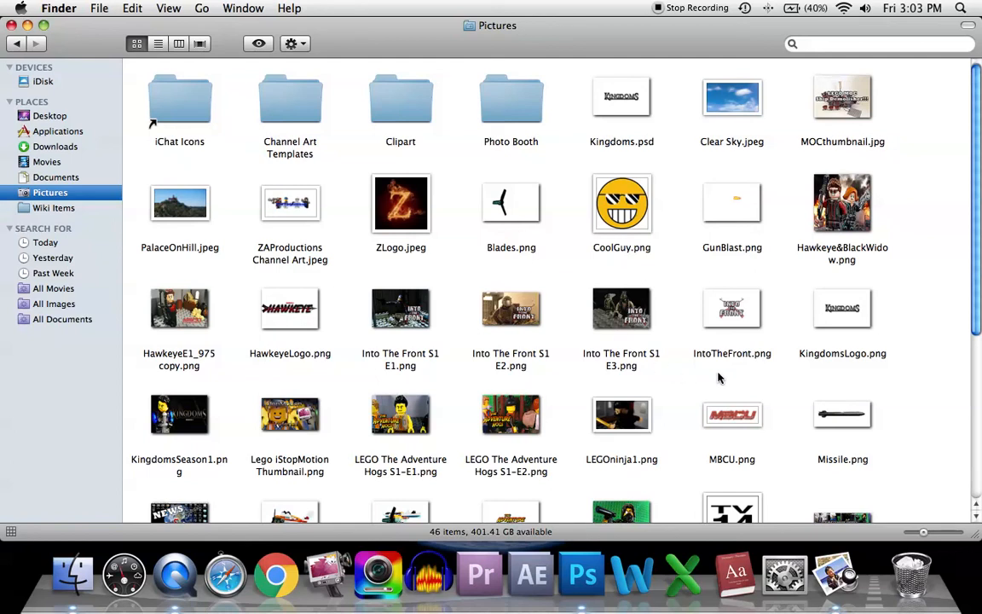
pyautogui.moveTo(775, 390)
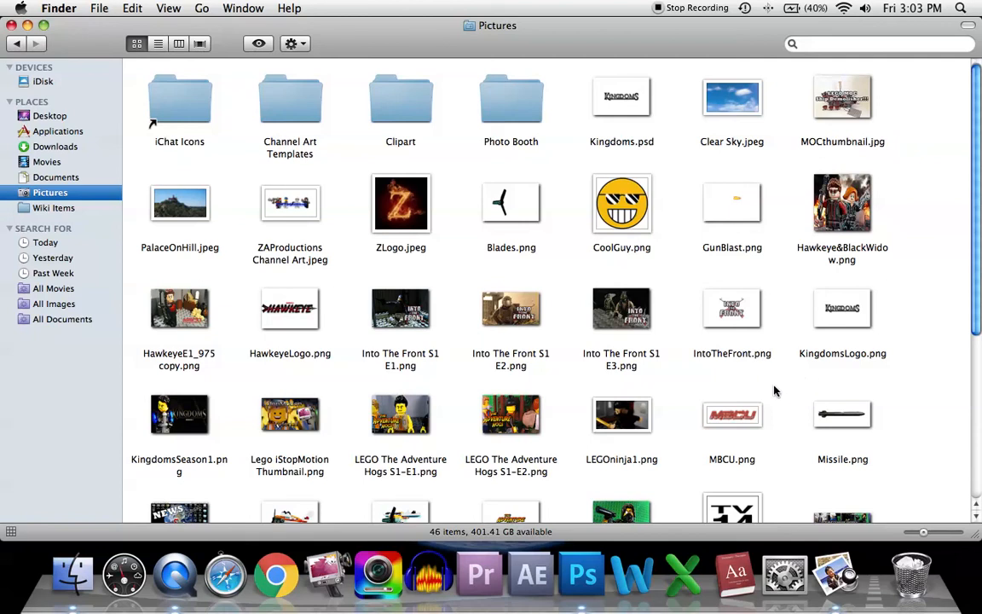